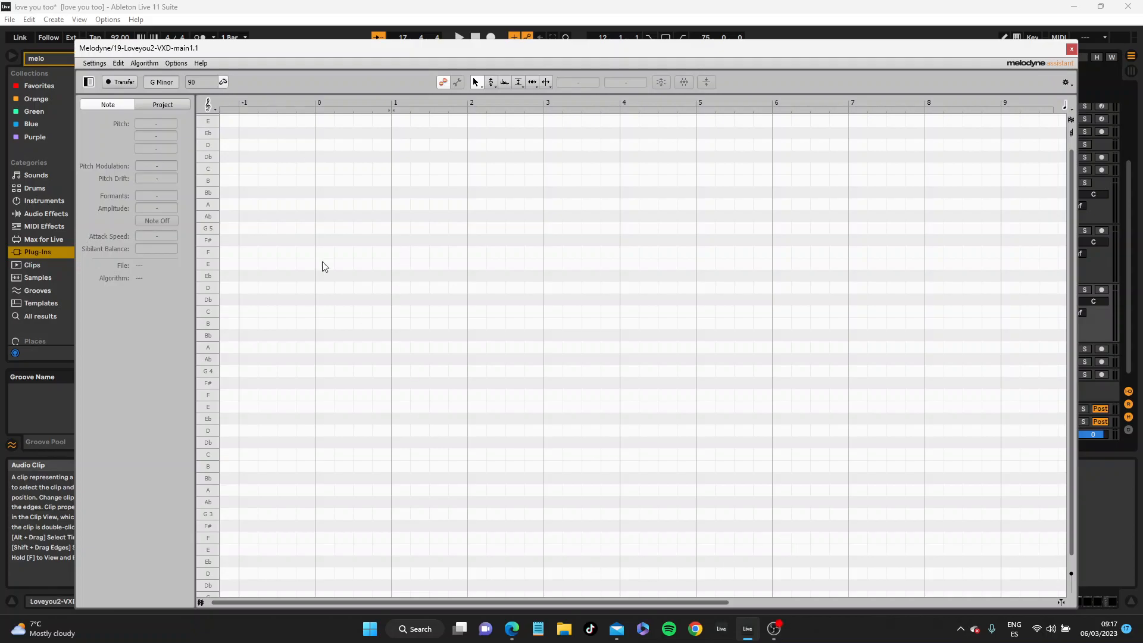
mouse_move(334, 276)
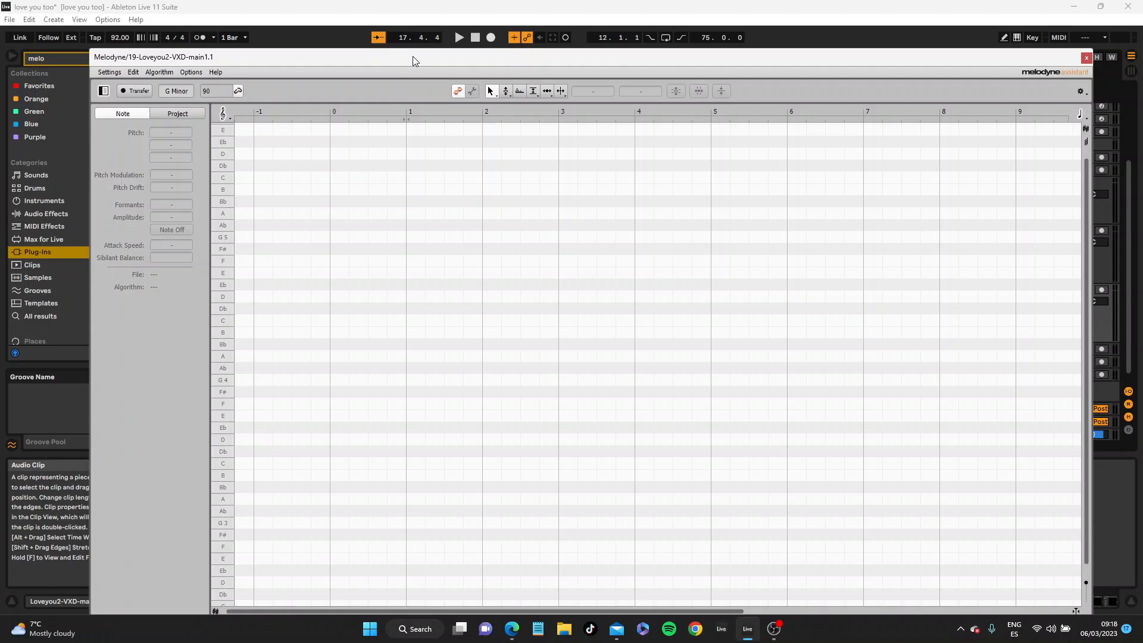
mouse_move(1070, 69)
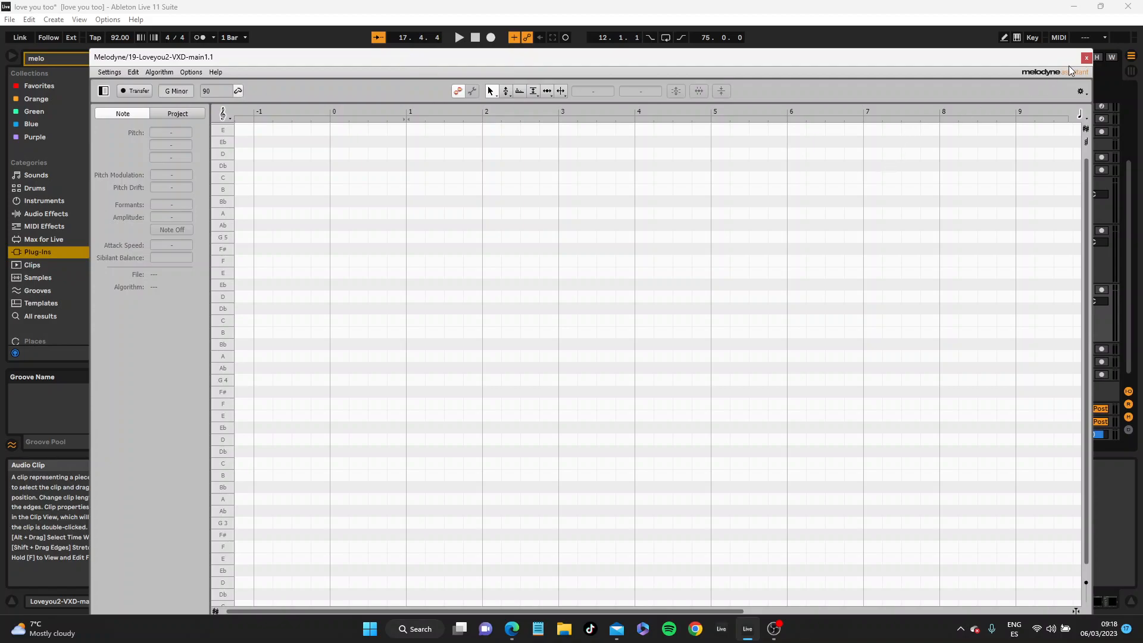
mouse_move(416, 225)
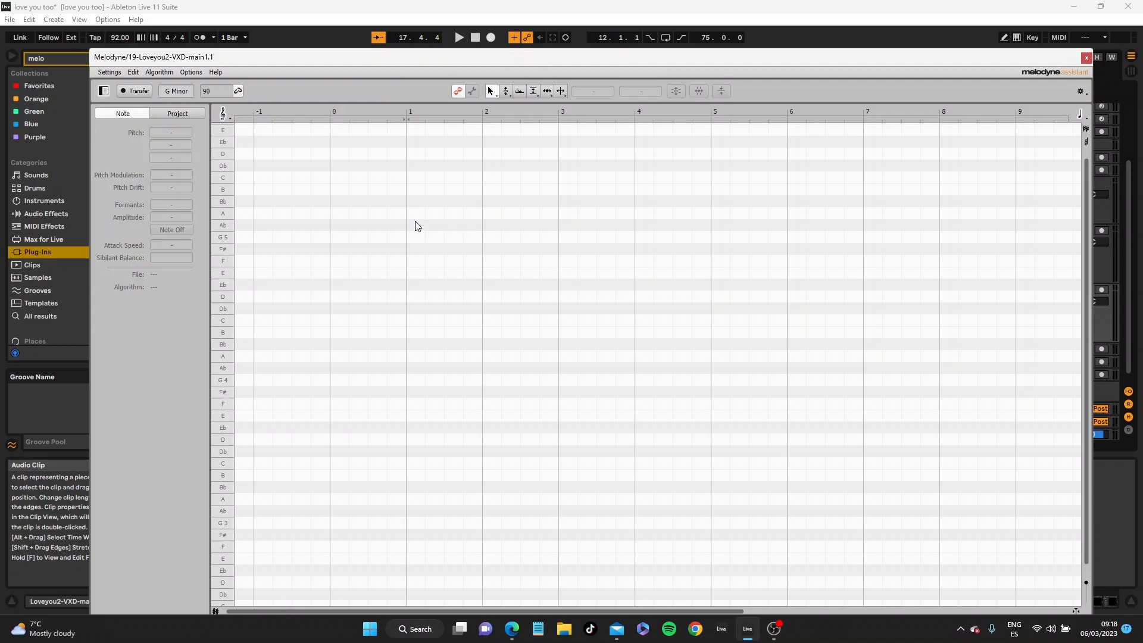
mouse_move(236, 68)
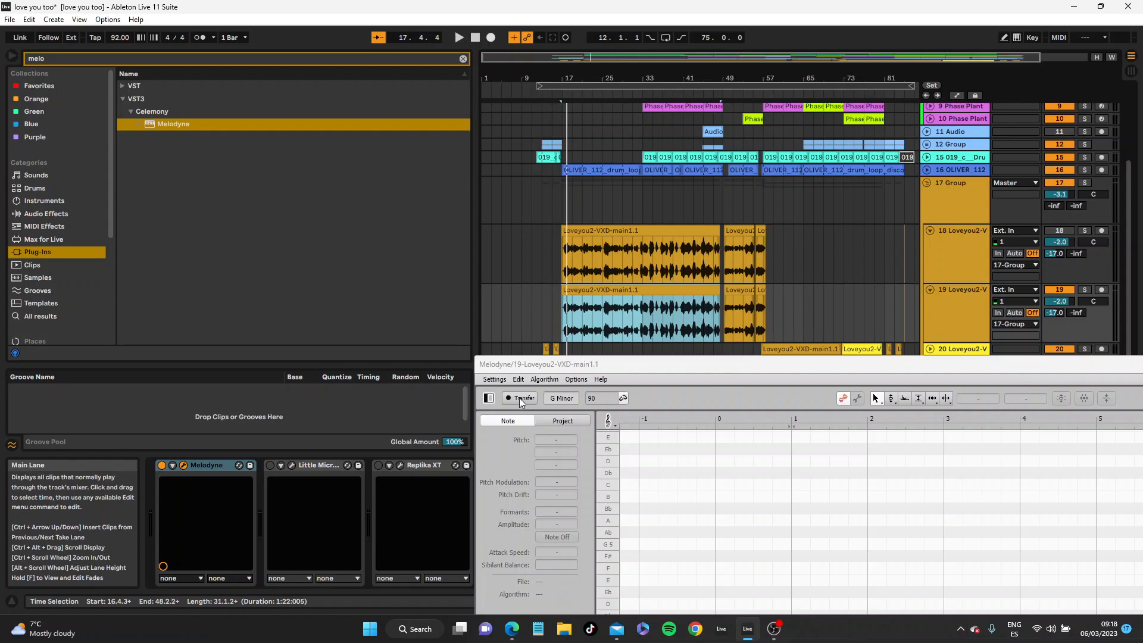
Transfer the selected Ableton vocal section into Melodyne so its note blobs appear.
left_click(519, 398)
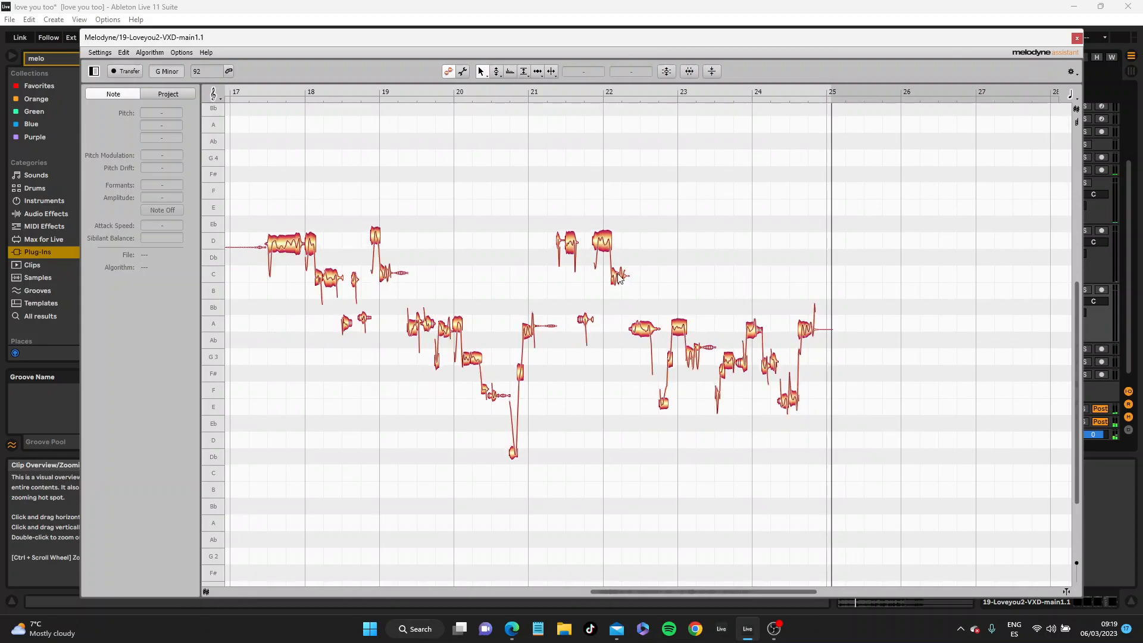
mouse_move(598, 429)
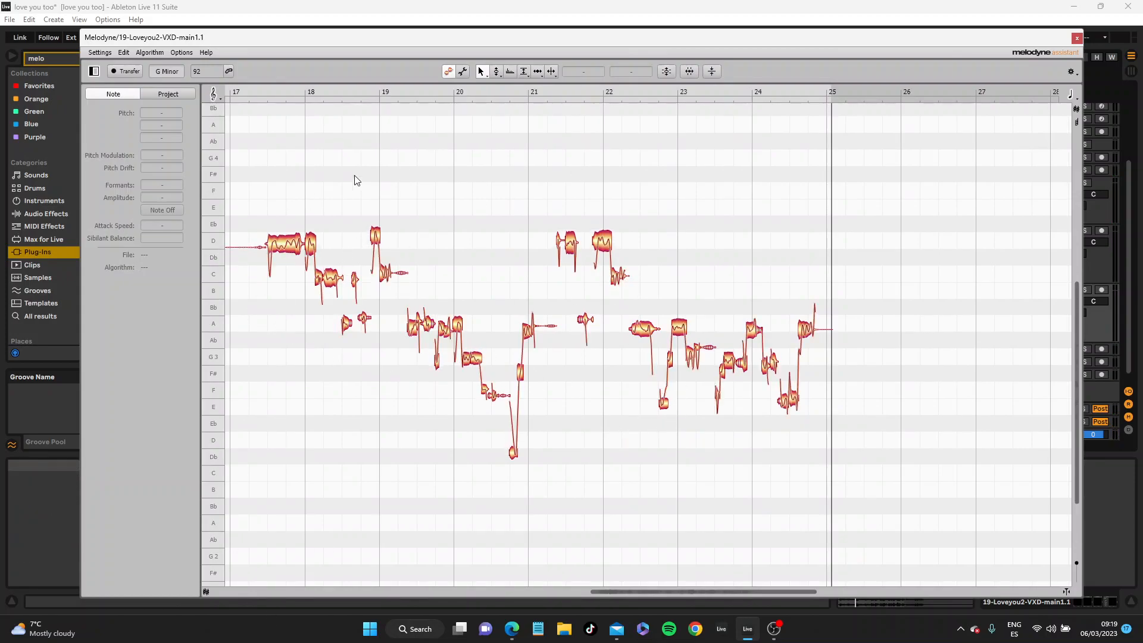
mouse_move(936, 314)
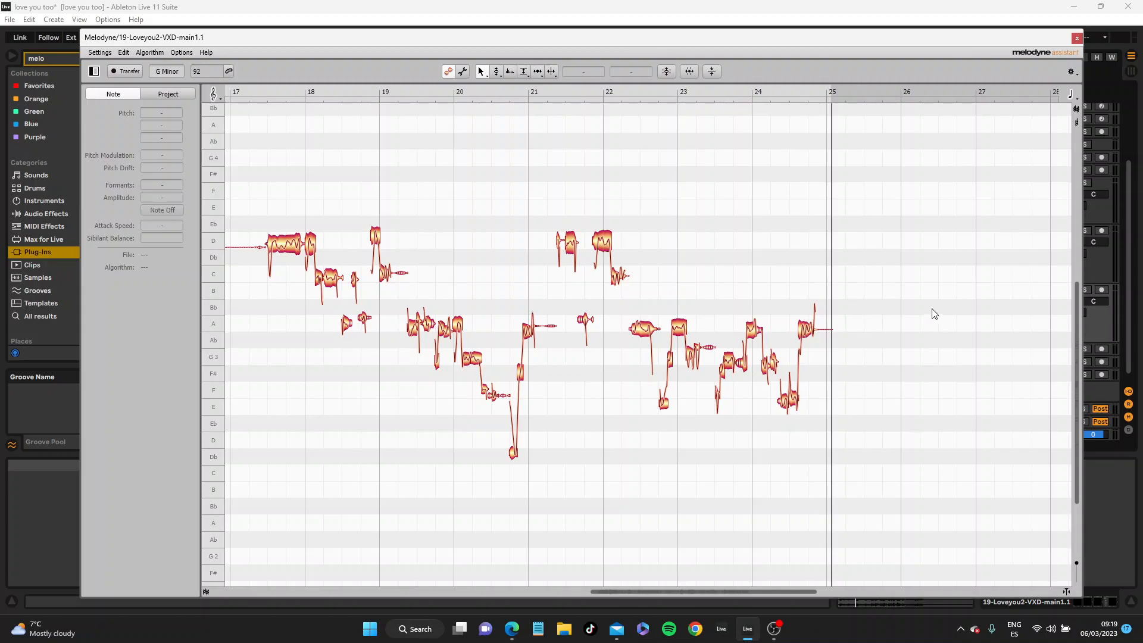
mouse_move(305, 384)
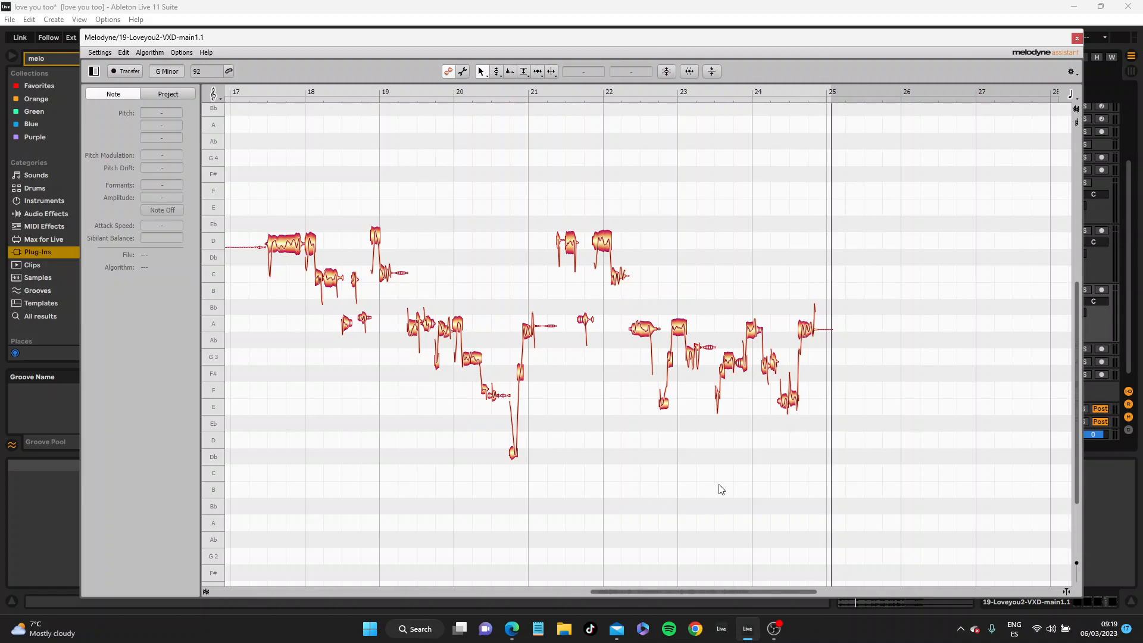
mouse_move(833, 409)
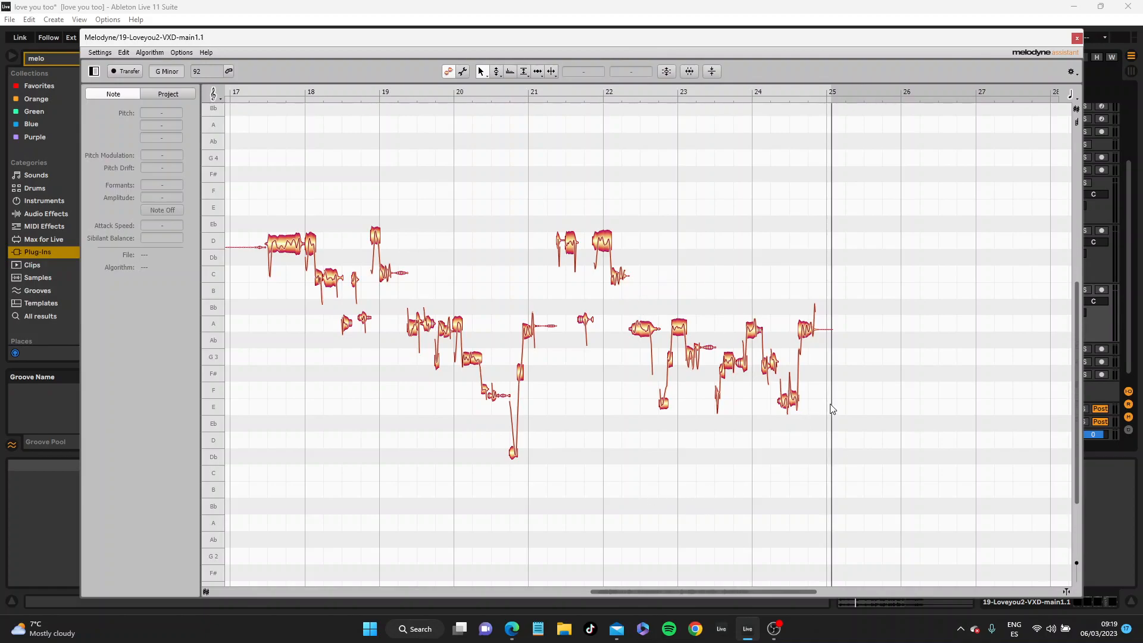
mouse_move(859, 409)
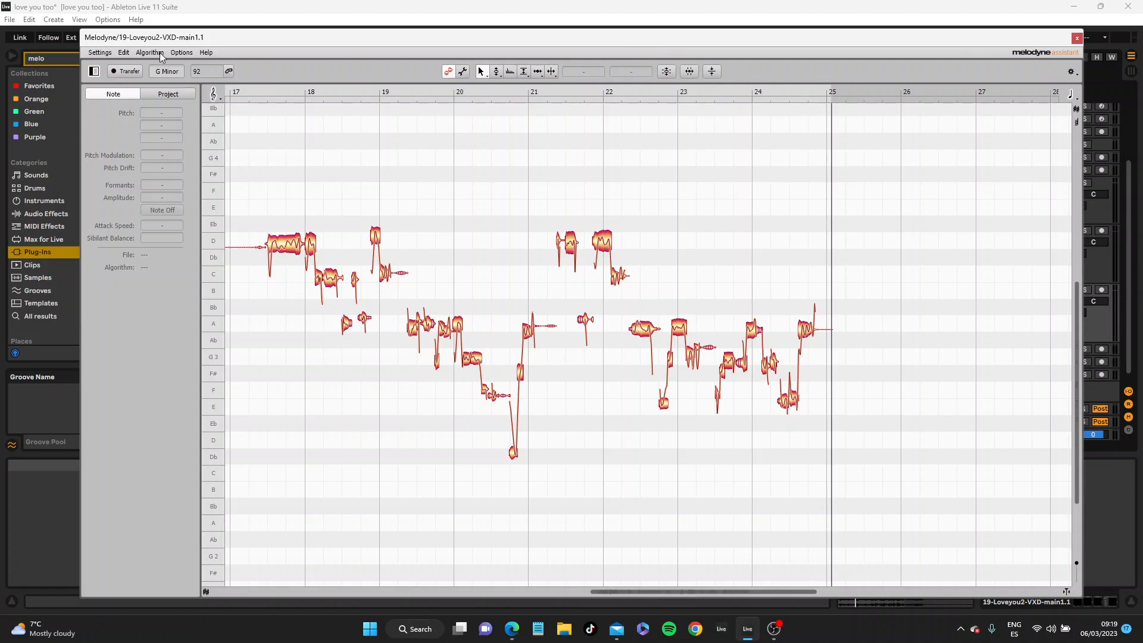
left_click(149, 51)
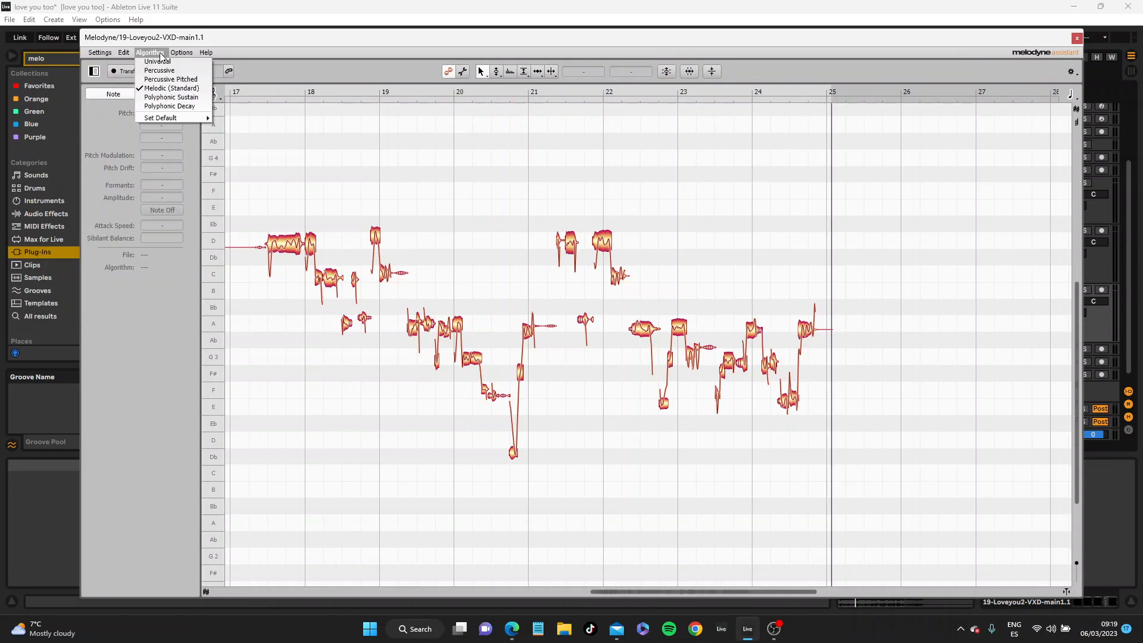
mouse_move(170, 106)
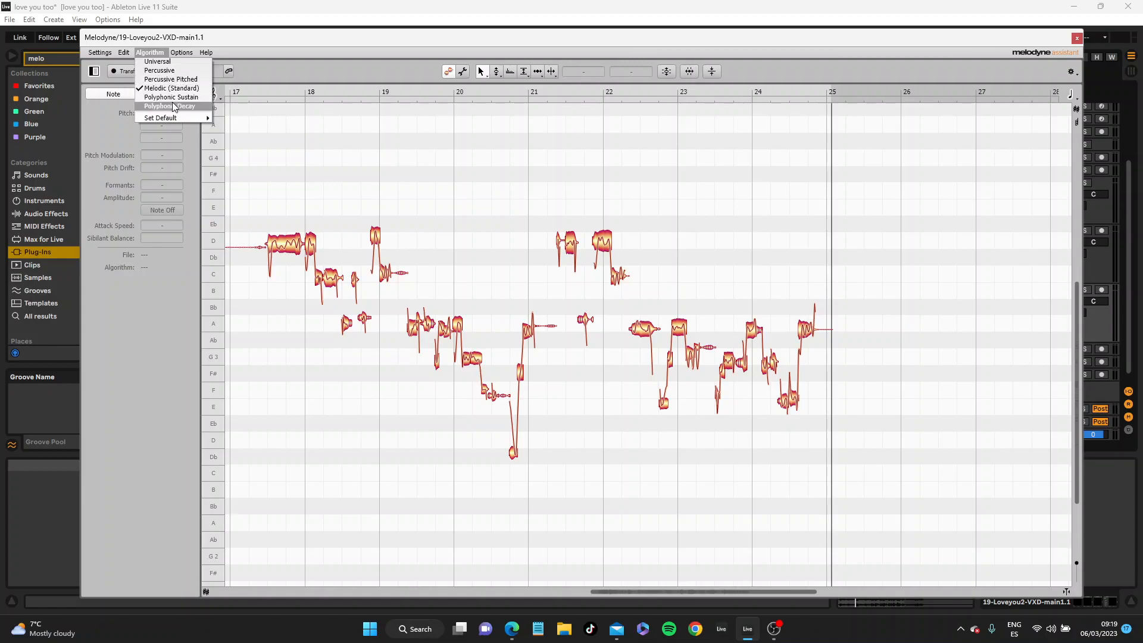
mouse_move(156, 62)
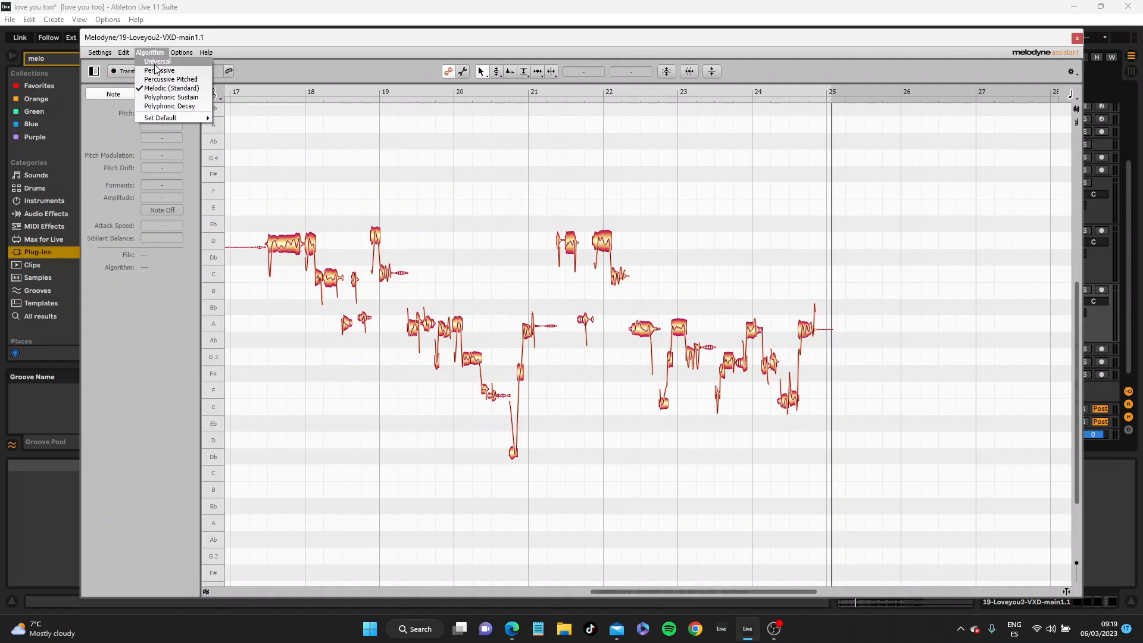
left_click(205, 51)
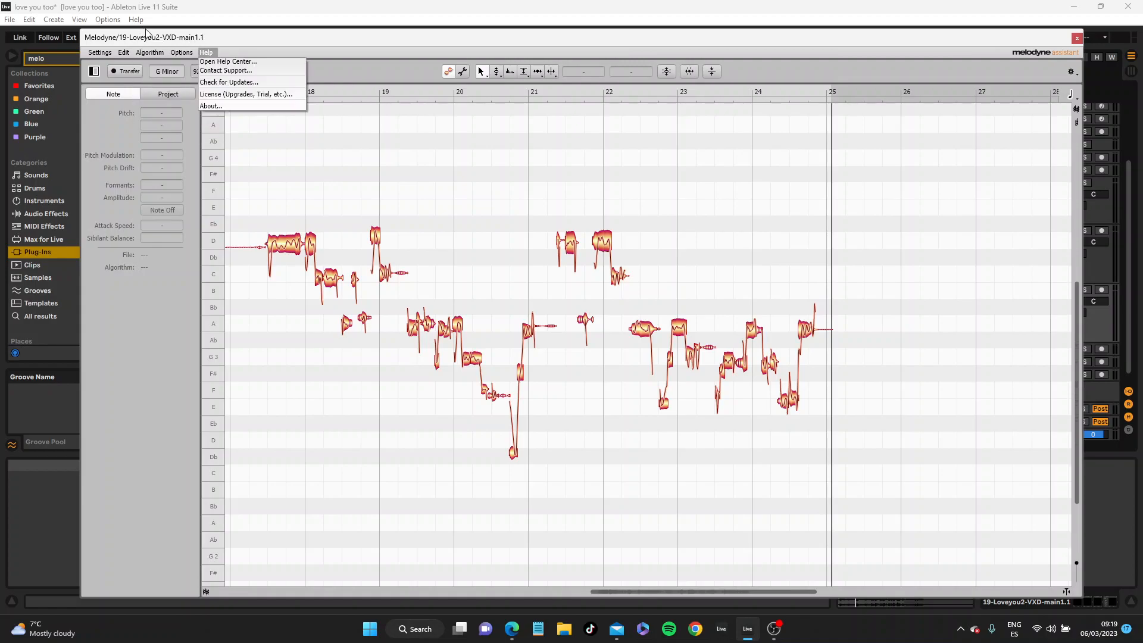
left_click(150, 51)
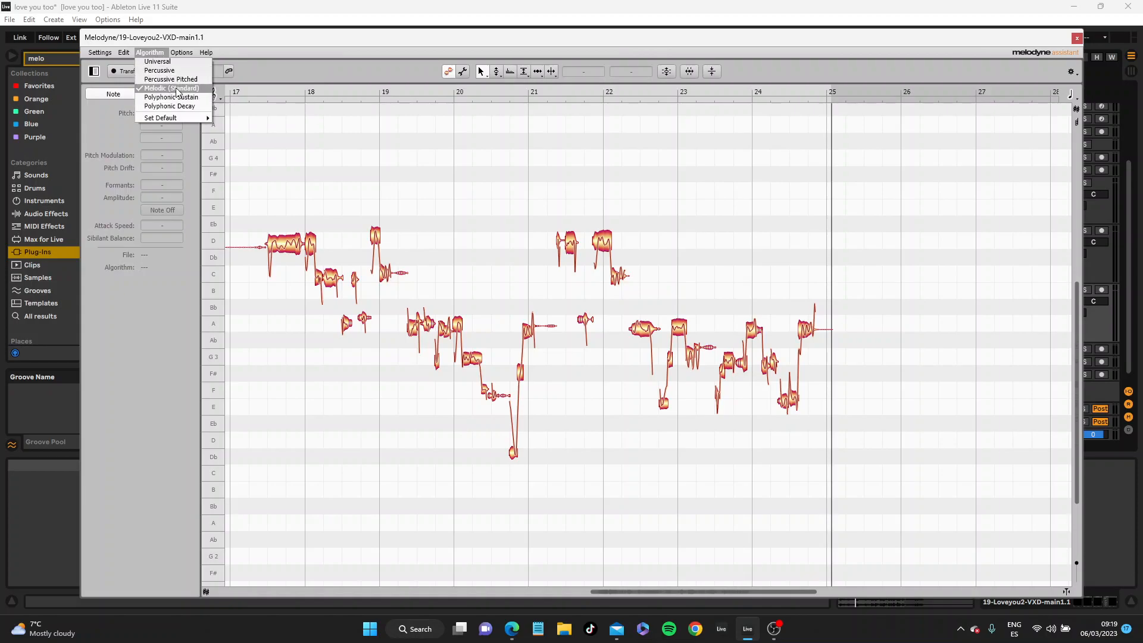
left_click(124, 52)
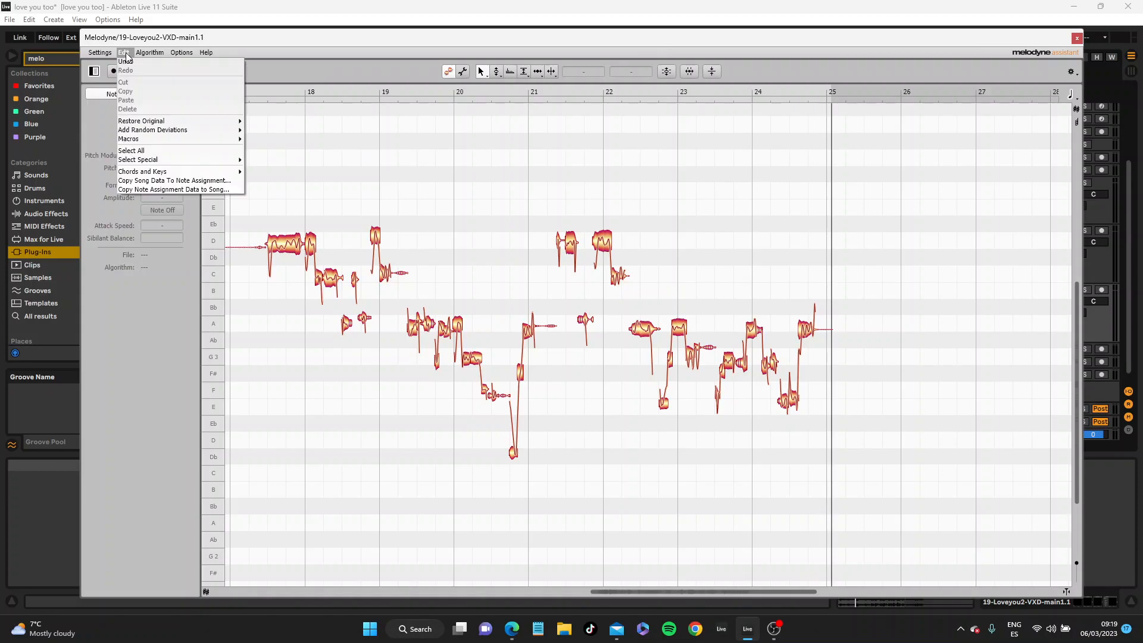
left_click(149, 51)
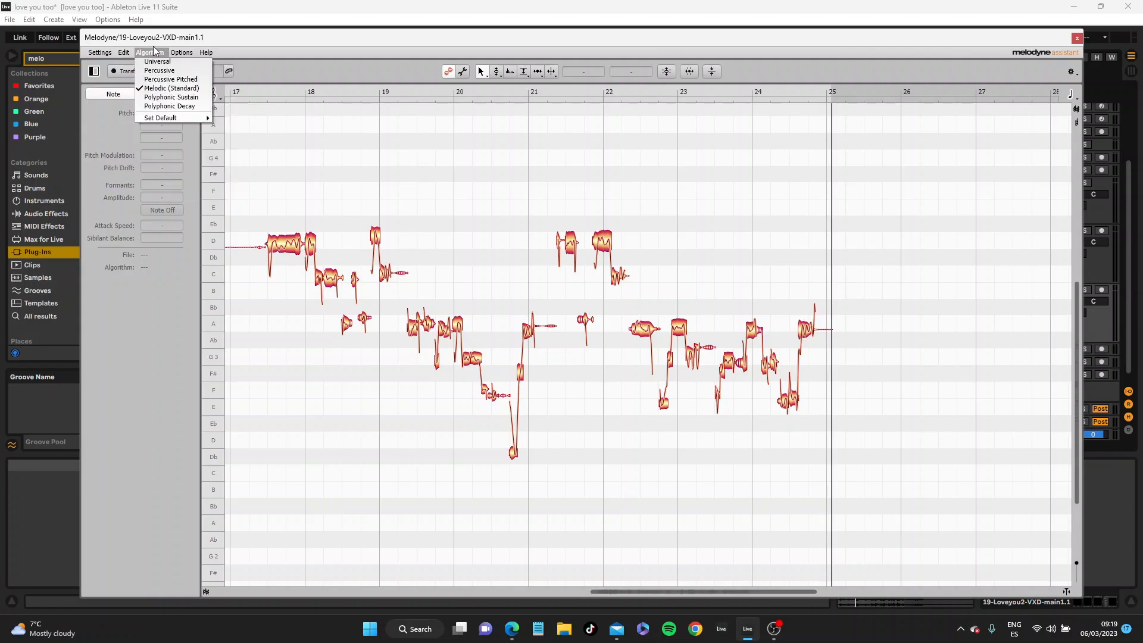
left_click(181, 51)
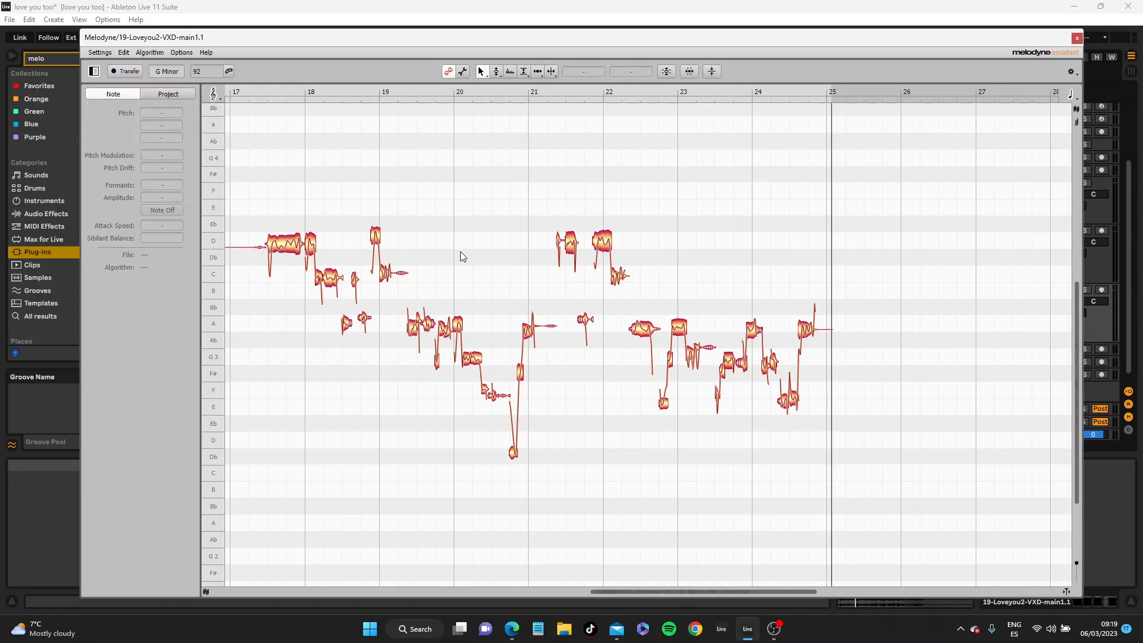
mouse_move(384, 202)
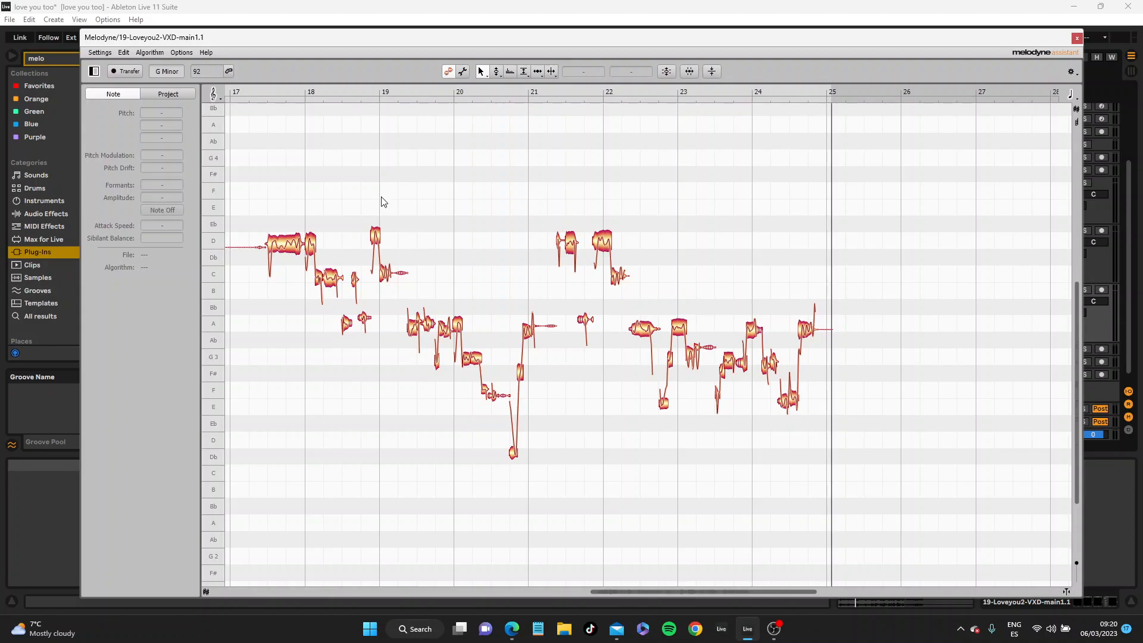
mouse_move(572, 341)
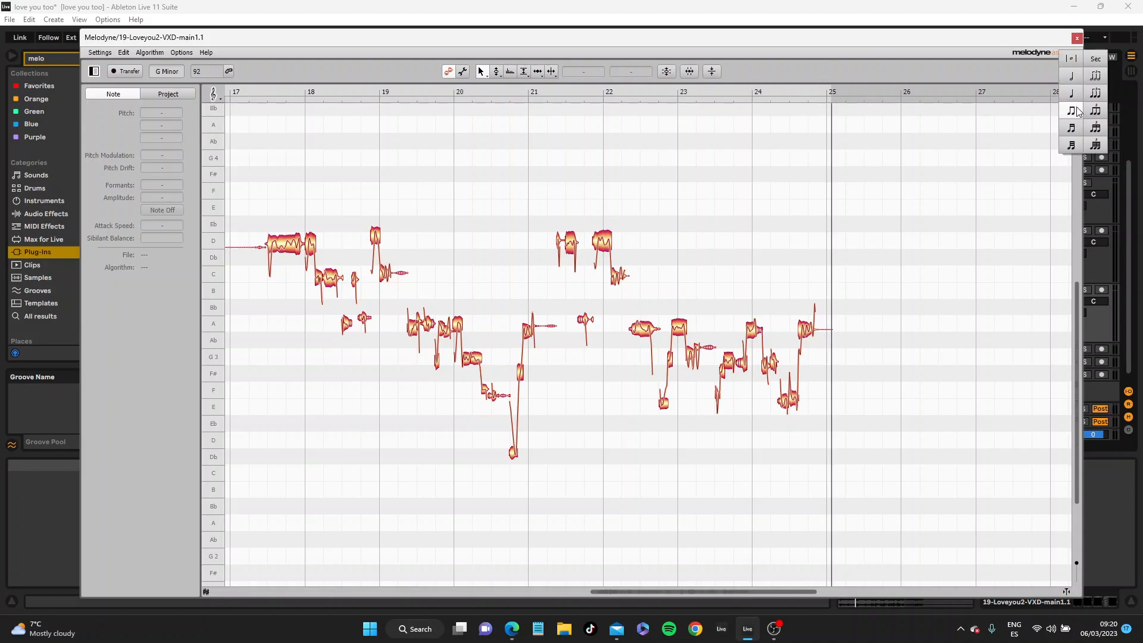
mouse_move(1070, 142)
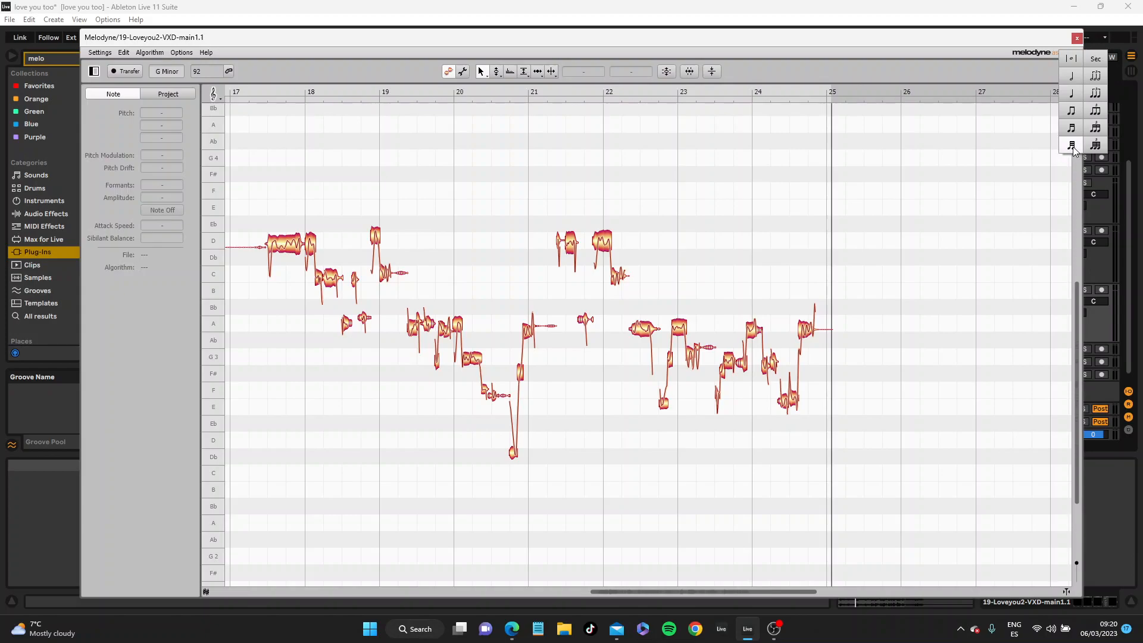
mouse_move(1072, 143)
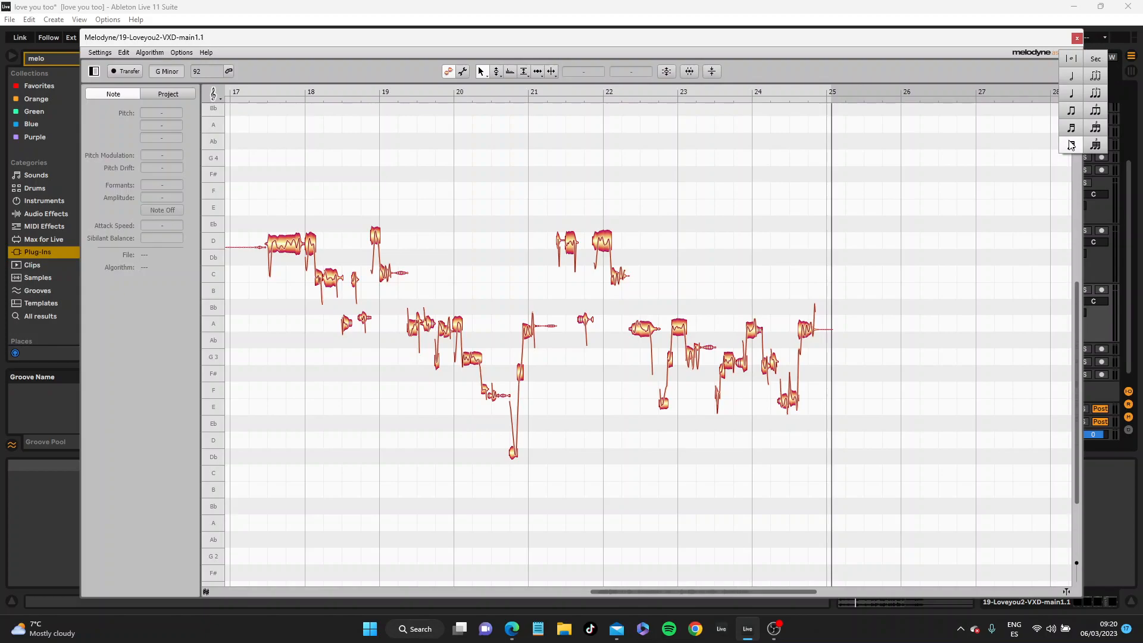
mouse_move(1095, 145)
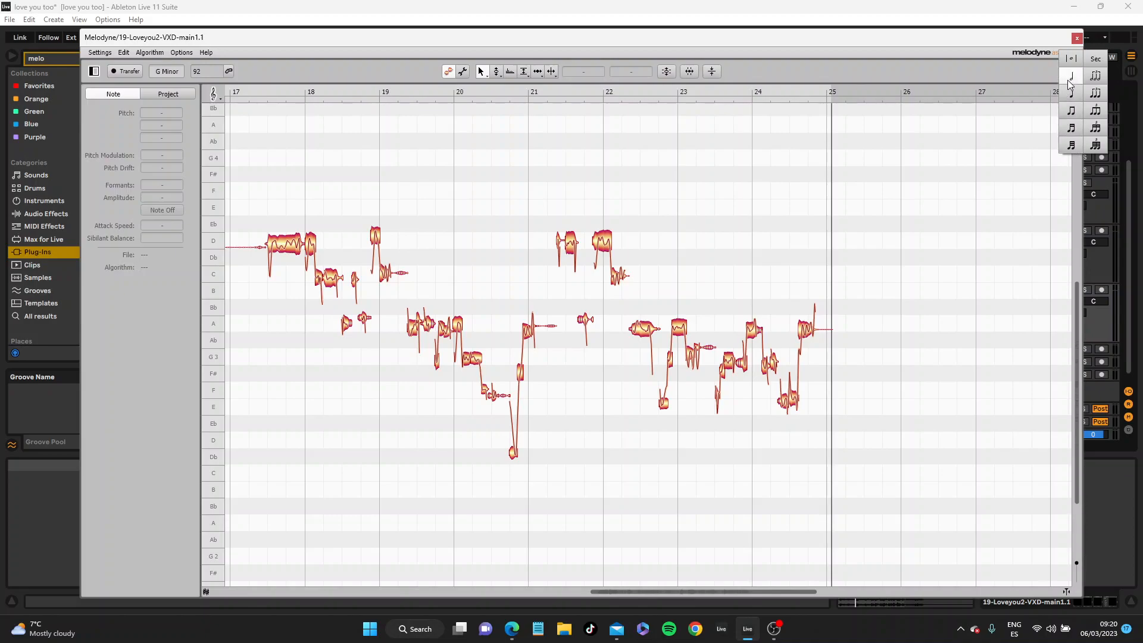
mouse_move(1071, 146)
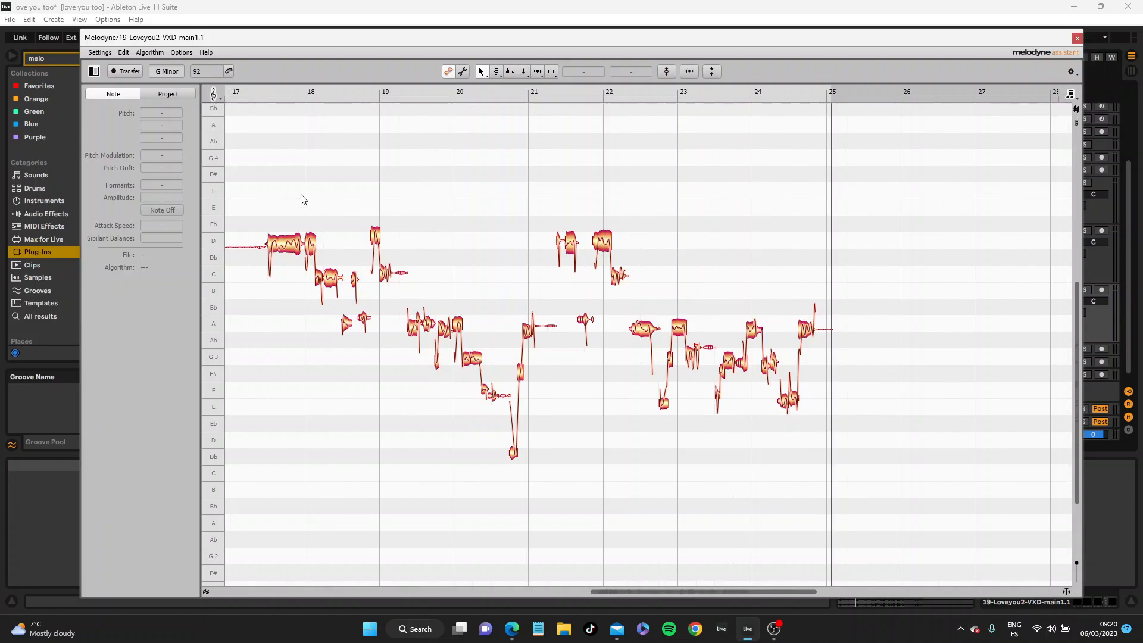
mouse_move(659, 456)
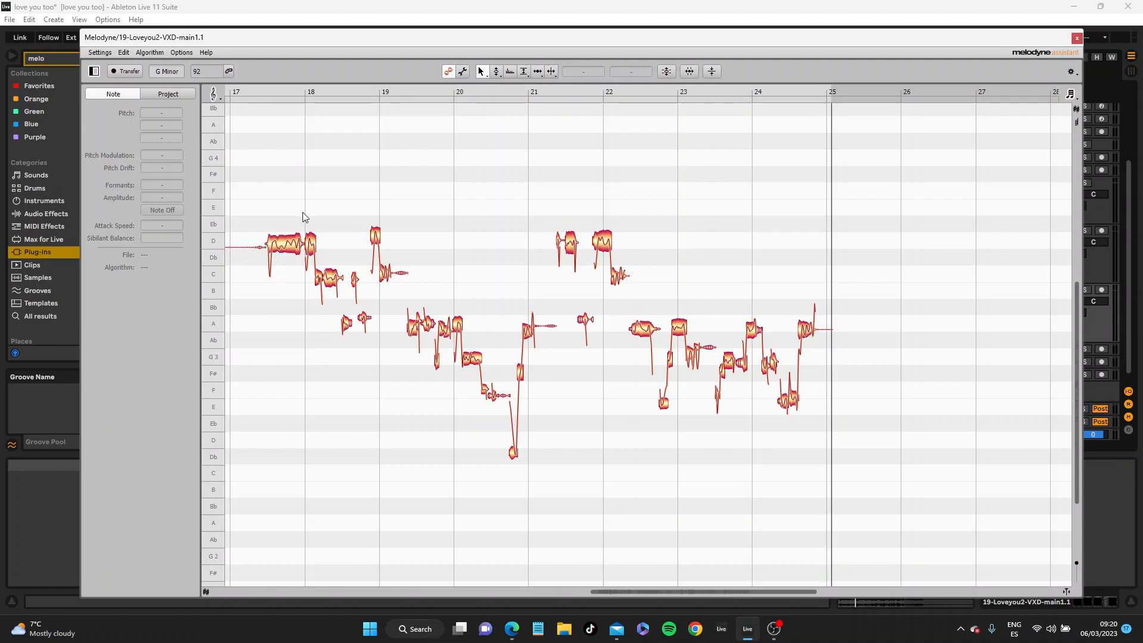
mouse_move(301, 252)
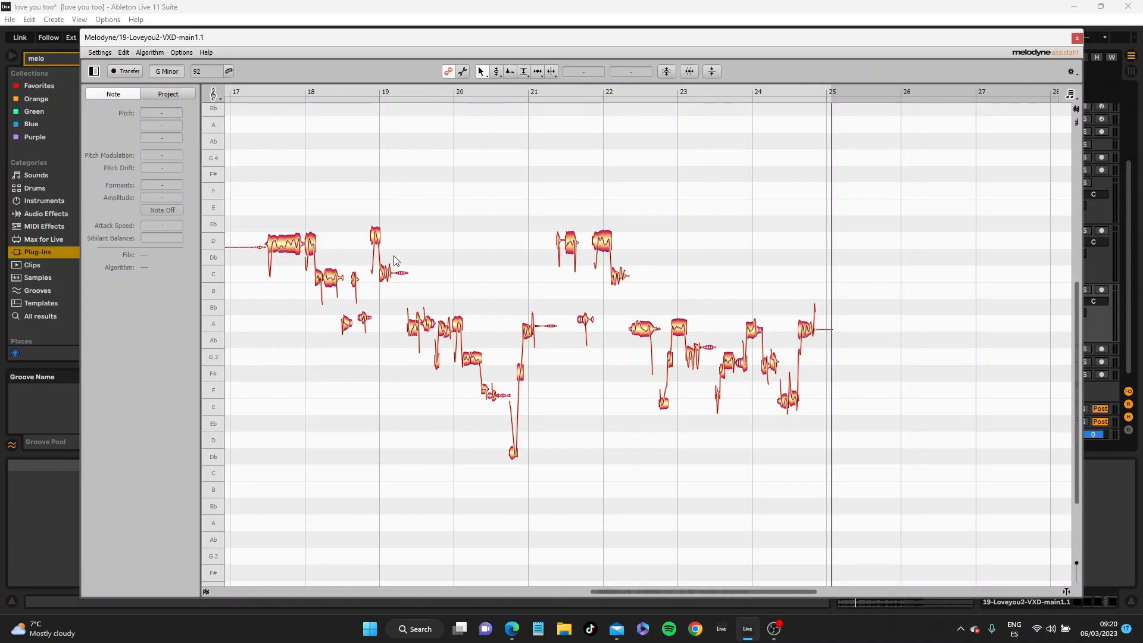
mouse_move(350, 292)
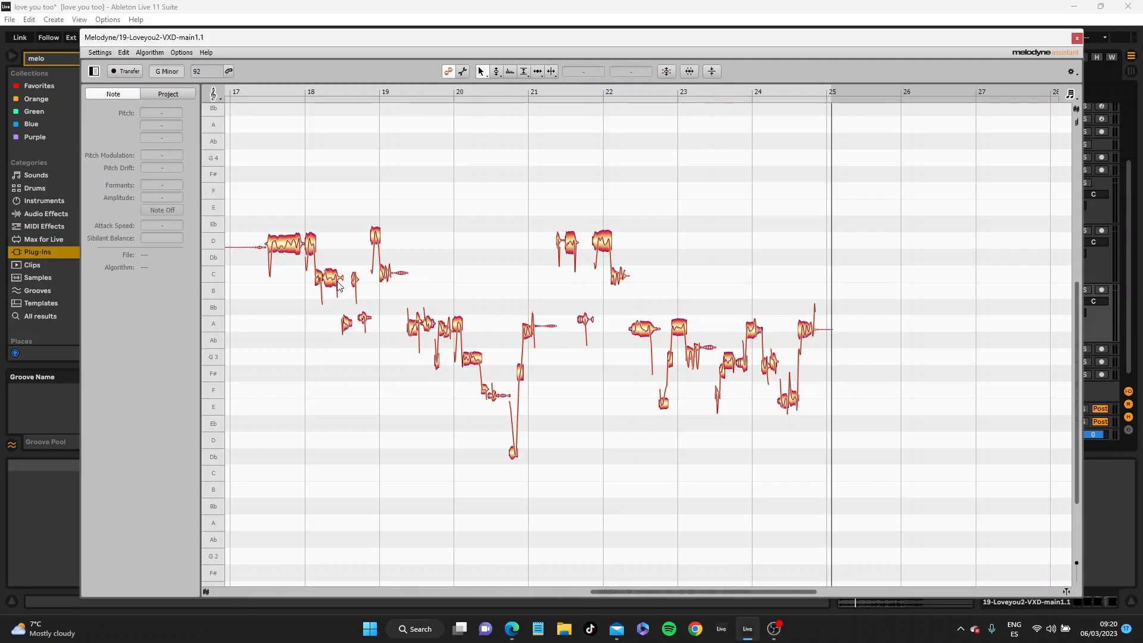
mouse_move(310, 261)
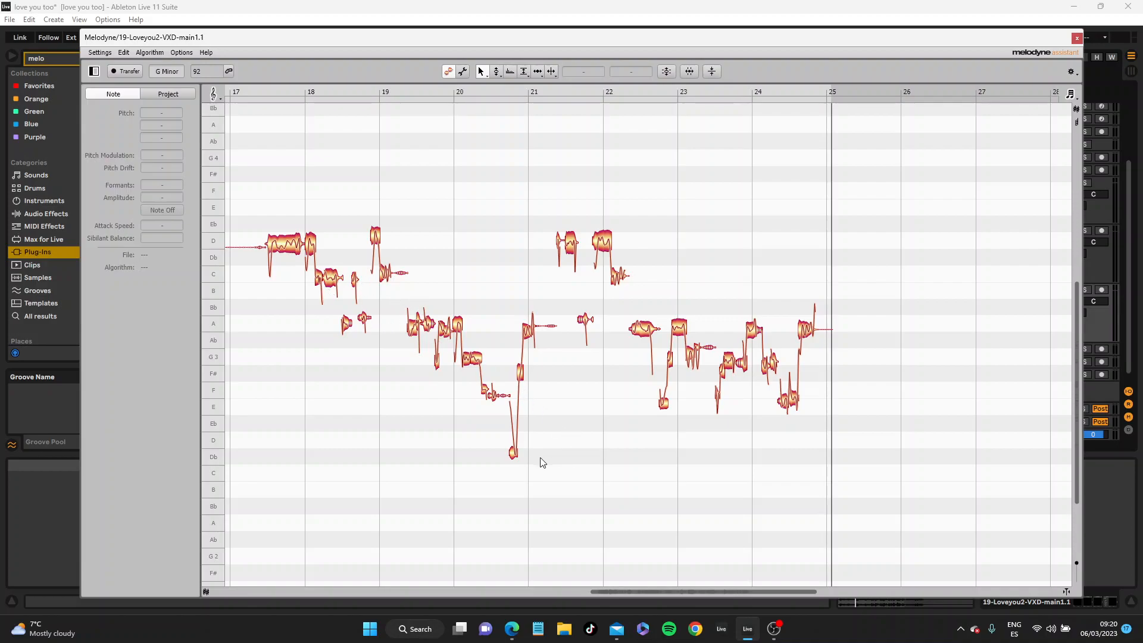
mouse_move(214, 447)
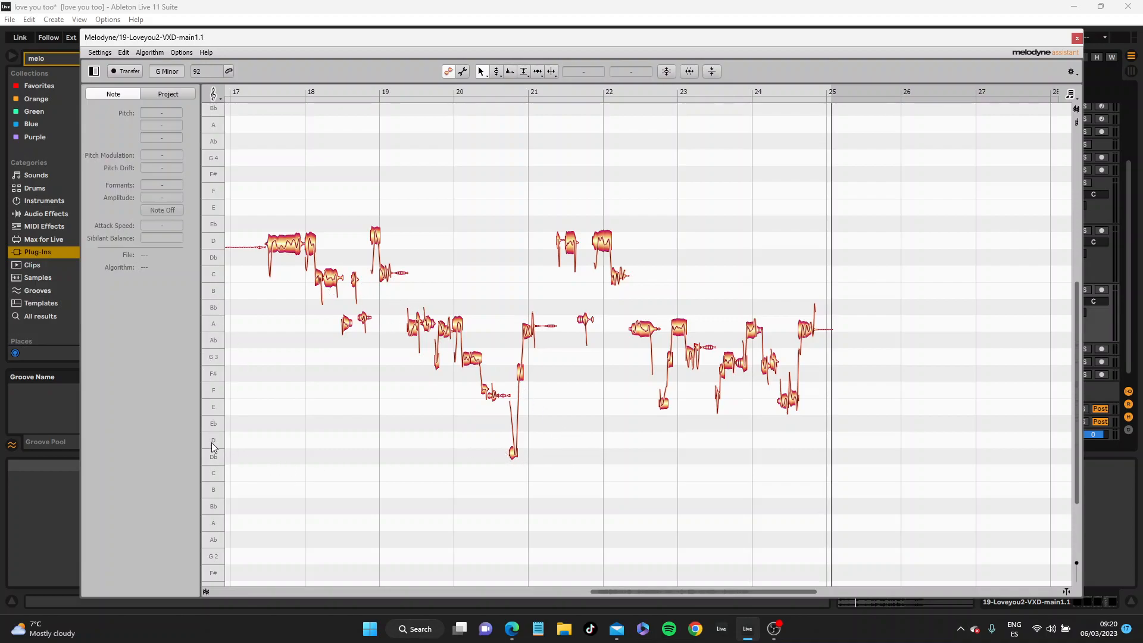
mouse_move(227, 454)
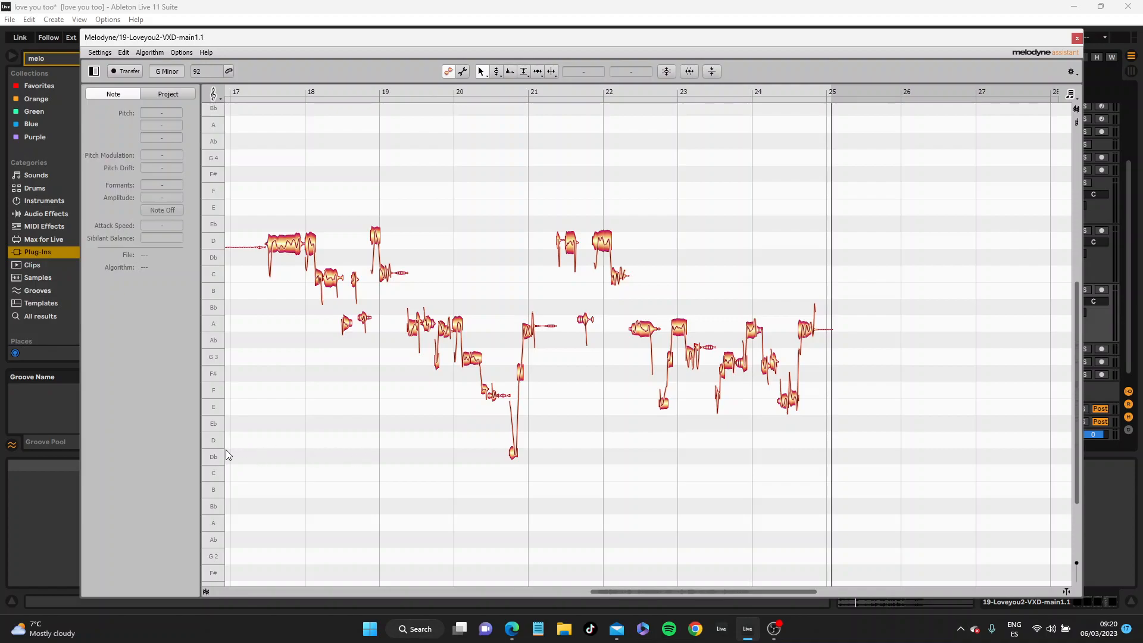
mouse_move(213, 457)
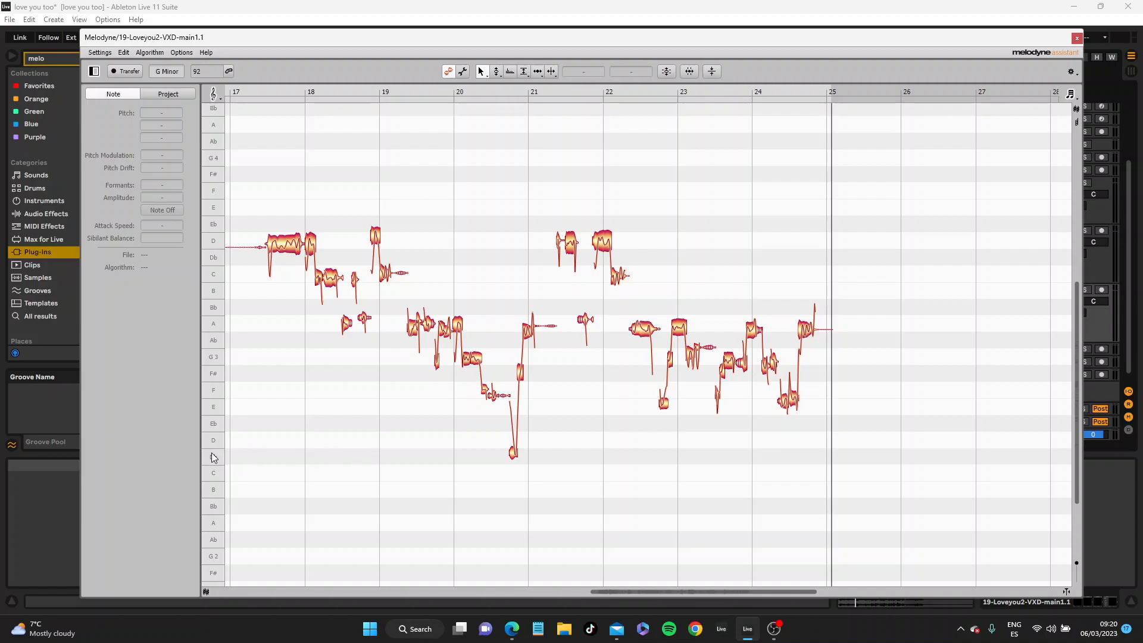
mouse_move(430, 93)
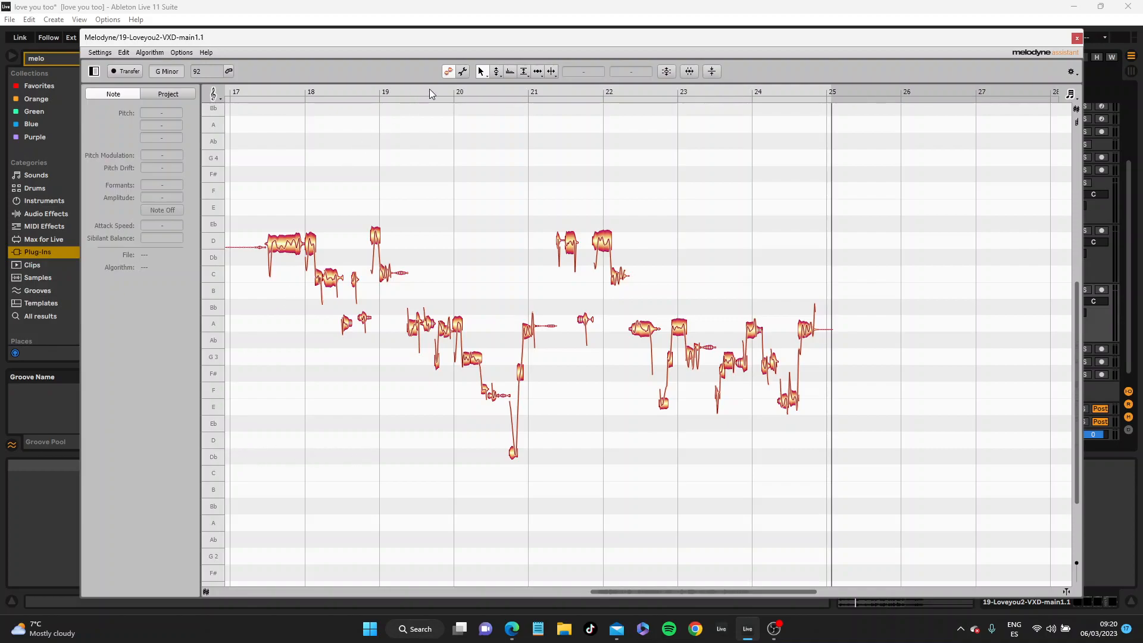
mouse_move(433, 94)
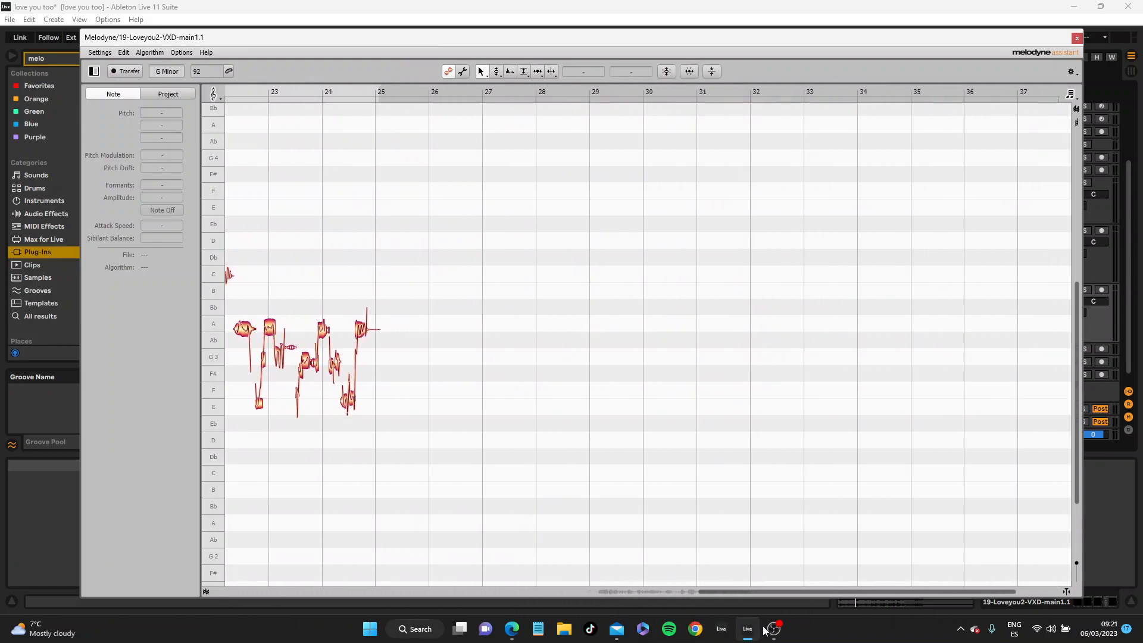
Read pitch values of the first long note, the short A3 note, and the note near bar 22.
scroll("left", 3)
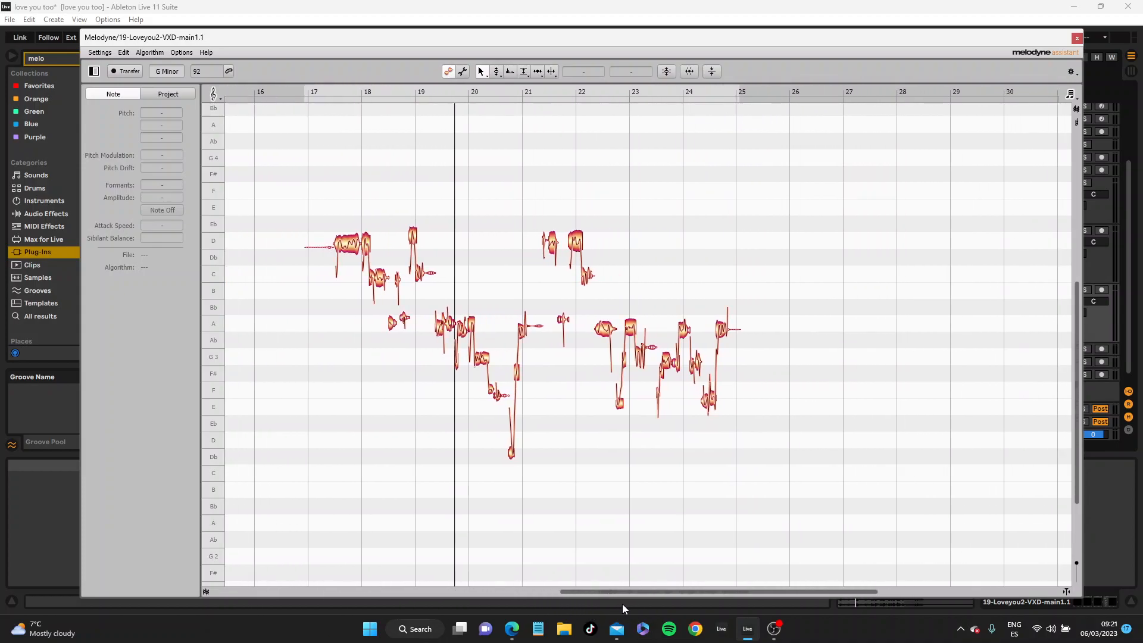
mouse_move(498, 357)
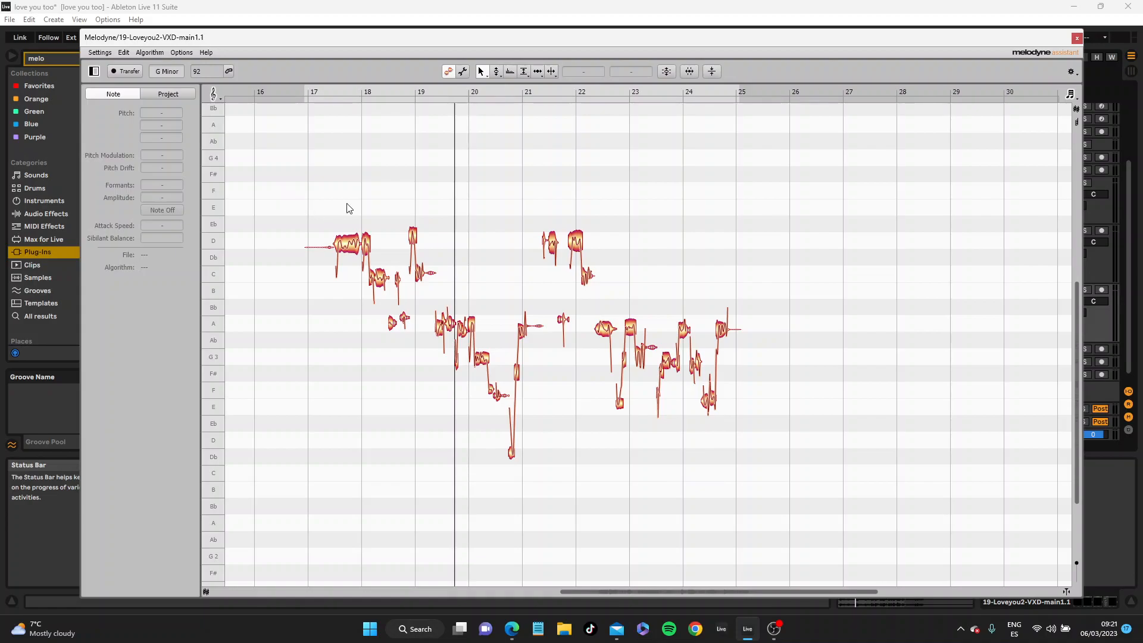
left_click(350, 244)
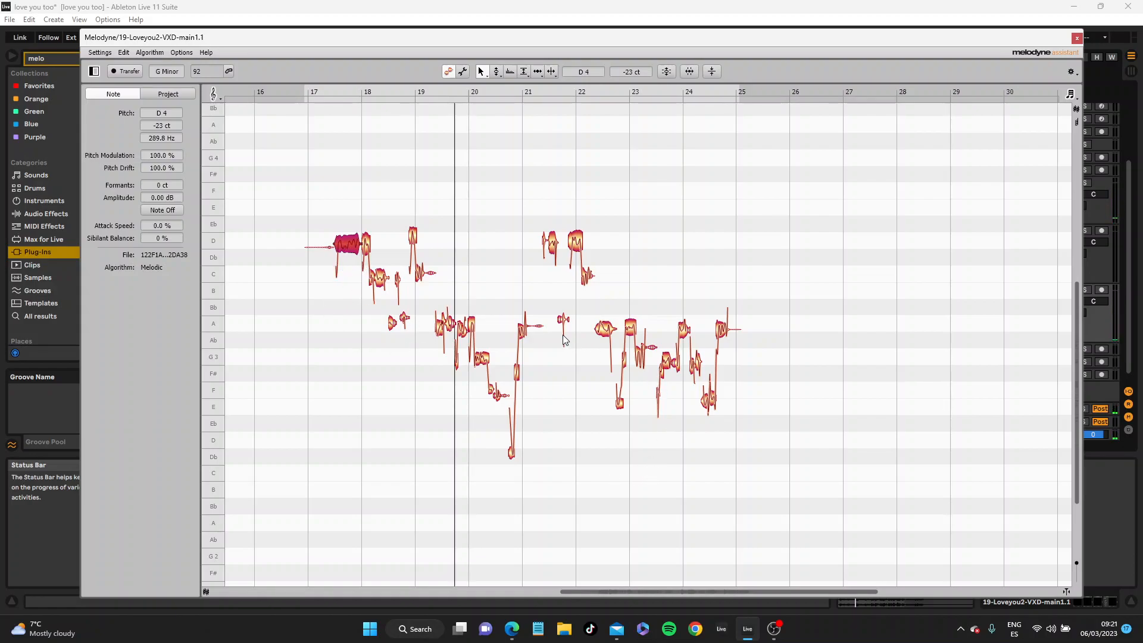
left_click(564, 319)
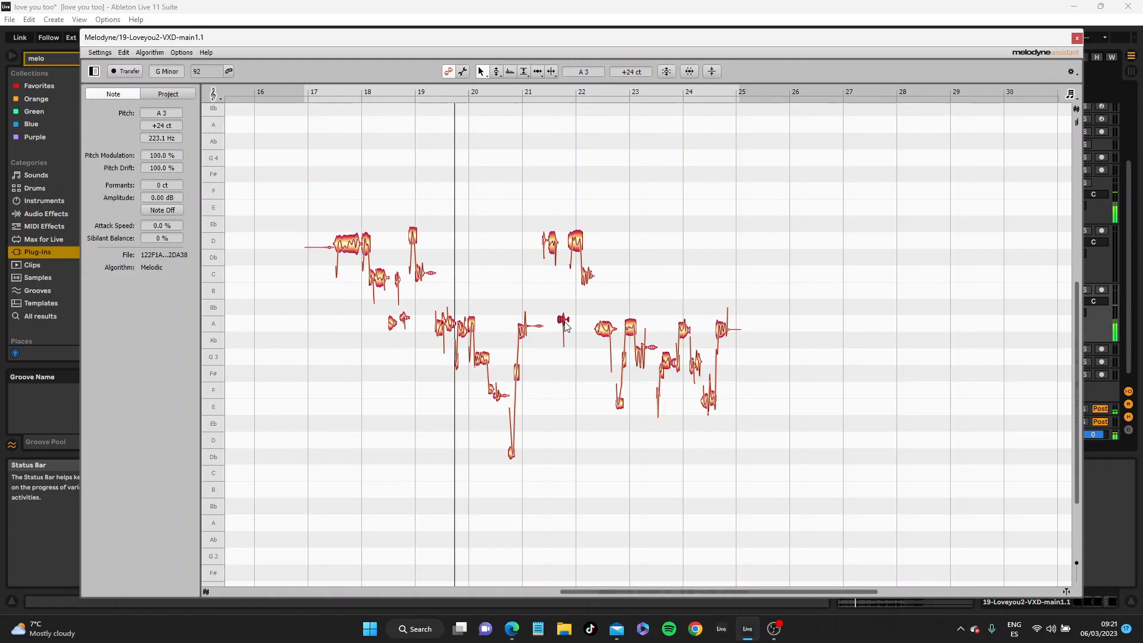
left_click(587, 277)
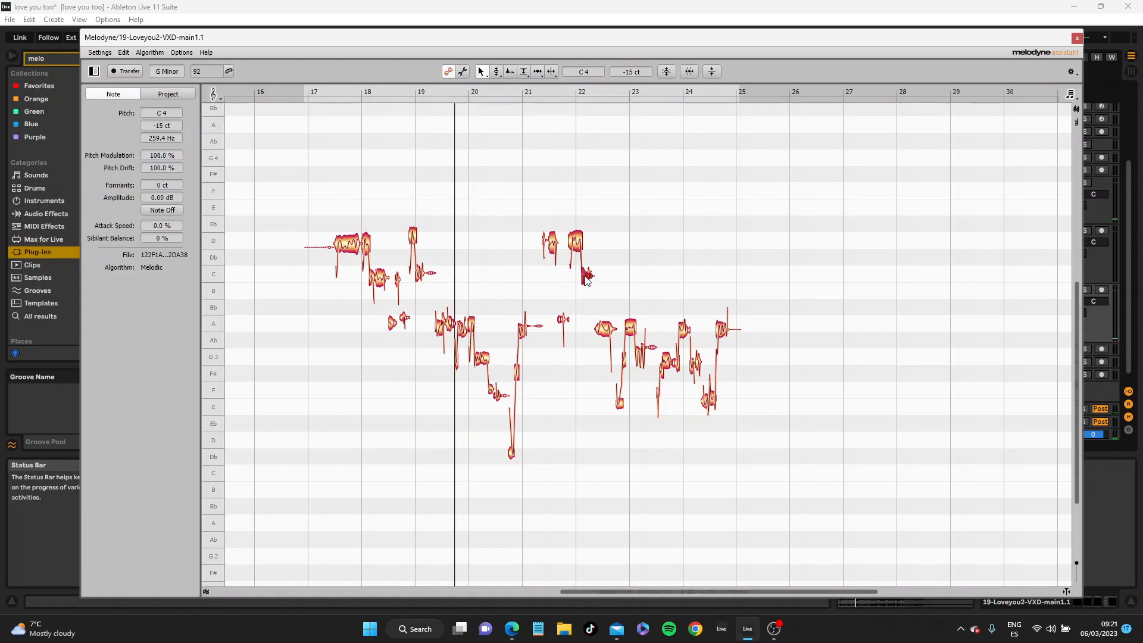
mouse_move(592, 238)
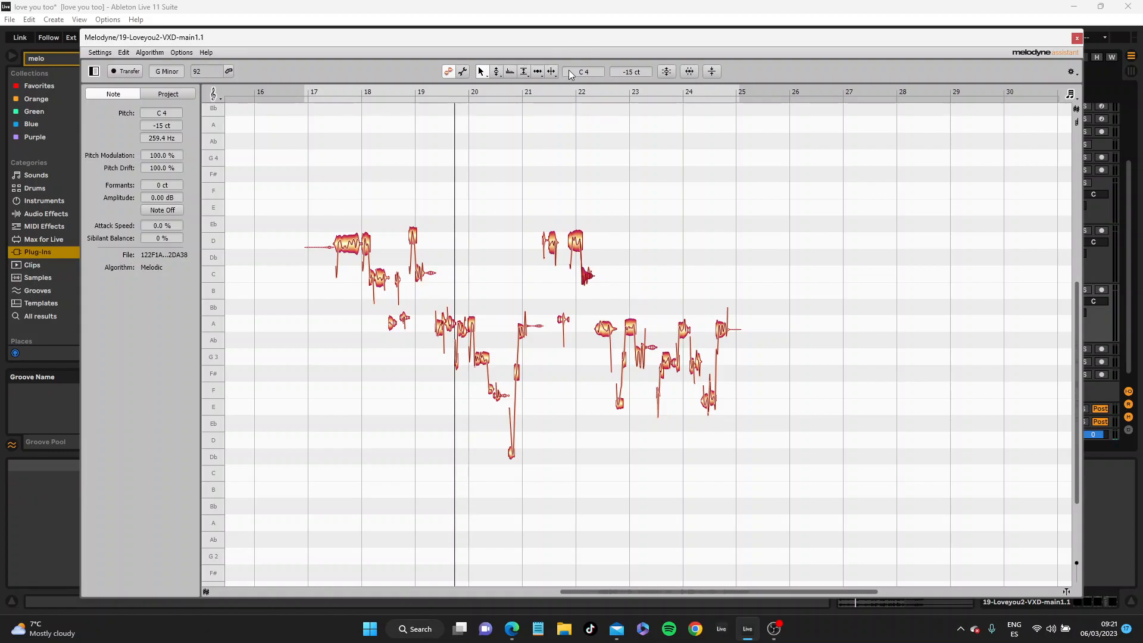
mouse_move(680, 81)
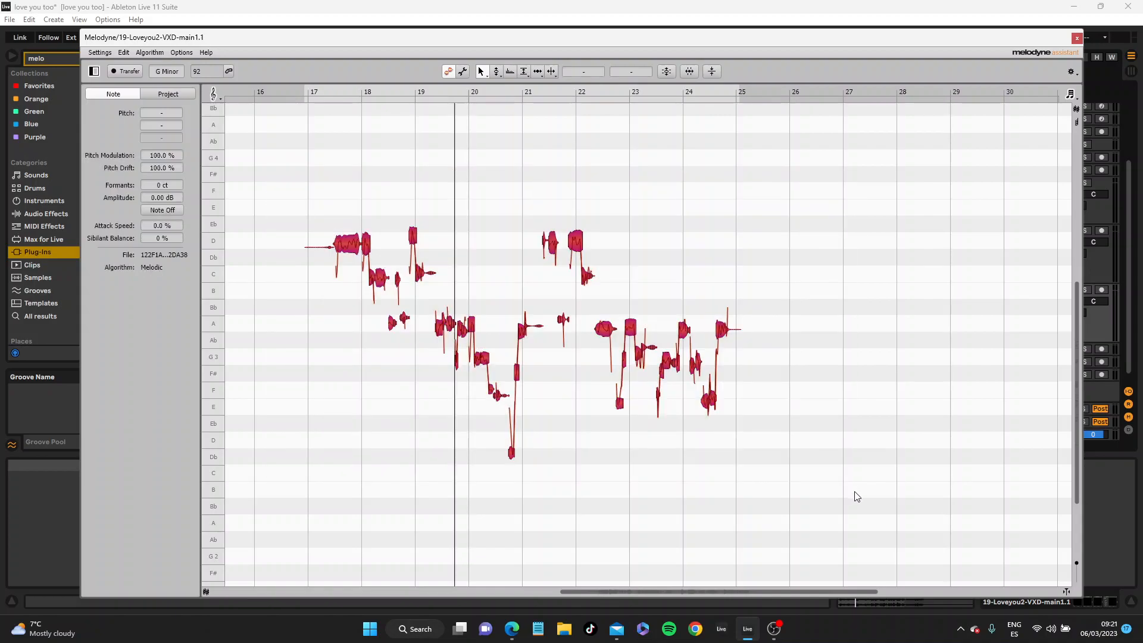
mouse_move(310, 299)
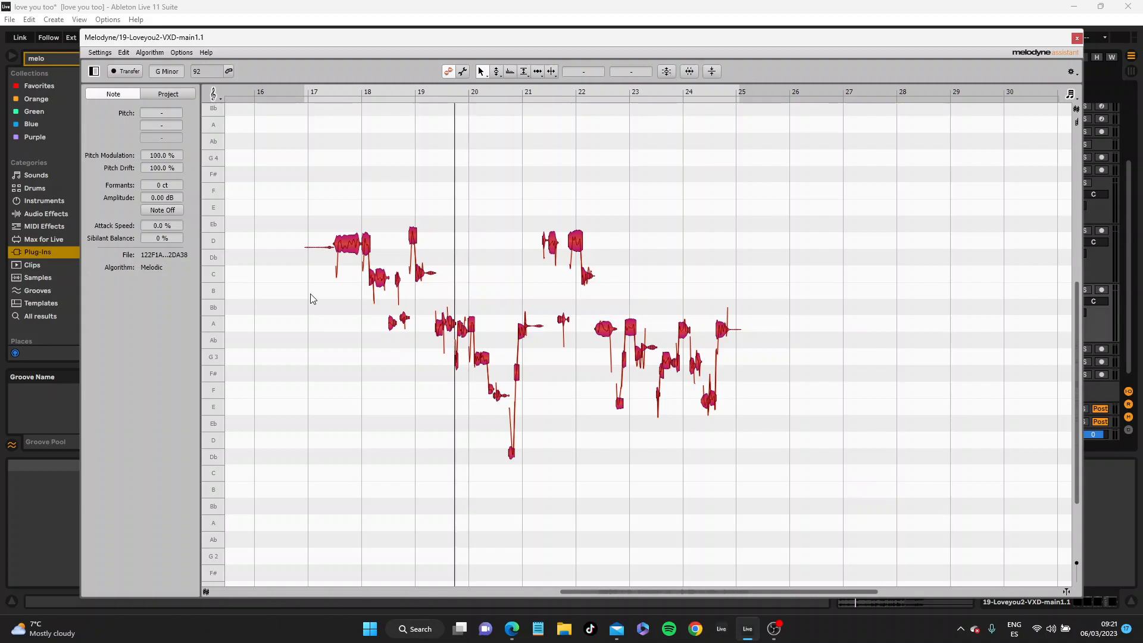
left_click(617, 414)
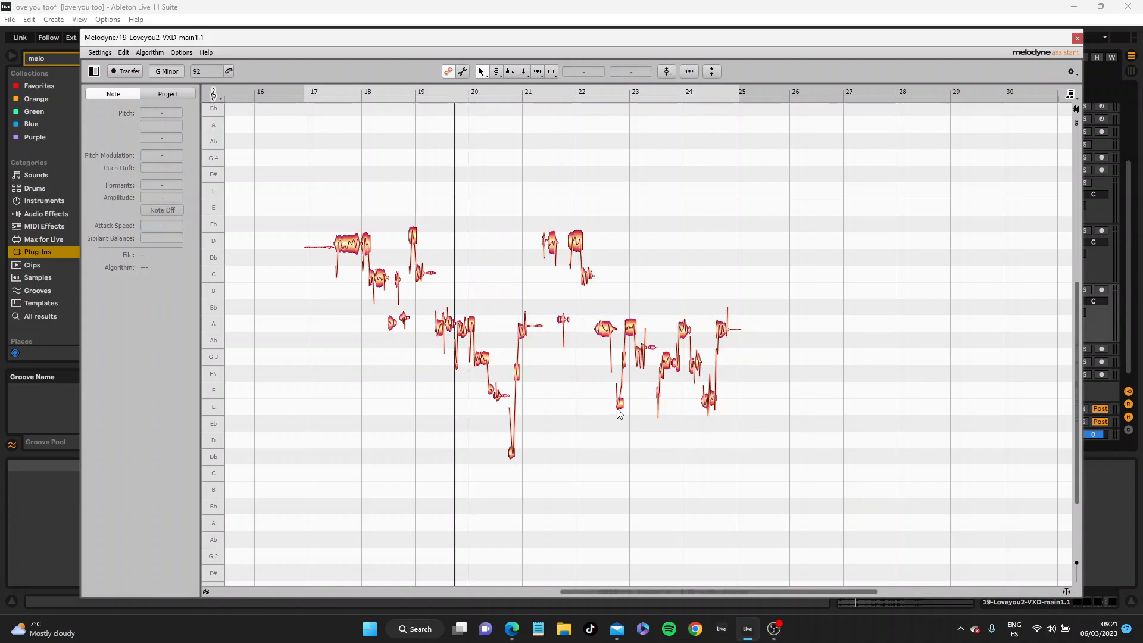
mouse_move(219, 322)
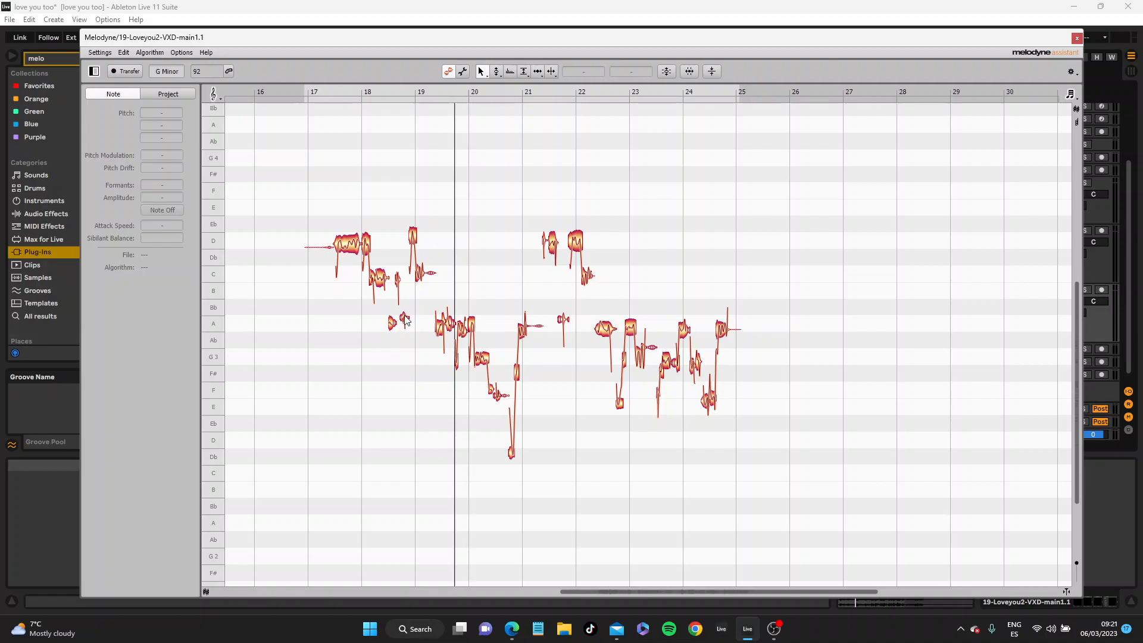
mouse_move(434, 337)
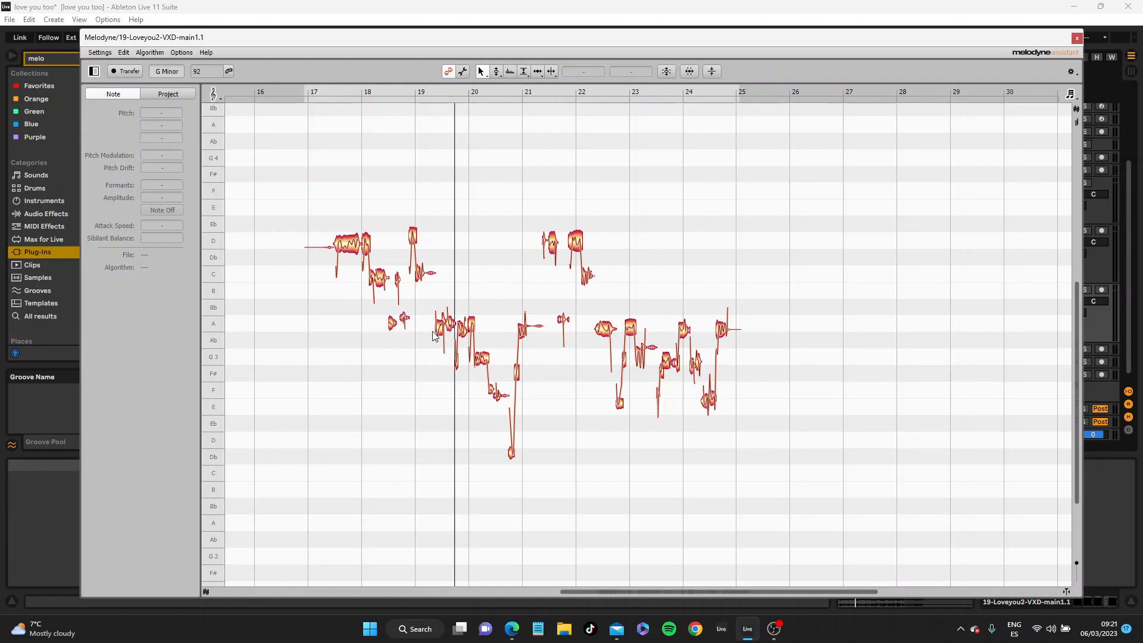
mouse_move(445, 303)
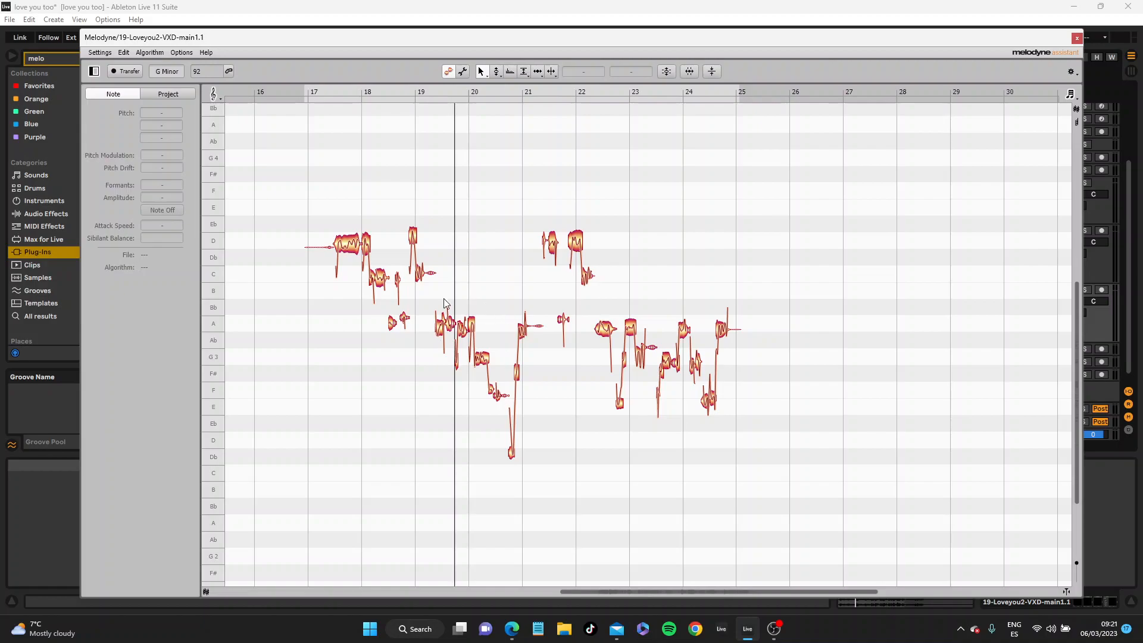
mouse_move(584, 343)
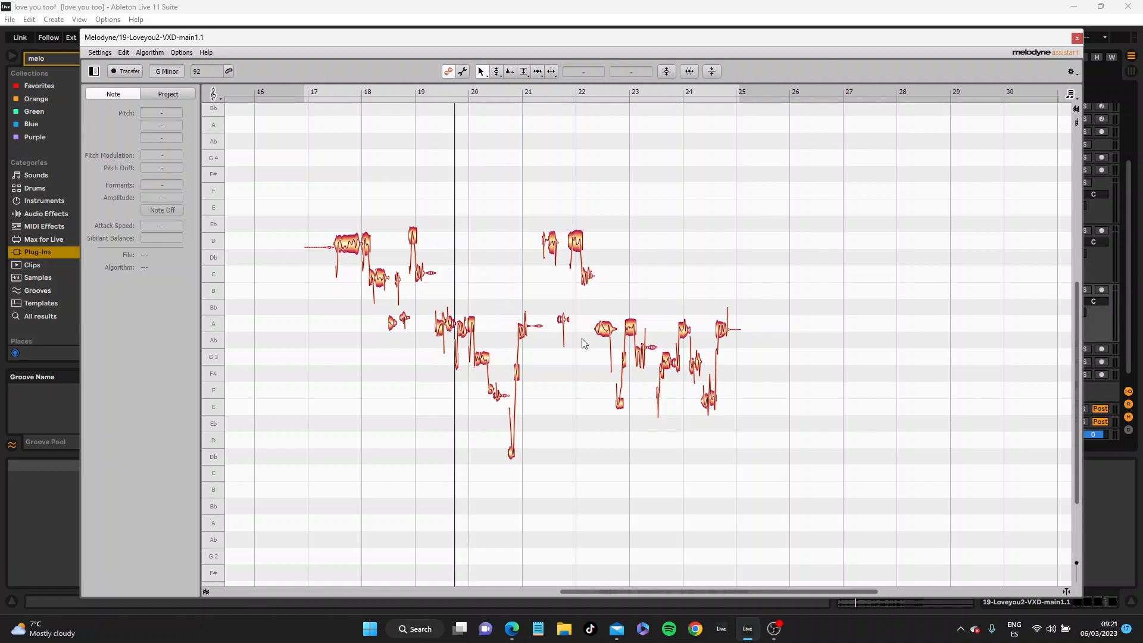
mouse_move(657, 318)
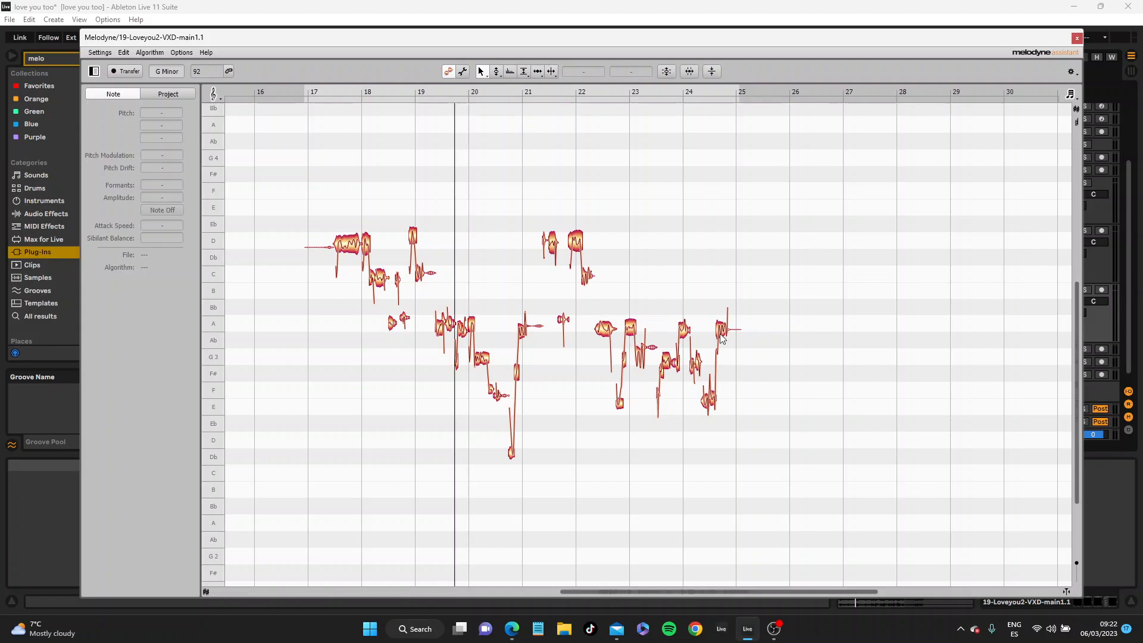
mouse_move(723, 348)
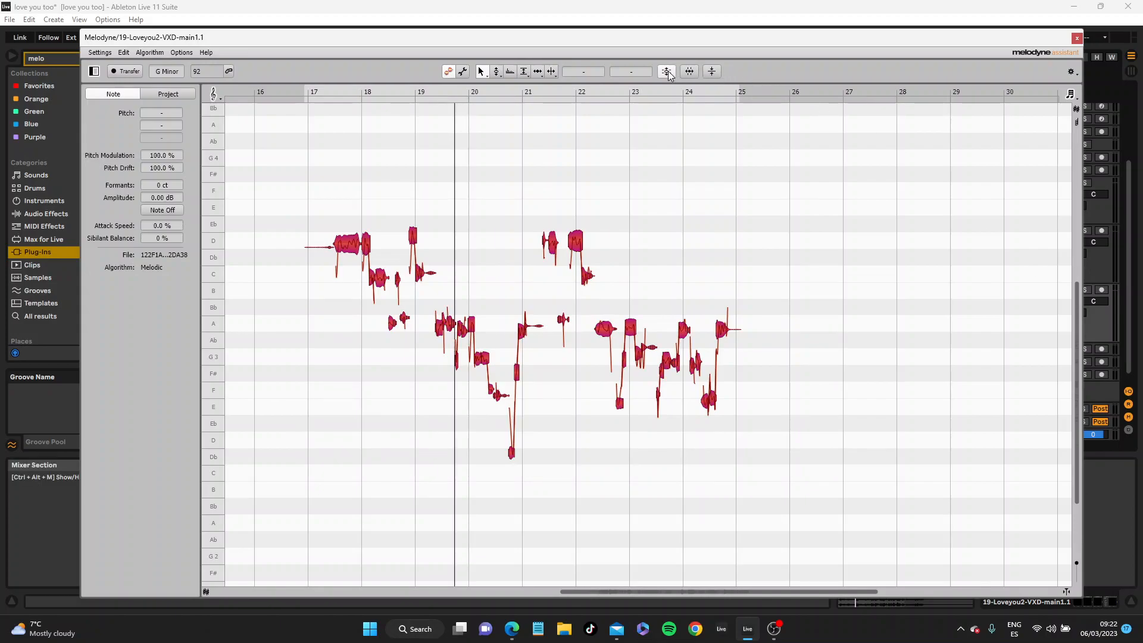
Run Correct Pitch with 87% centre, 32% drift, and chord-scale snapping left off.
left_click(665, 71)
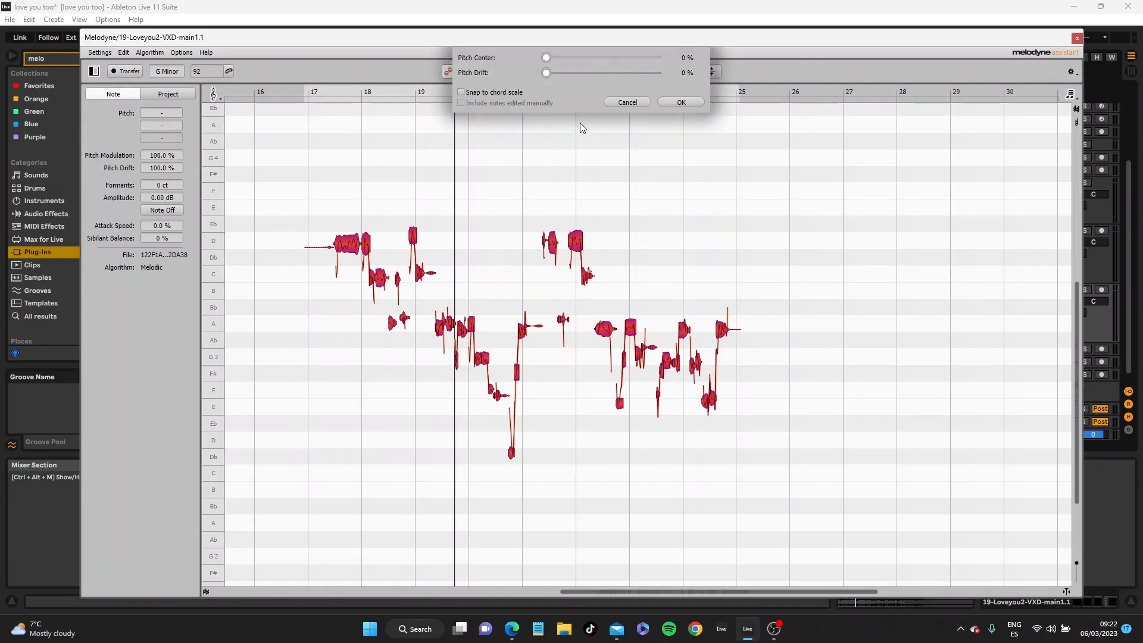
left_click(626, 102)
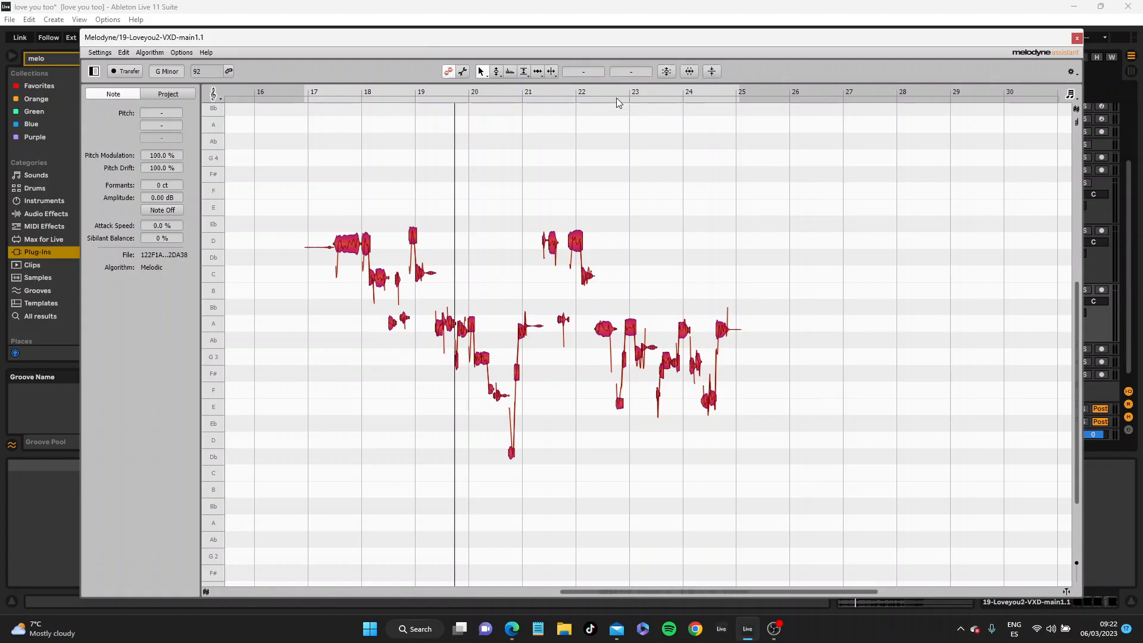
mouse_move(665, 71)
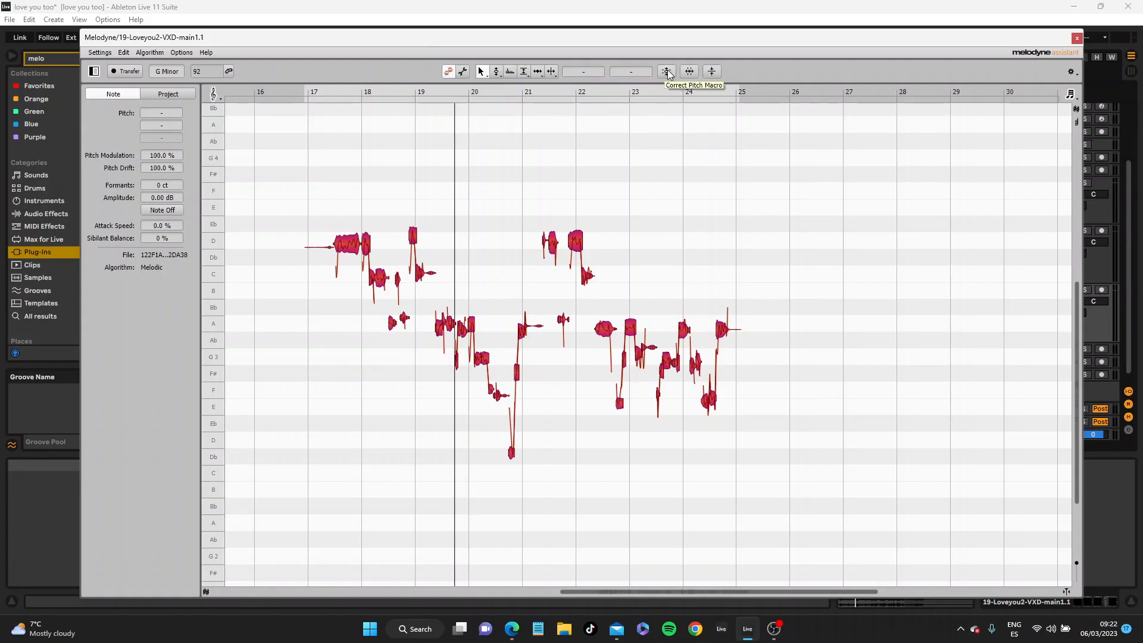
left_click(666, 71)
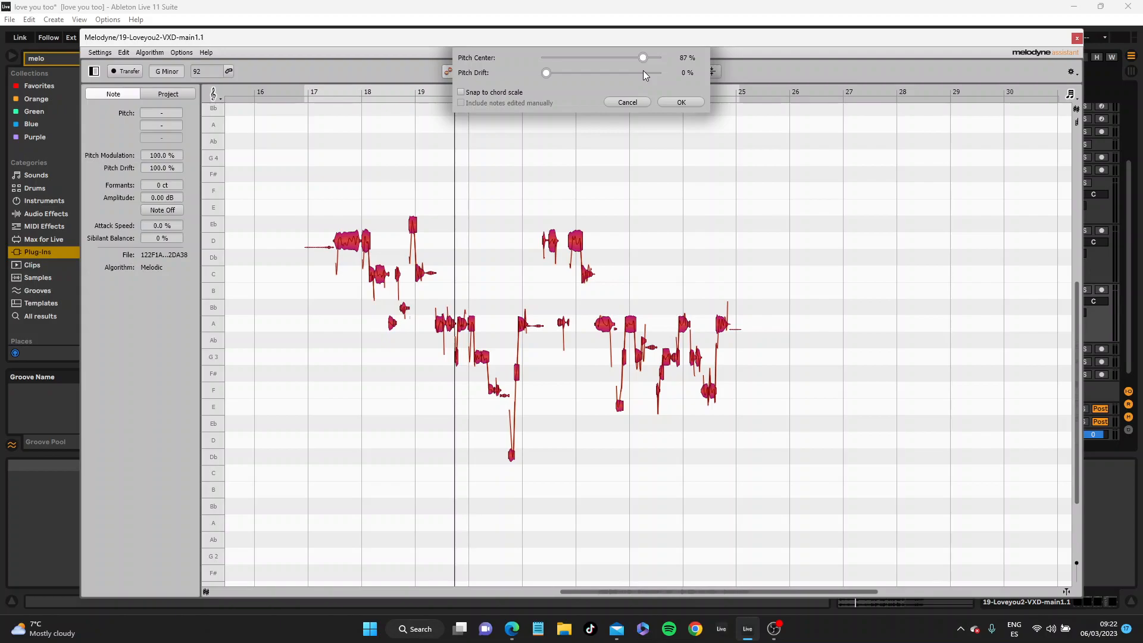
mouse_move(412, 230)
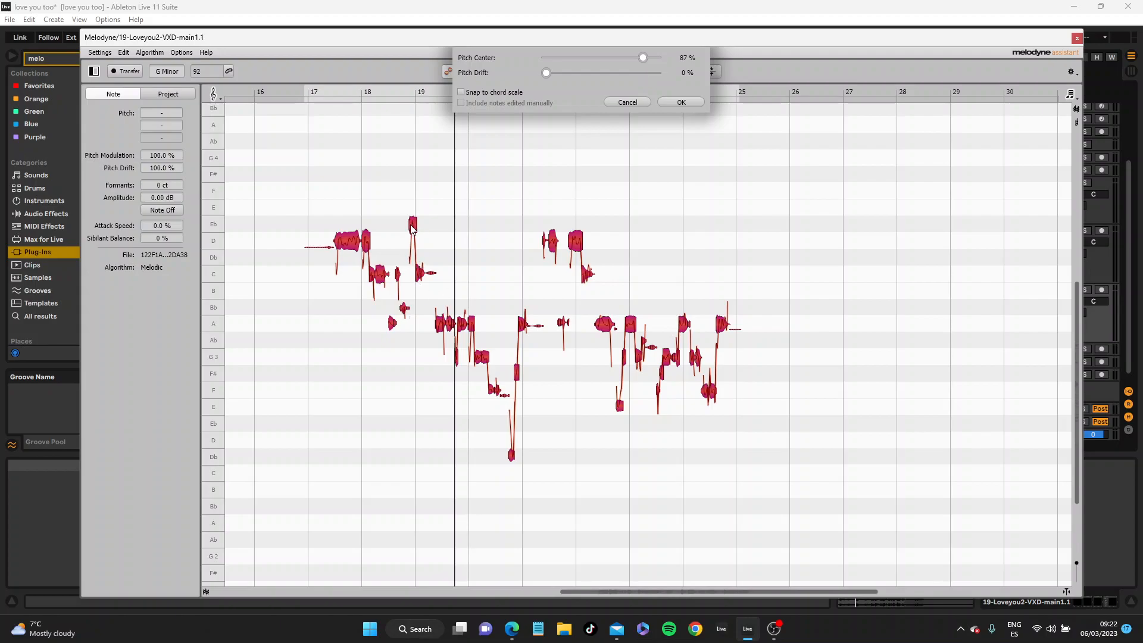
mouse_move(413, 253)
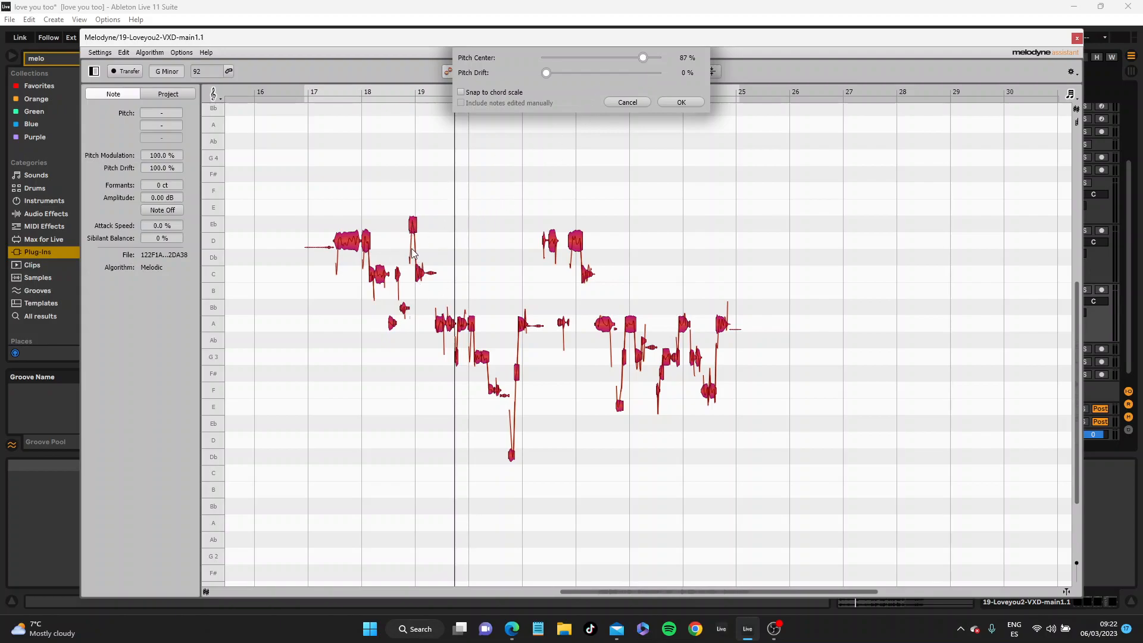
mouse_move(409, 226)
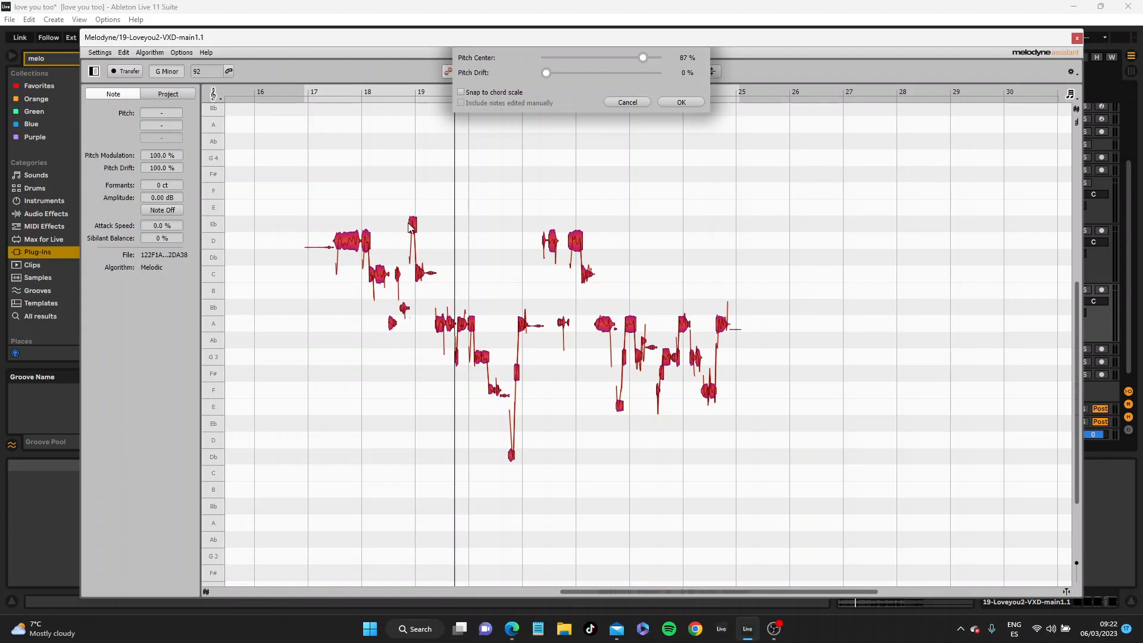
mouse_move(422, 228)
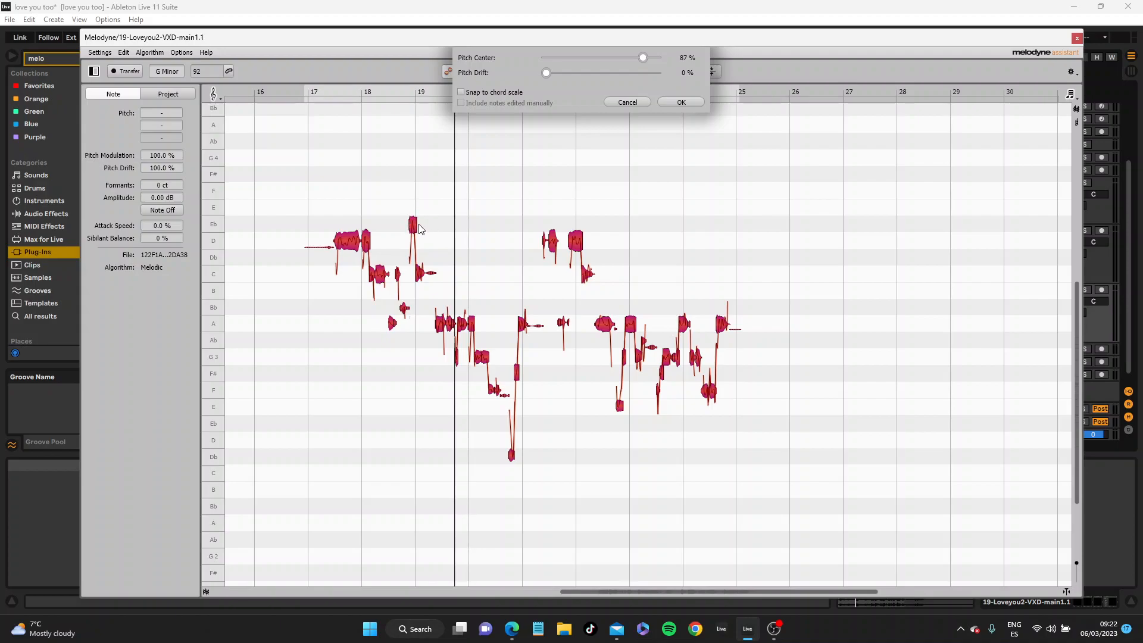
mouse_move(415, 230)
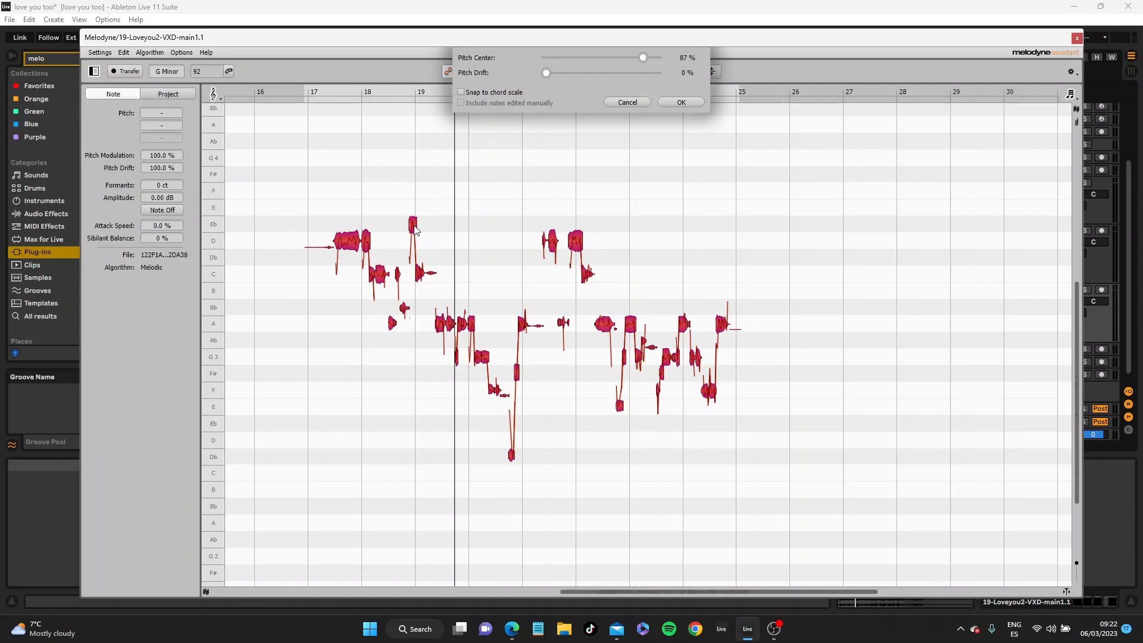
mouse_move(541, 79)
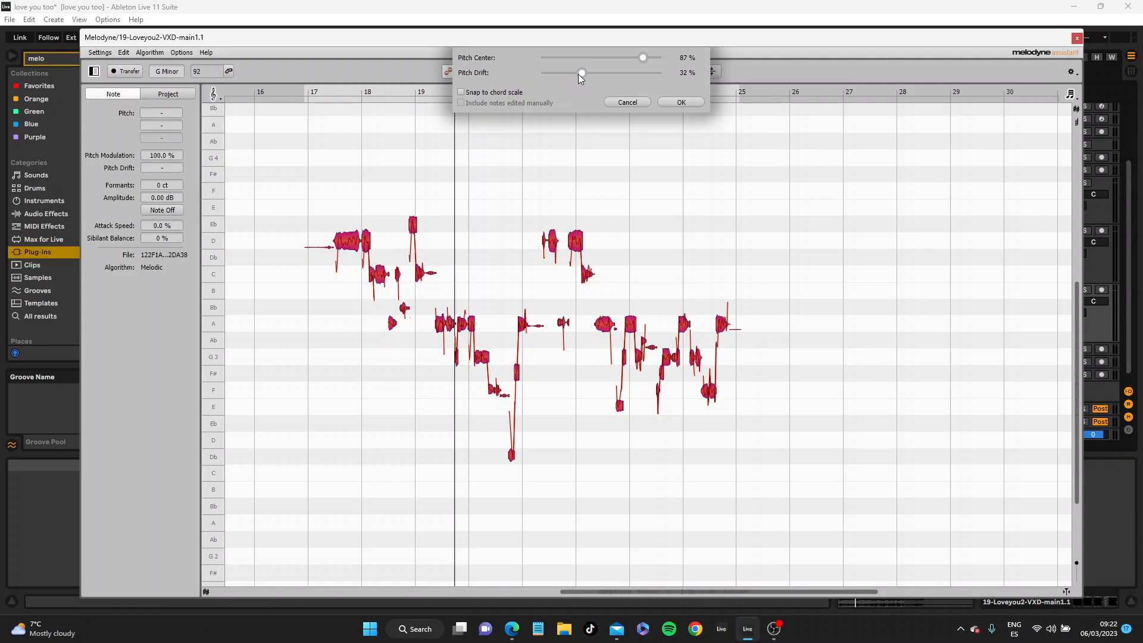
mouse_move(649, 66)
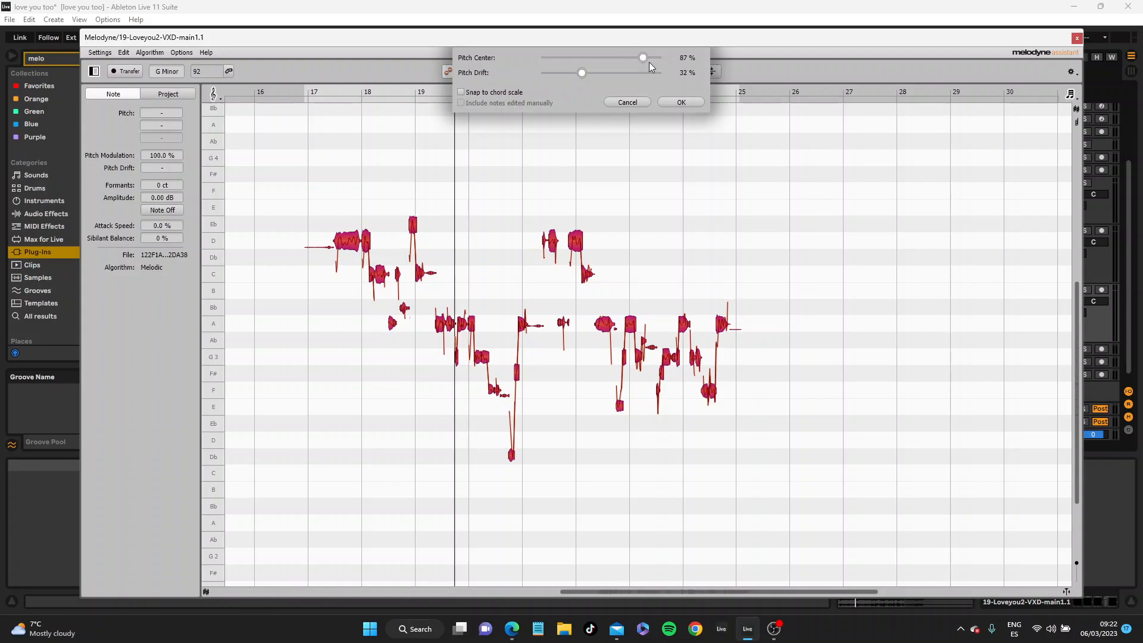
mouse_move(648, 62)
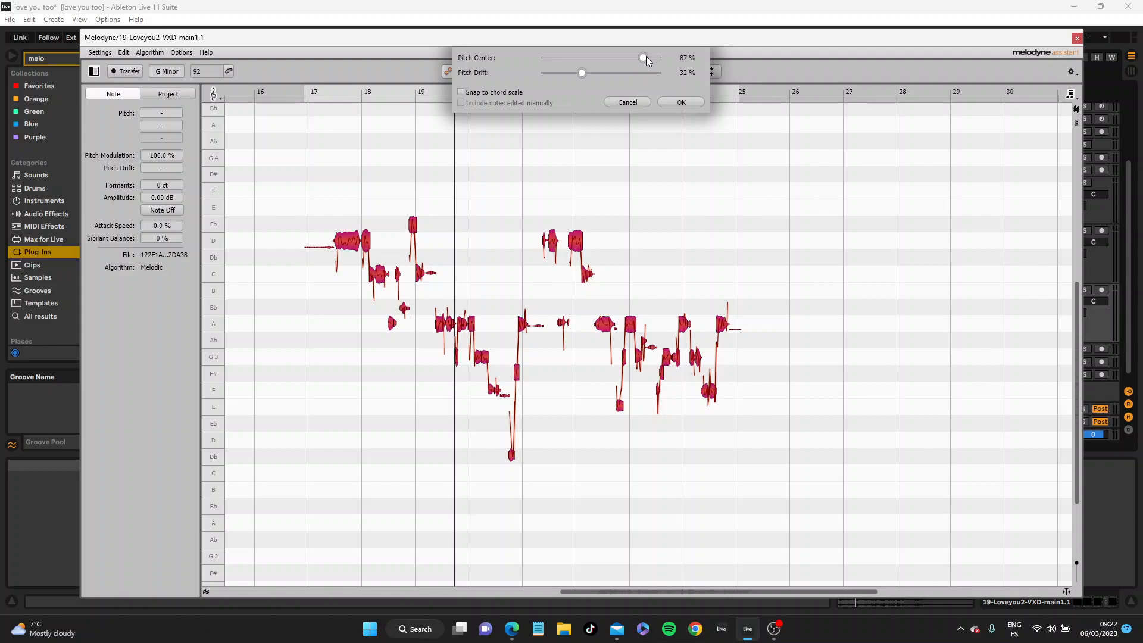
mouse_move(484, 102)
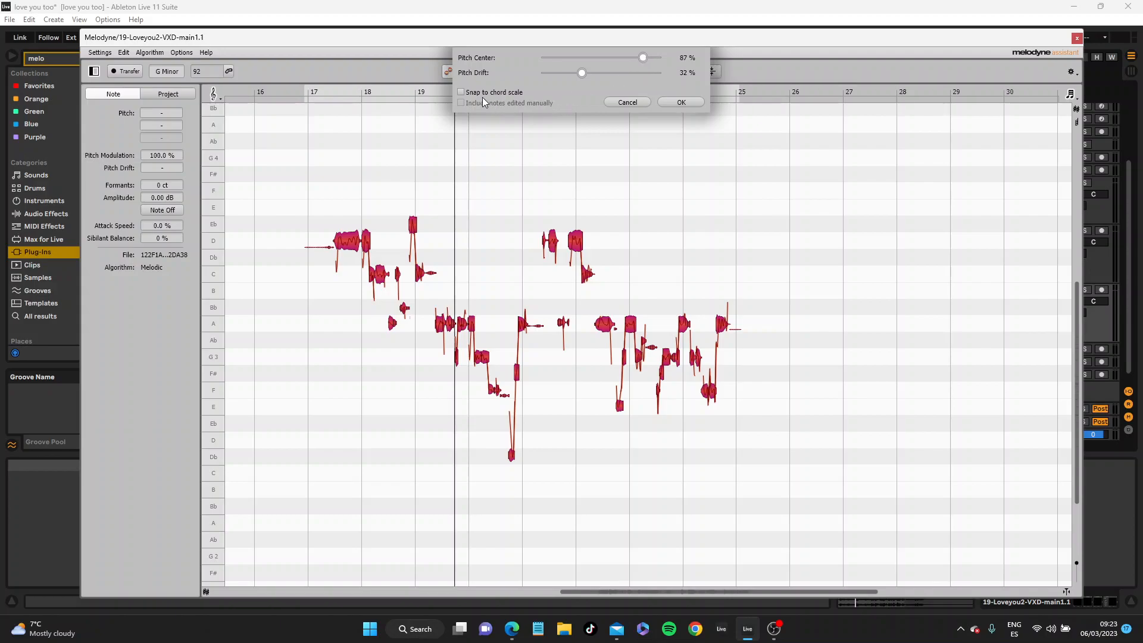
mouse_move(471, 95)
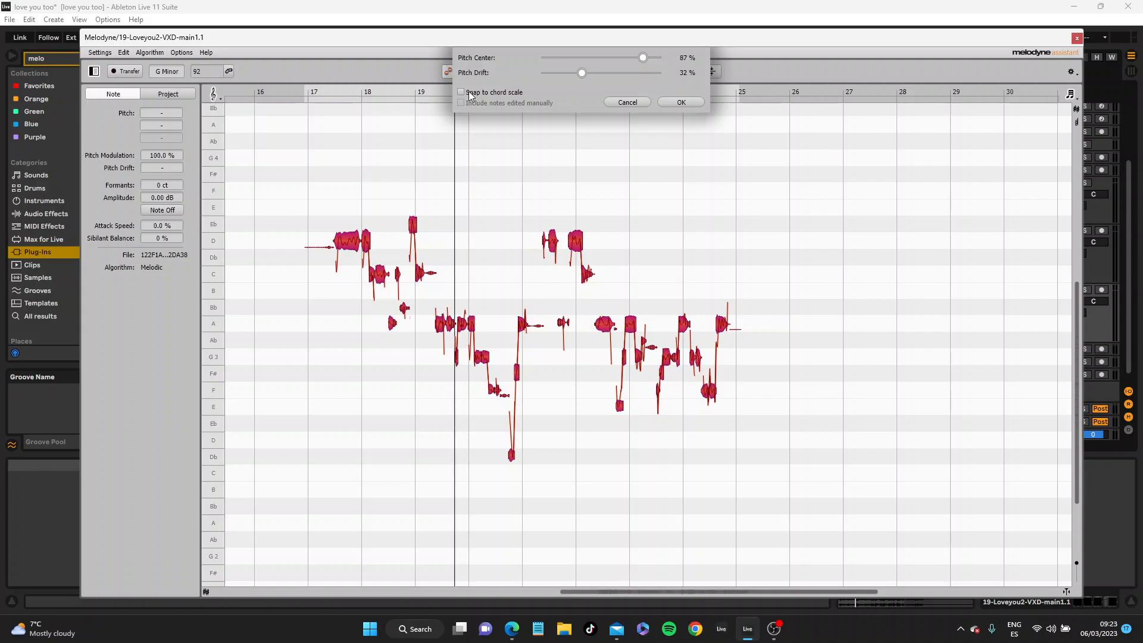
mouse_move(98, 133)
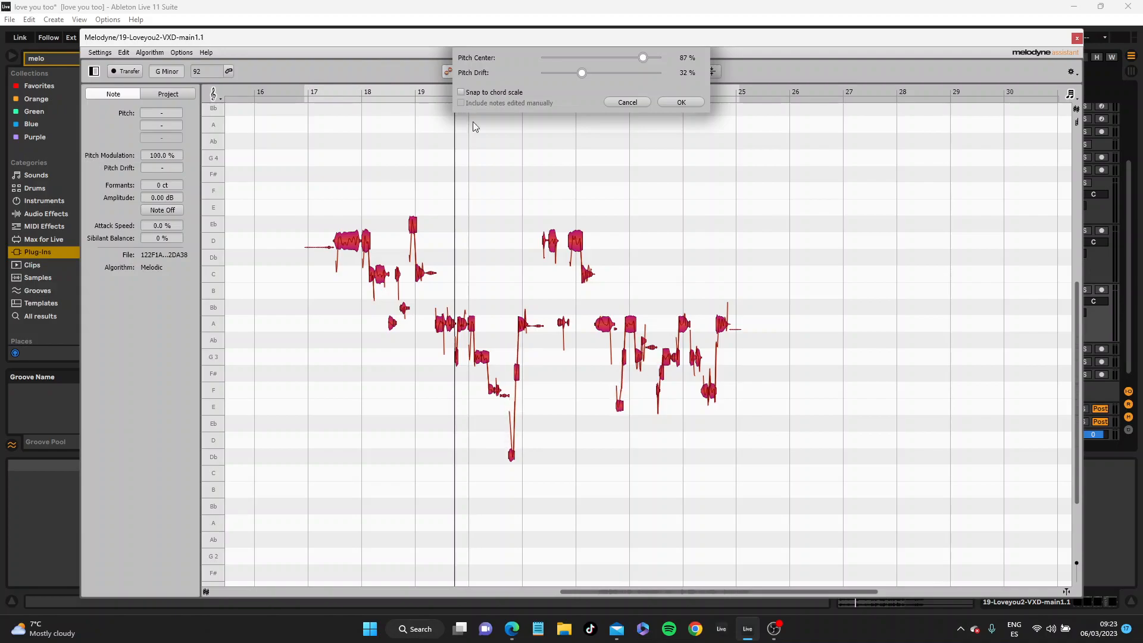
left_click(461, 92)
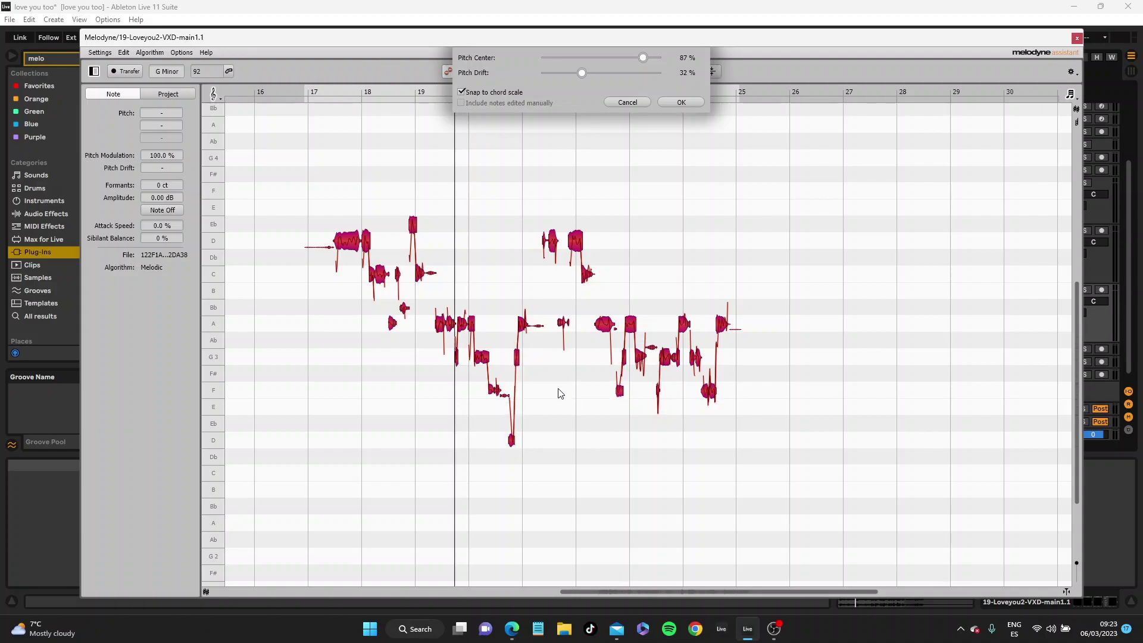
left_click(461, 92)
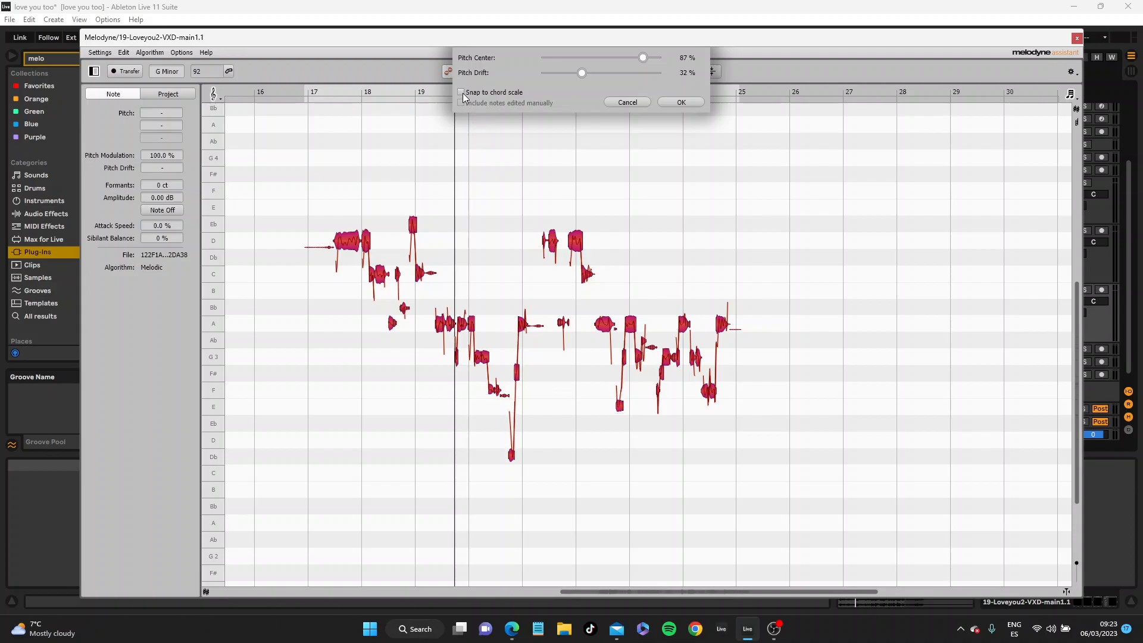
left_click(462, 93)
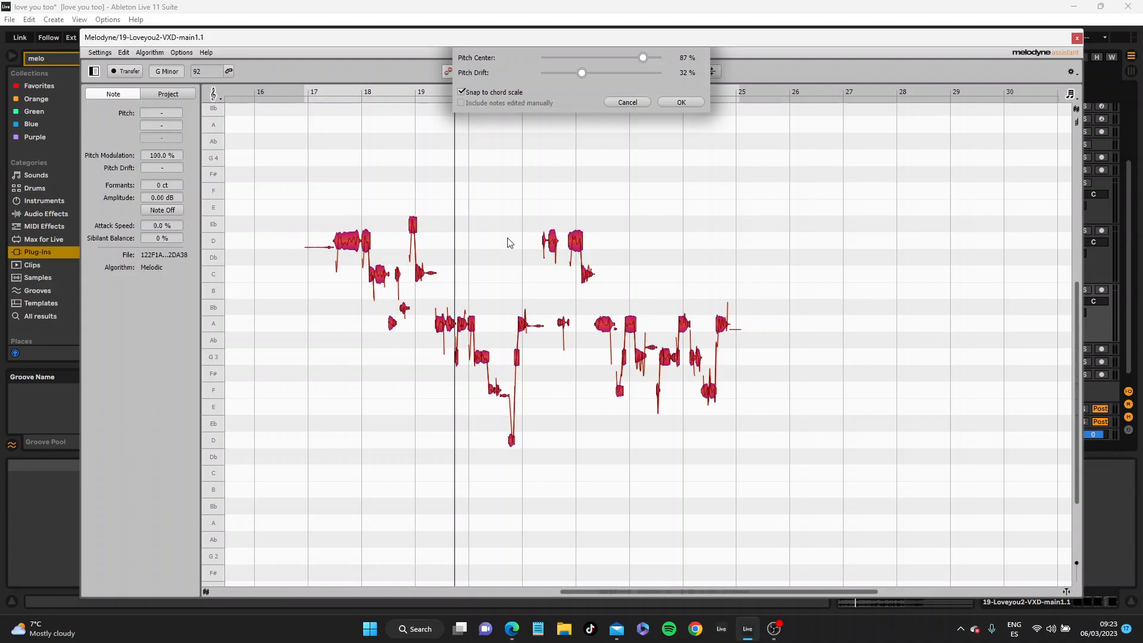
left_click(462, 91)
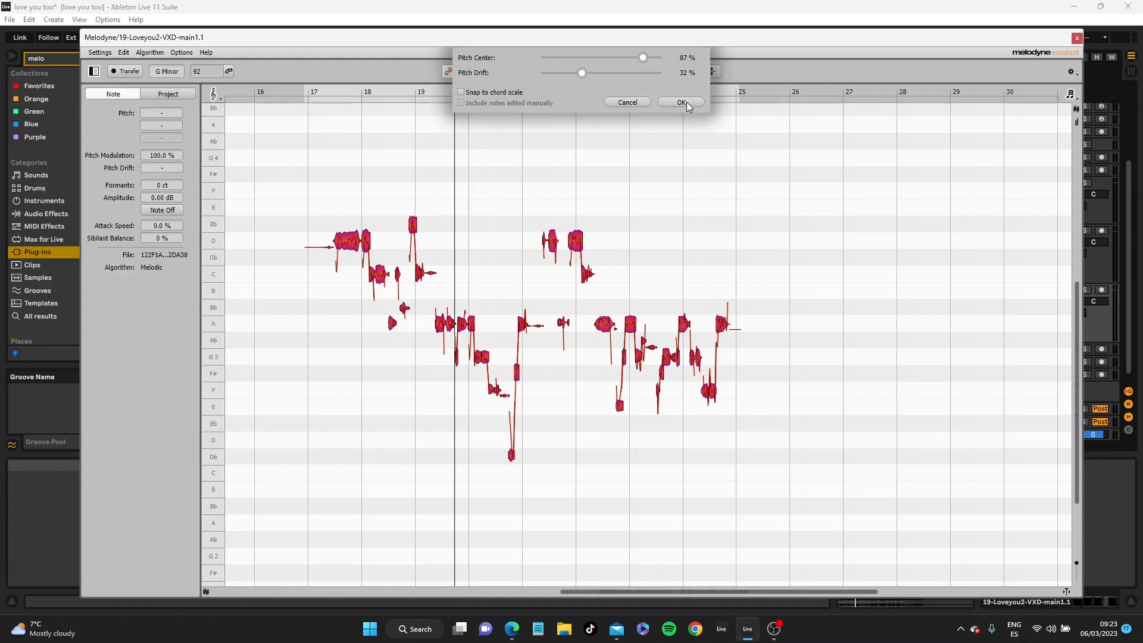
left_click(680, 101)
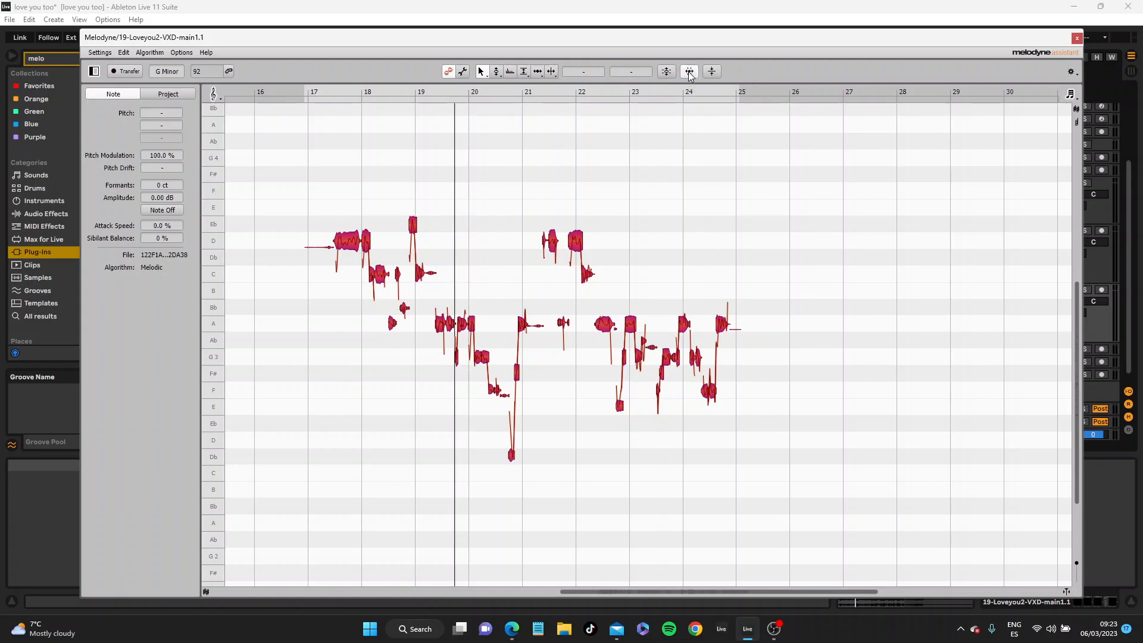
Run Quantize Time with a 1/4 groove reference at 100% intensity.
left_click(689, 71)
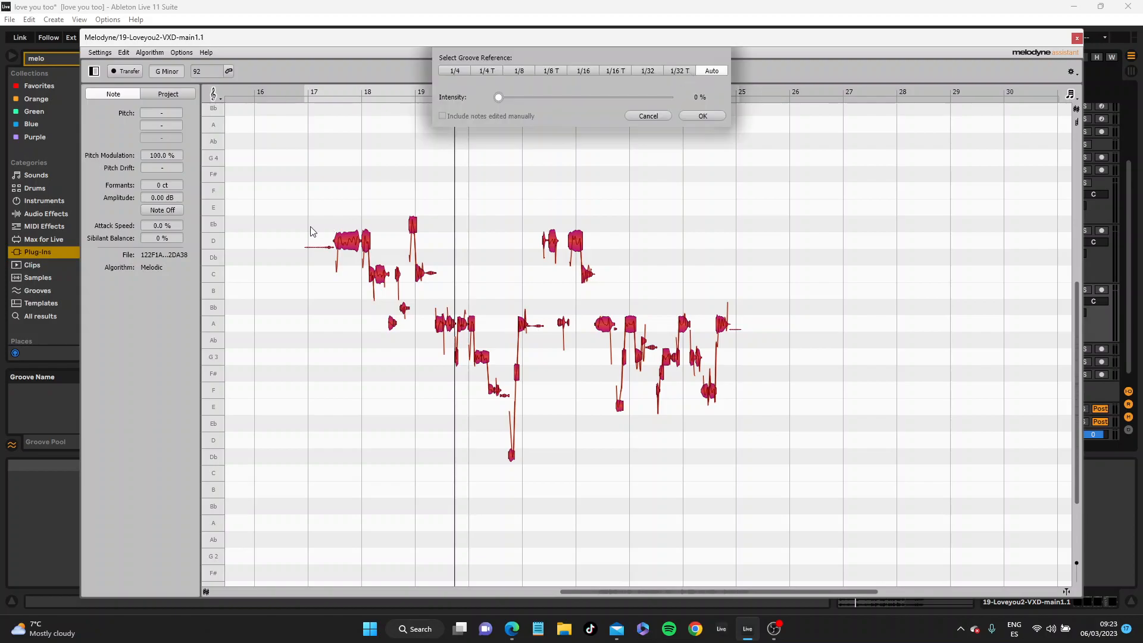
mouse_move(651, 274)
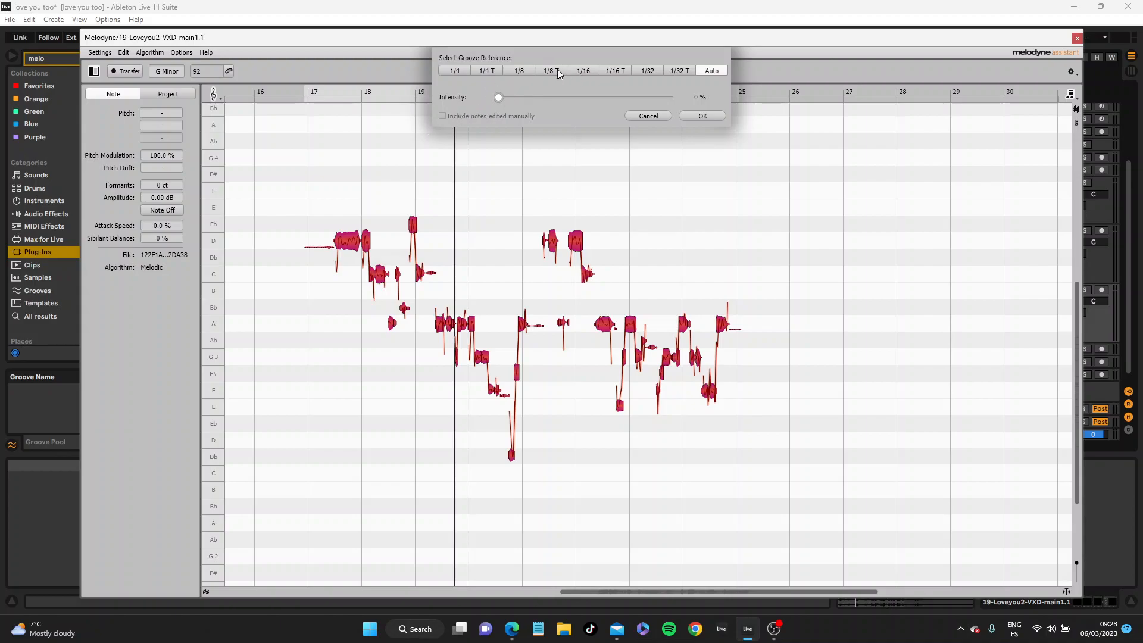
mouse_move(437, 75)
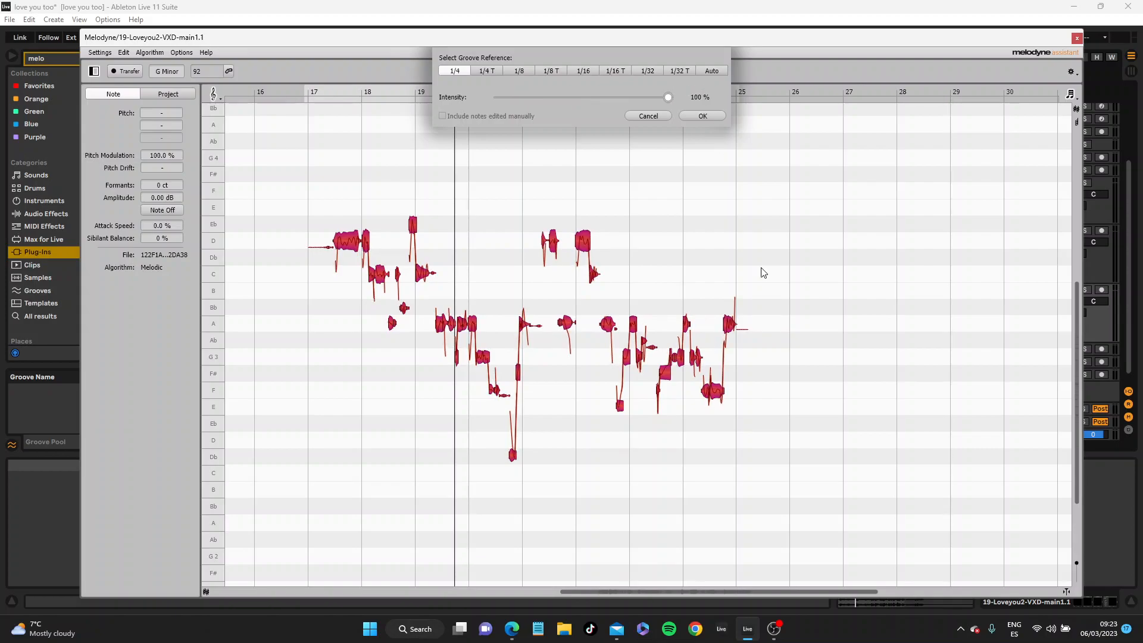
mouse_move(314, 93)
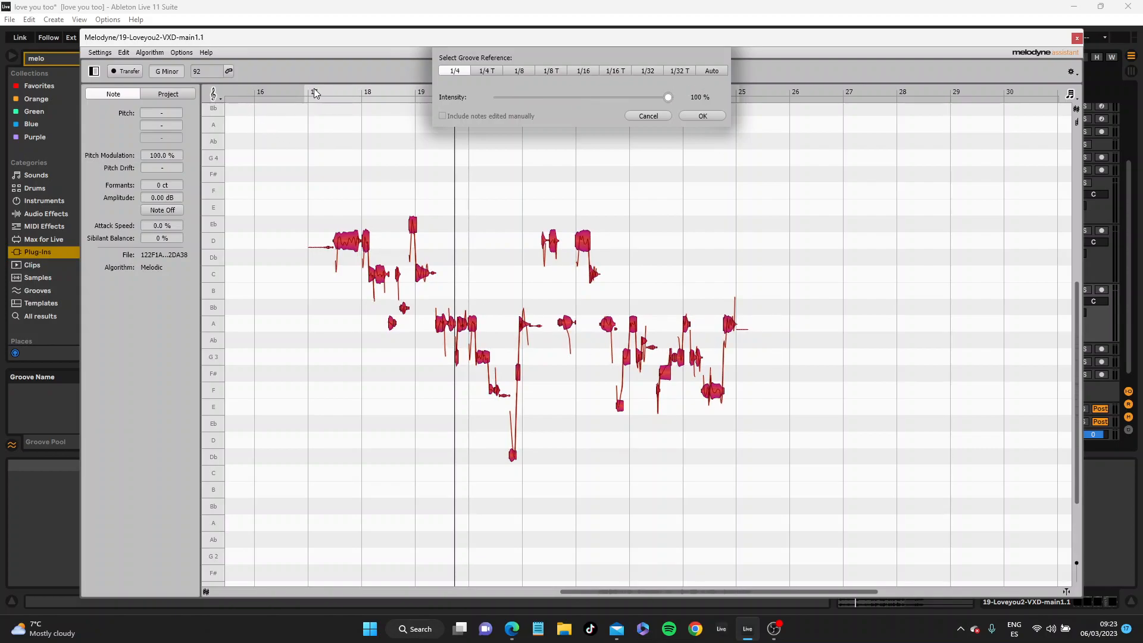
left_click(647, 115)
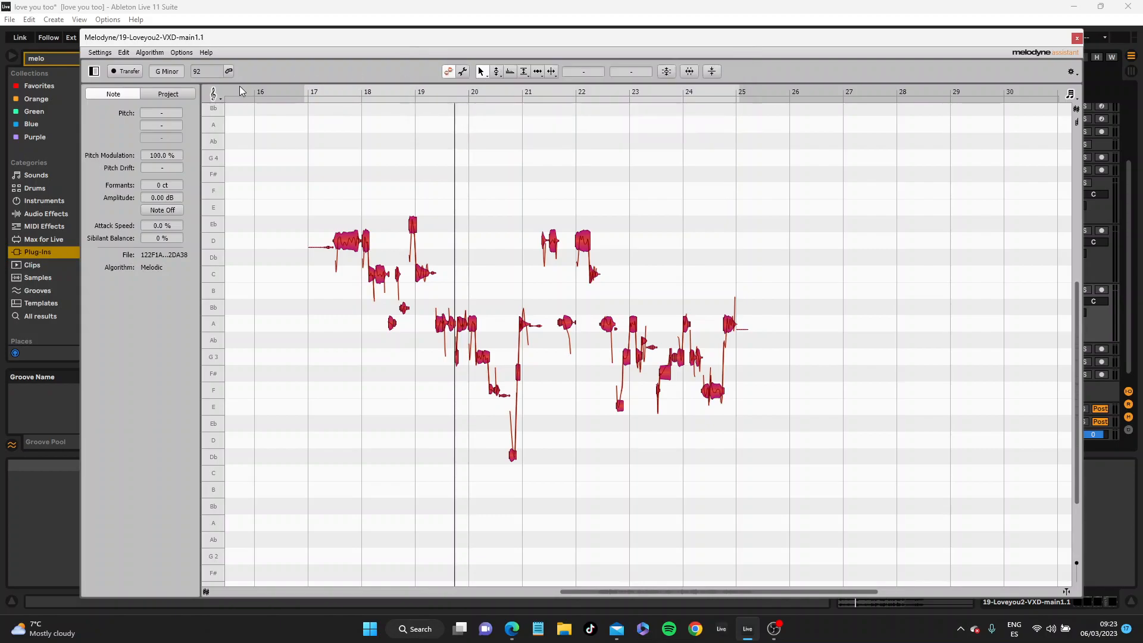
mouse_move(323, 113)
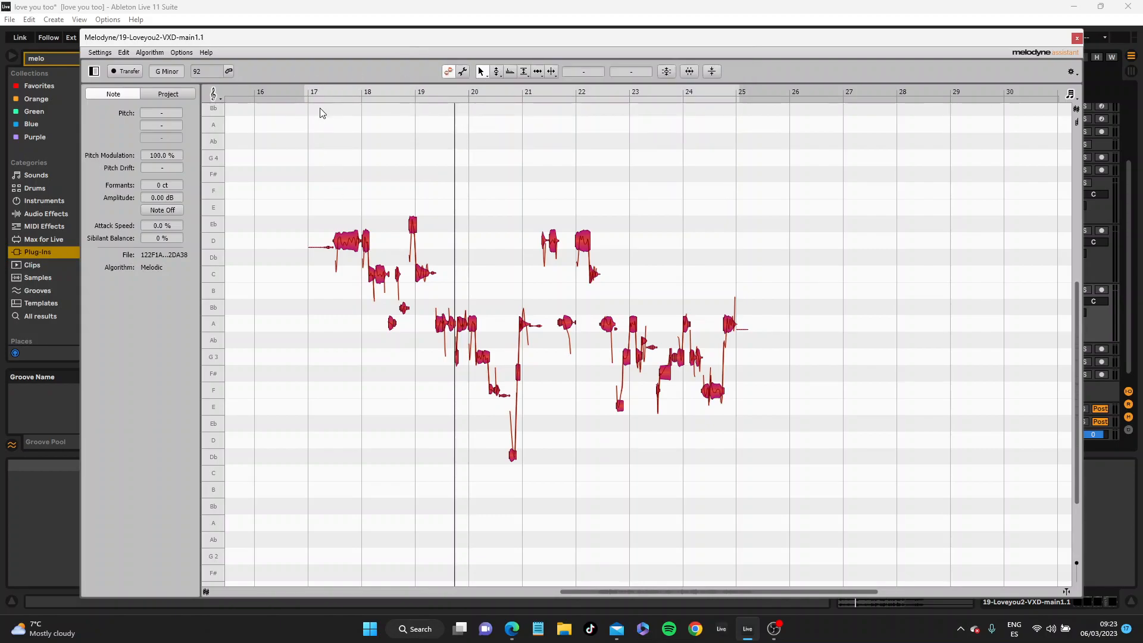
Play back the quantized vocal and check notes, including the D4 near bar 19.
left_click(319, 92)
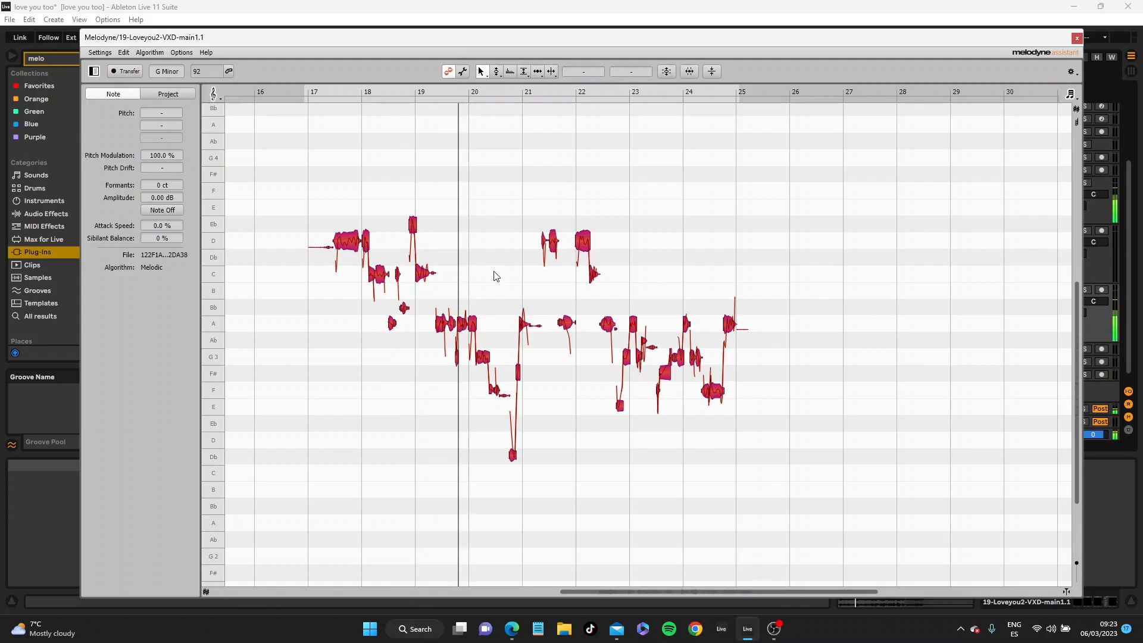
left_click(412, 233)
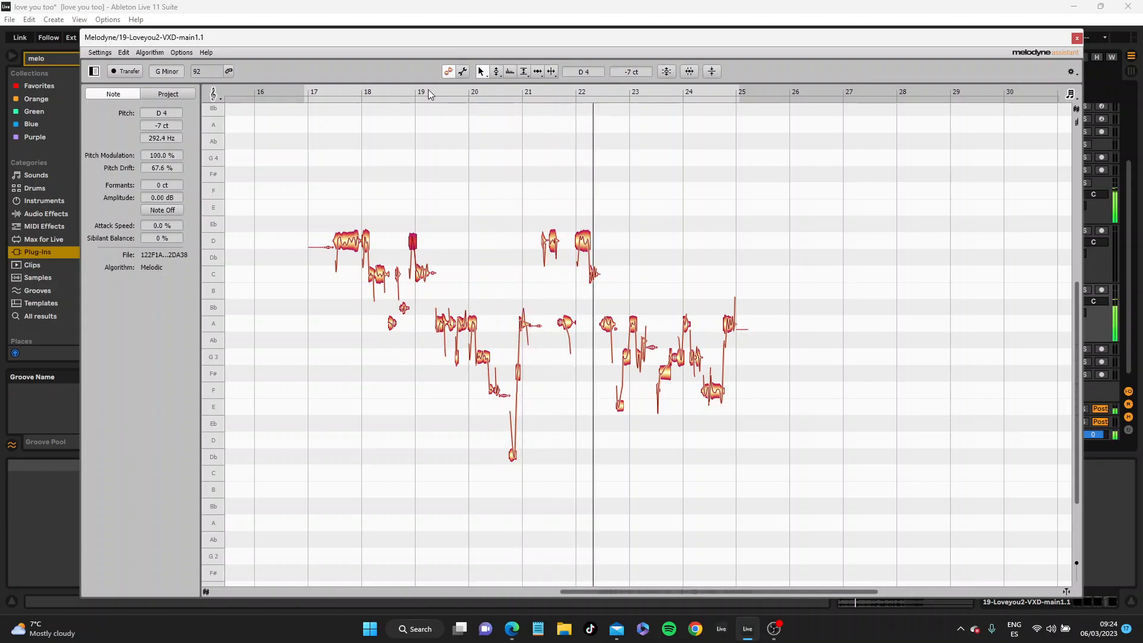
left_click(565, 322)
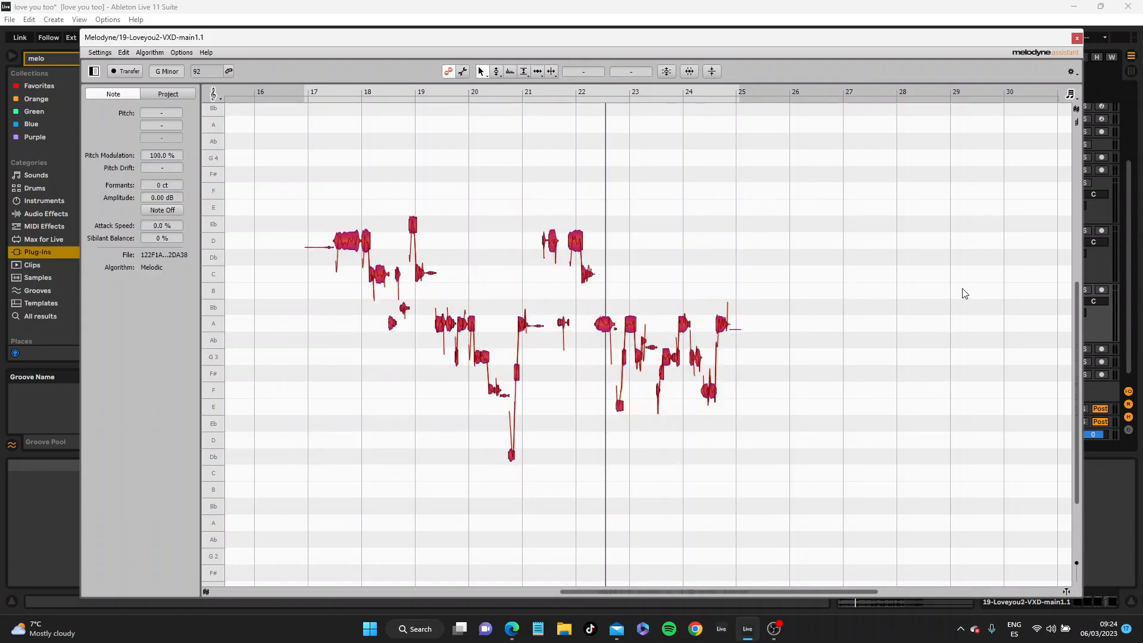
mouse_move(836, 251)
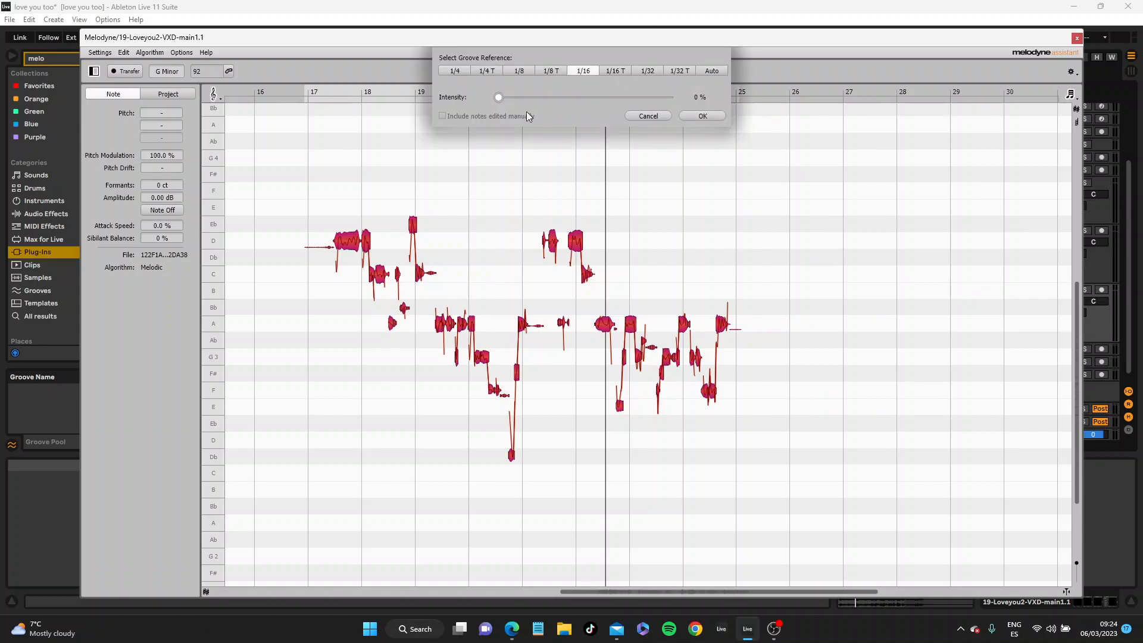
mouse_move(463, 293)
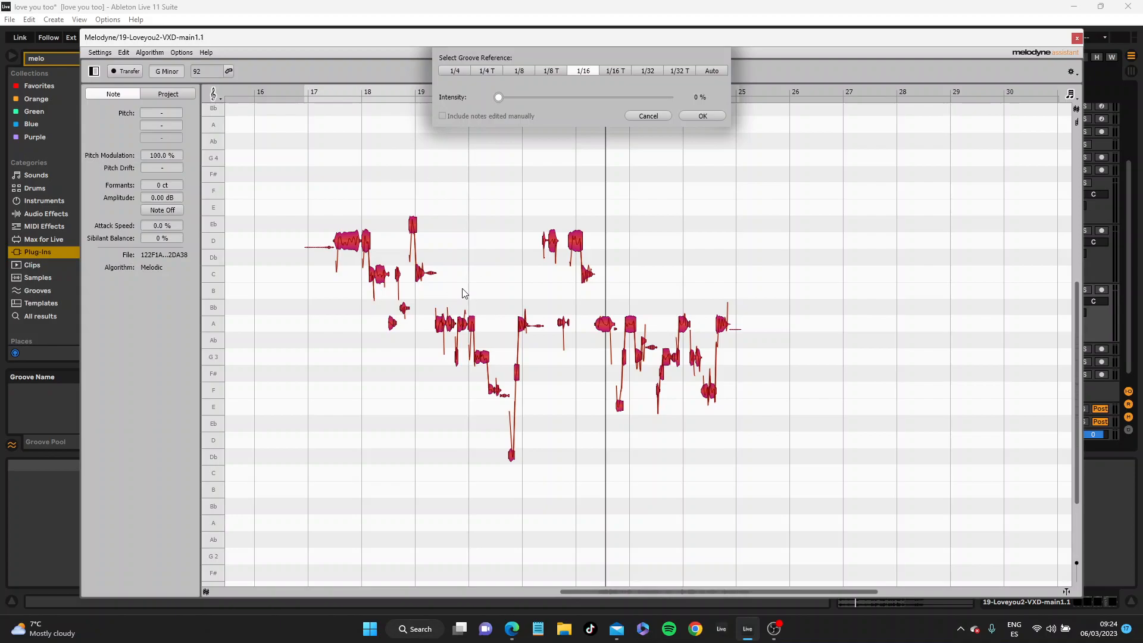
mouse_move(671, 276)
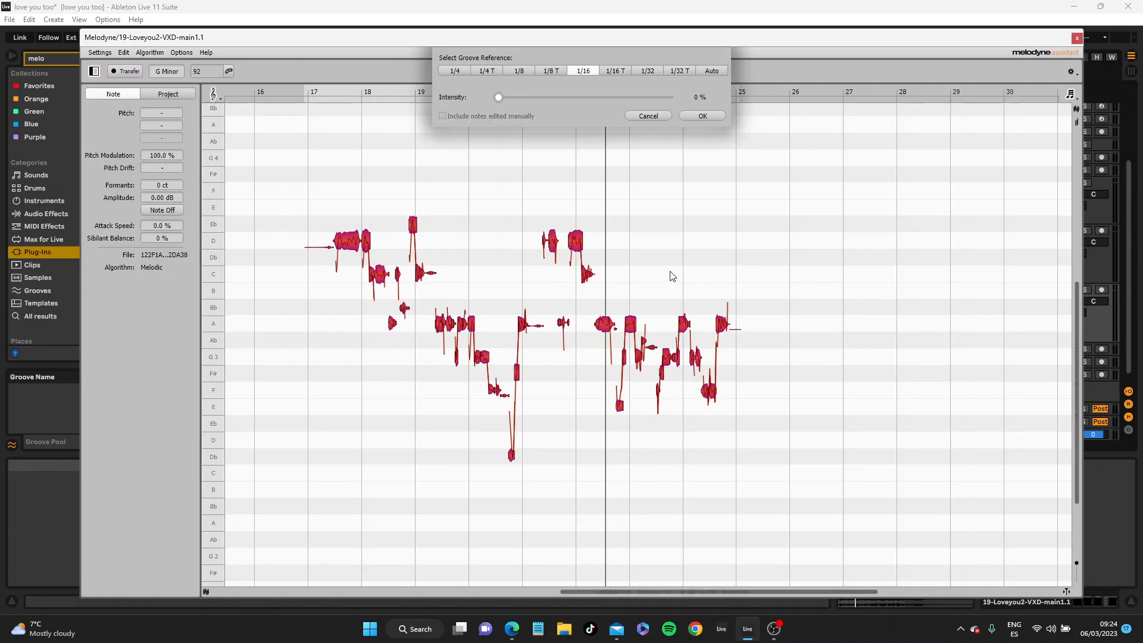
mouse_move(518, 101)
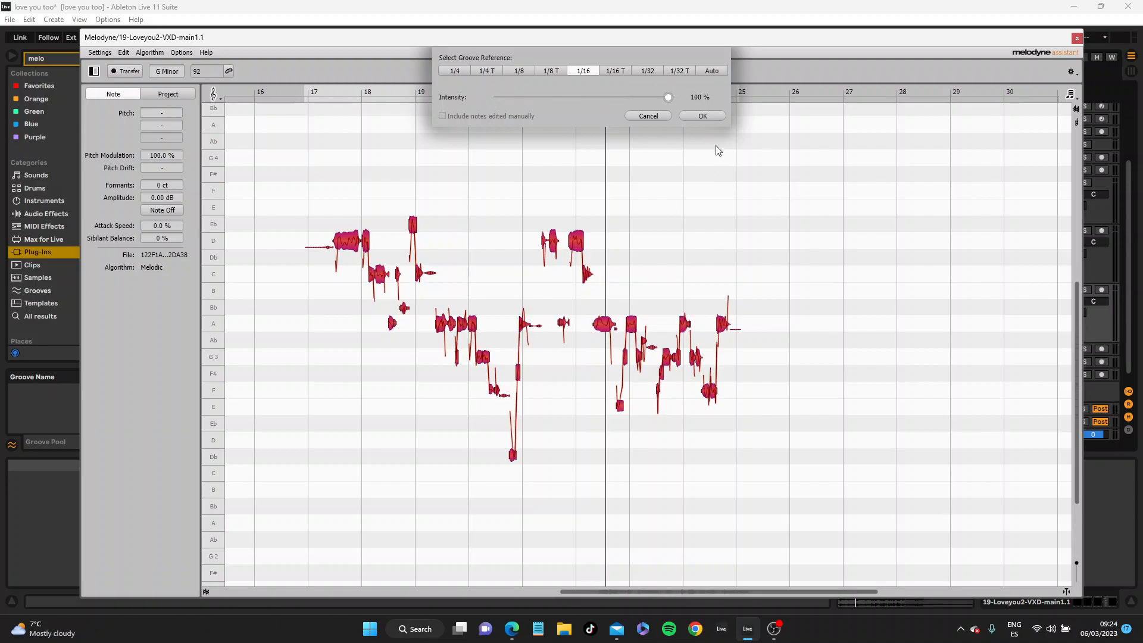
mouse_move(665, 97)
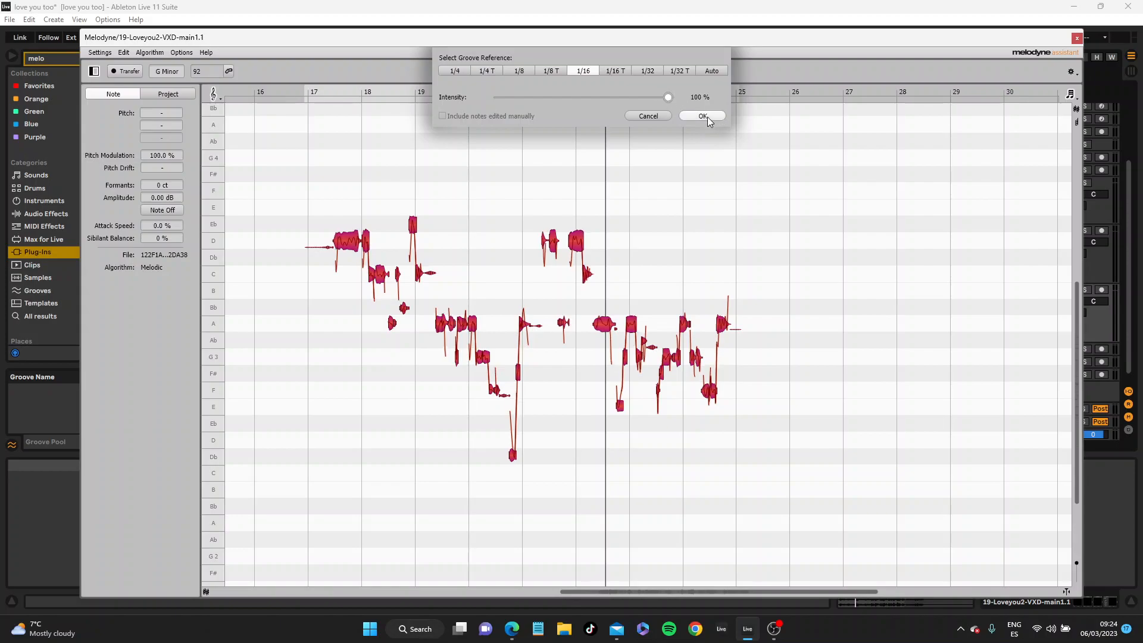
Apply Quantize Time on a 1/16 grid at 100% intensity.
left_click(702, 116)
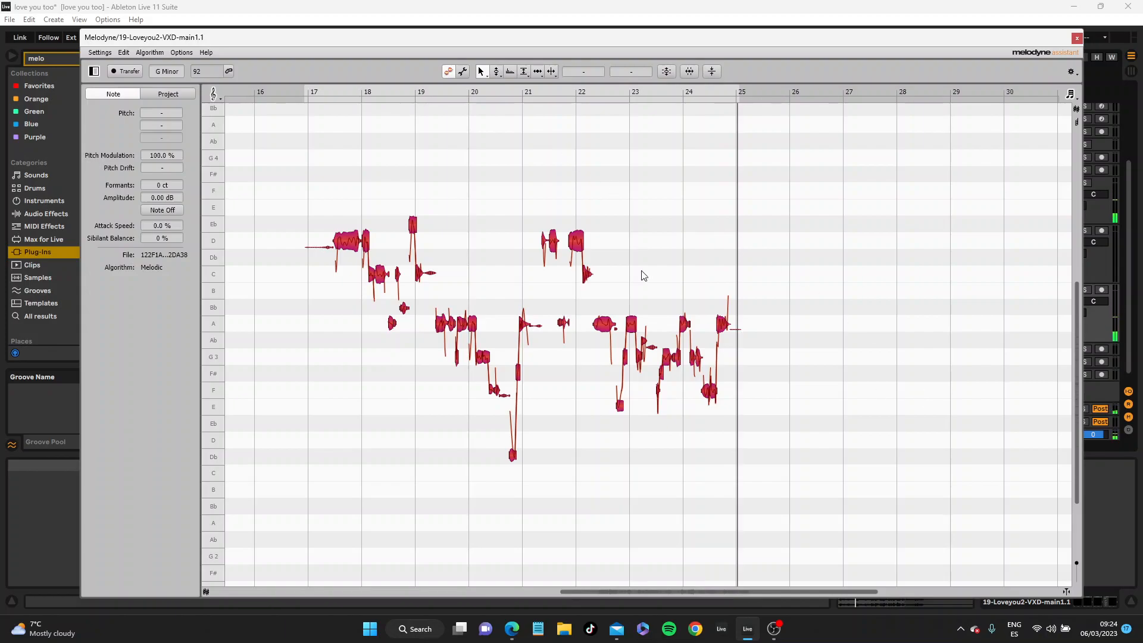
left_click(771, 374)
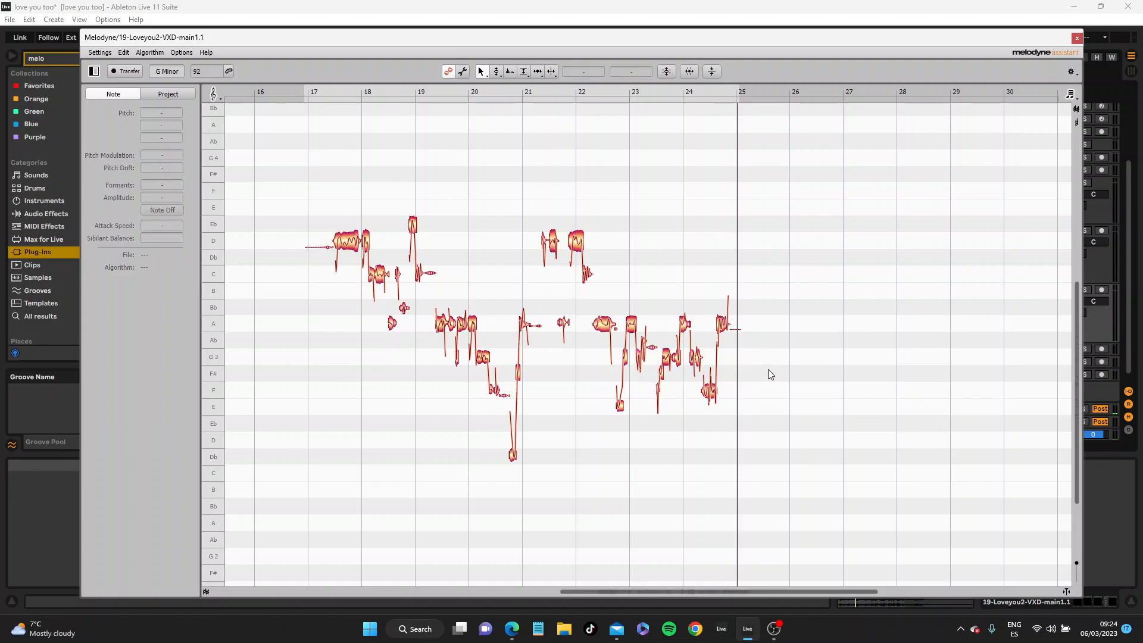
mouse_move(674, 82)
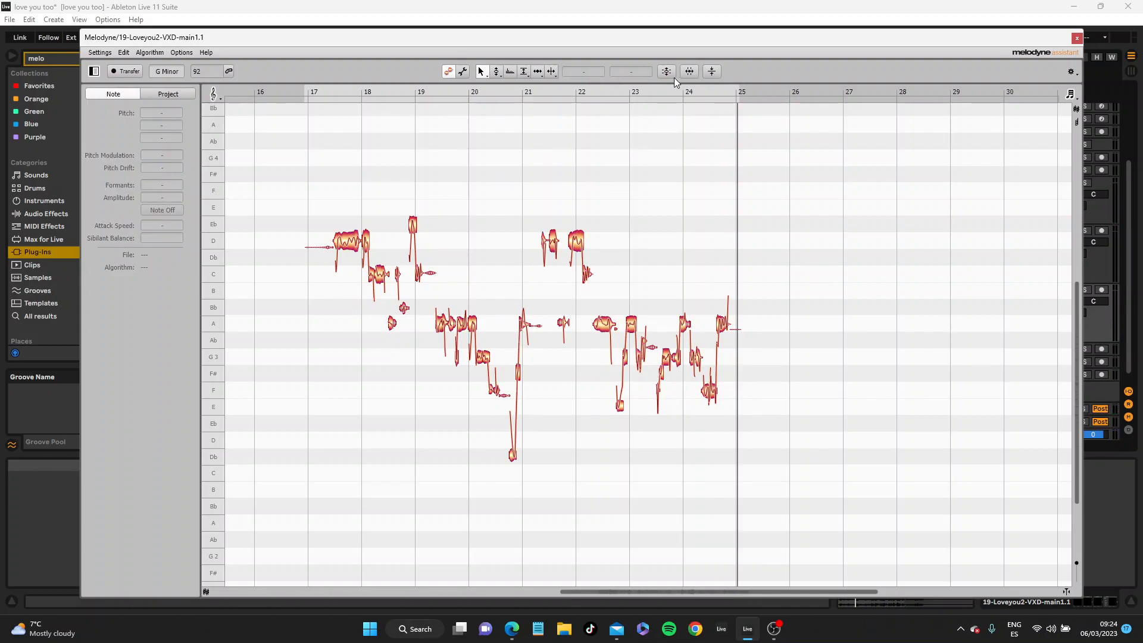
mouse_move(665, 71)
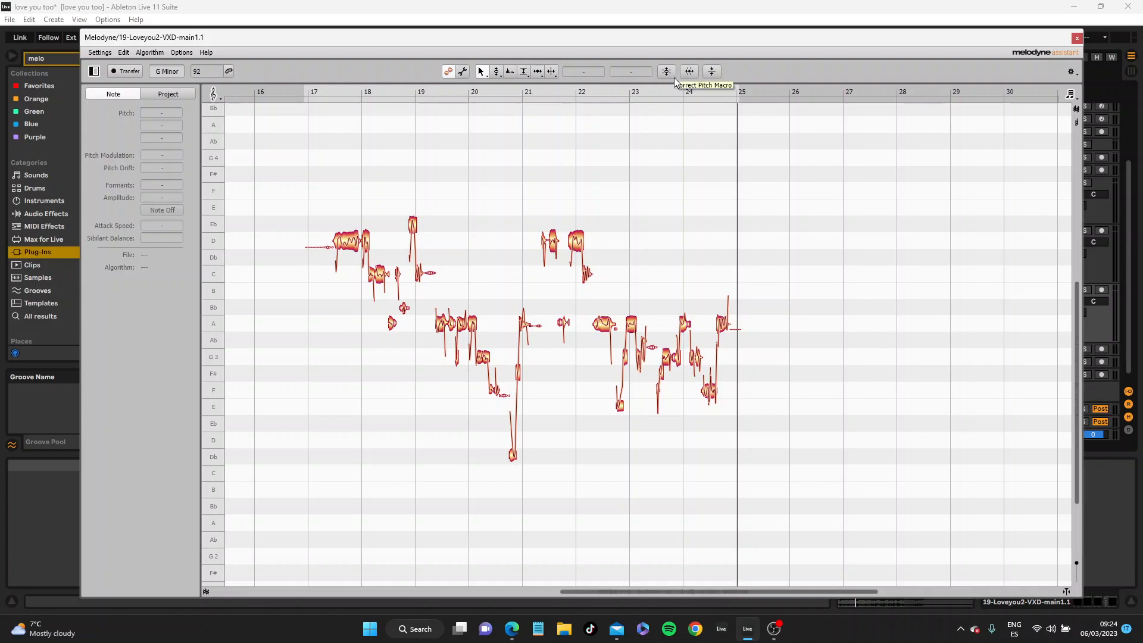
mouse_move(1071, 98)
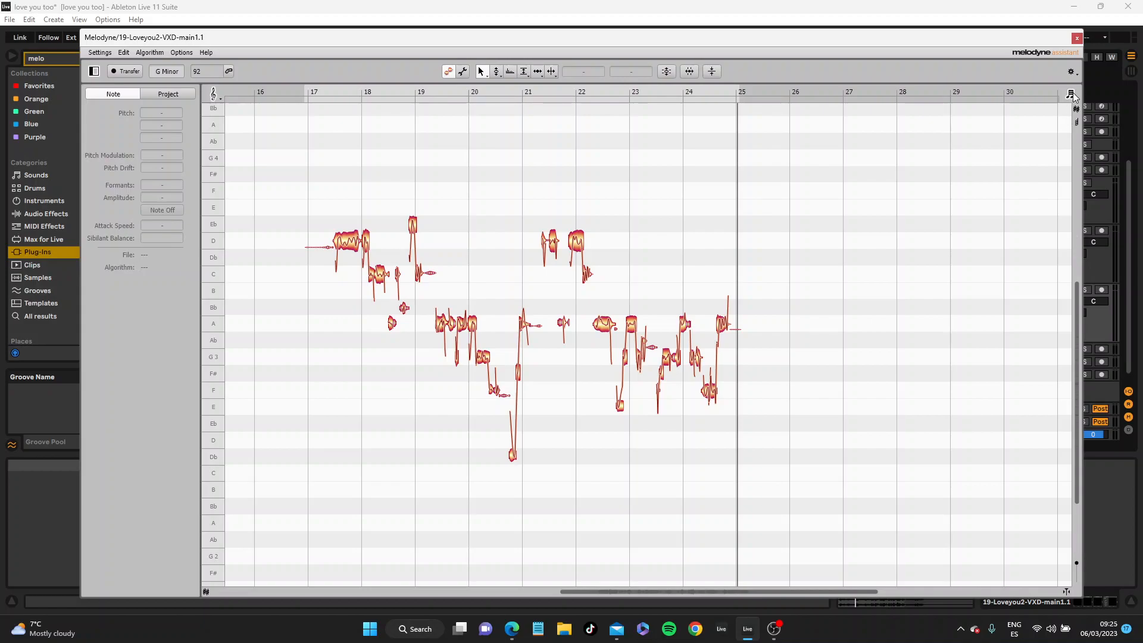
mouse_move(1072, 94)
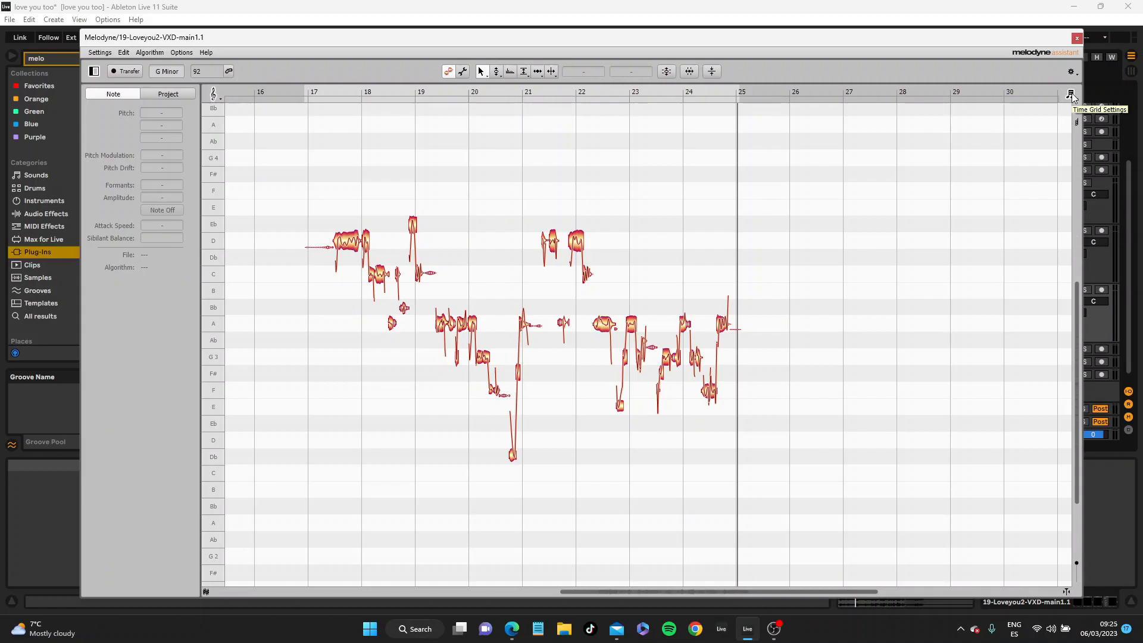
mouse_move(614, 111)
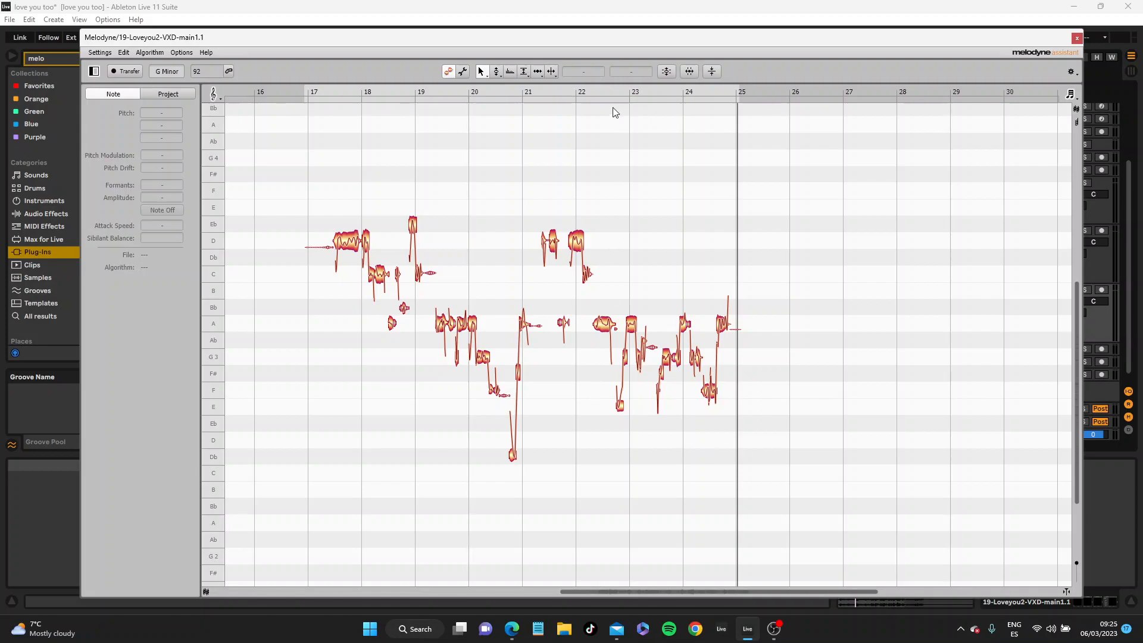
left_click(603, 325)
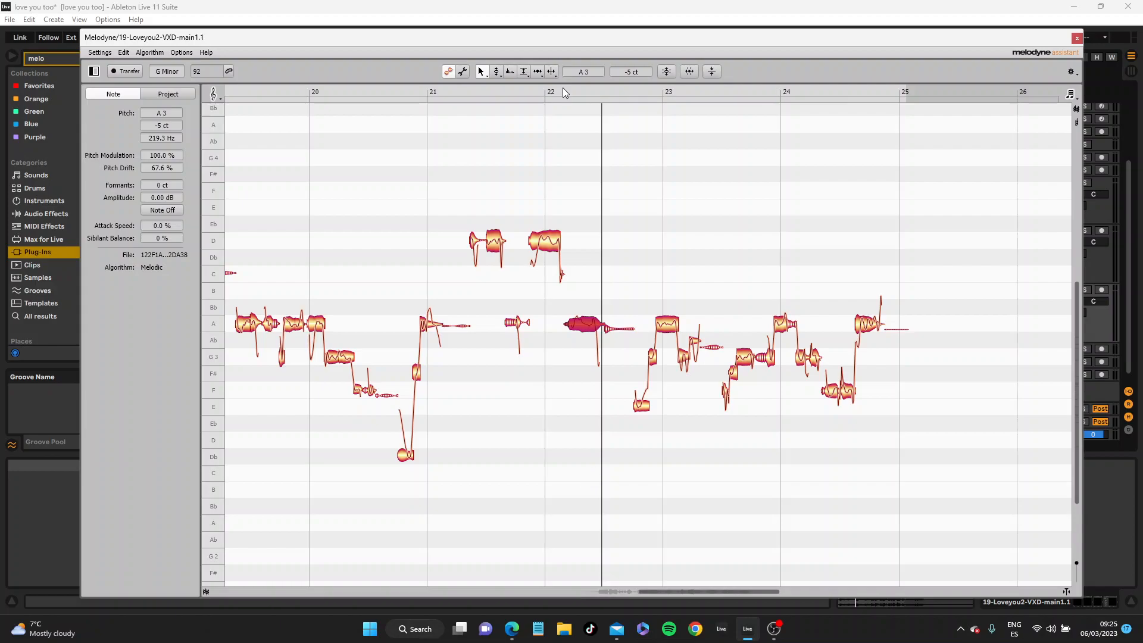
mouse_move(1045, 462)
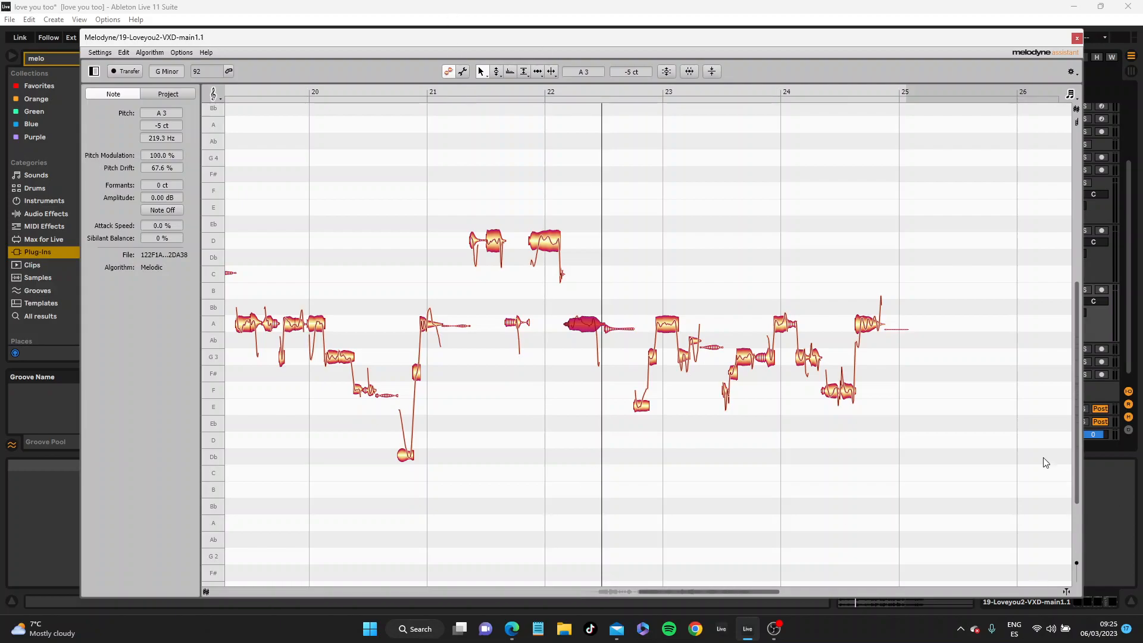
mouse_move(792, 434)
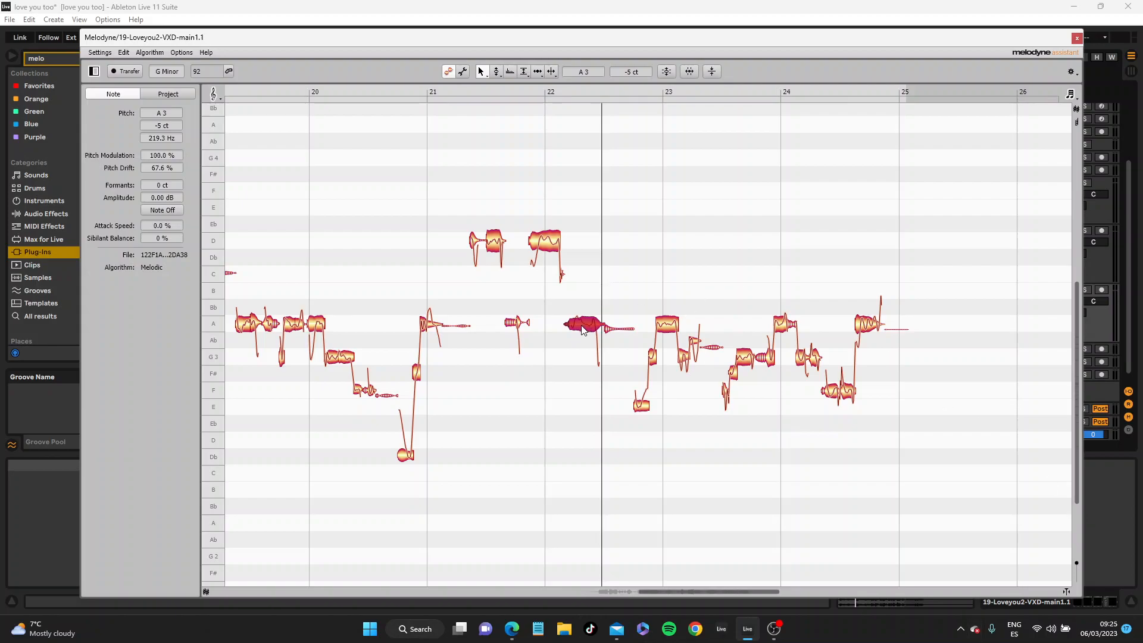
Select the A3 note after bar 22 and open its Restore Original options.
right_click(583, 326)
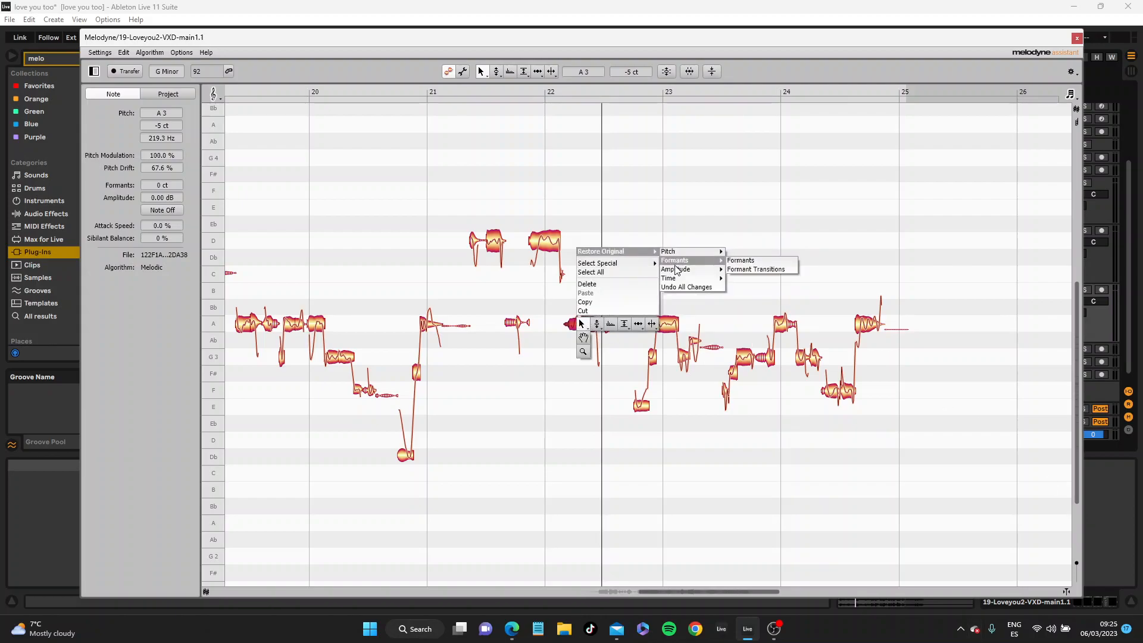
mouse_move(668, 278)
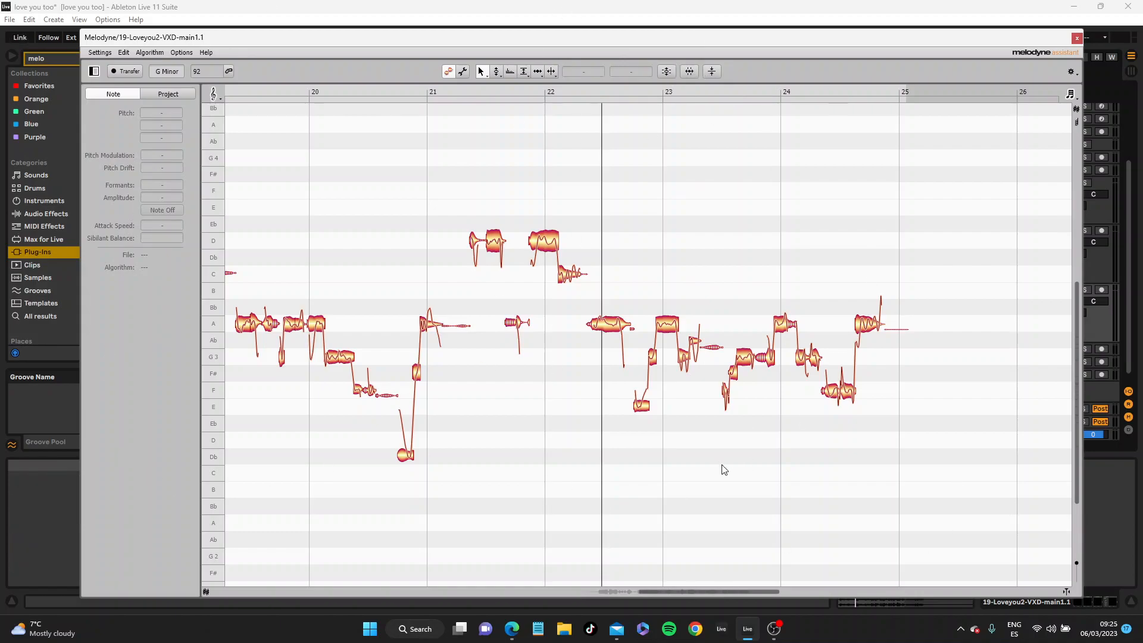
mouse_move(657, 322)
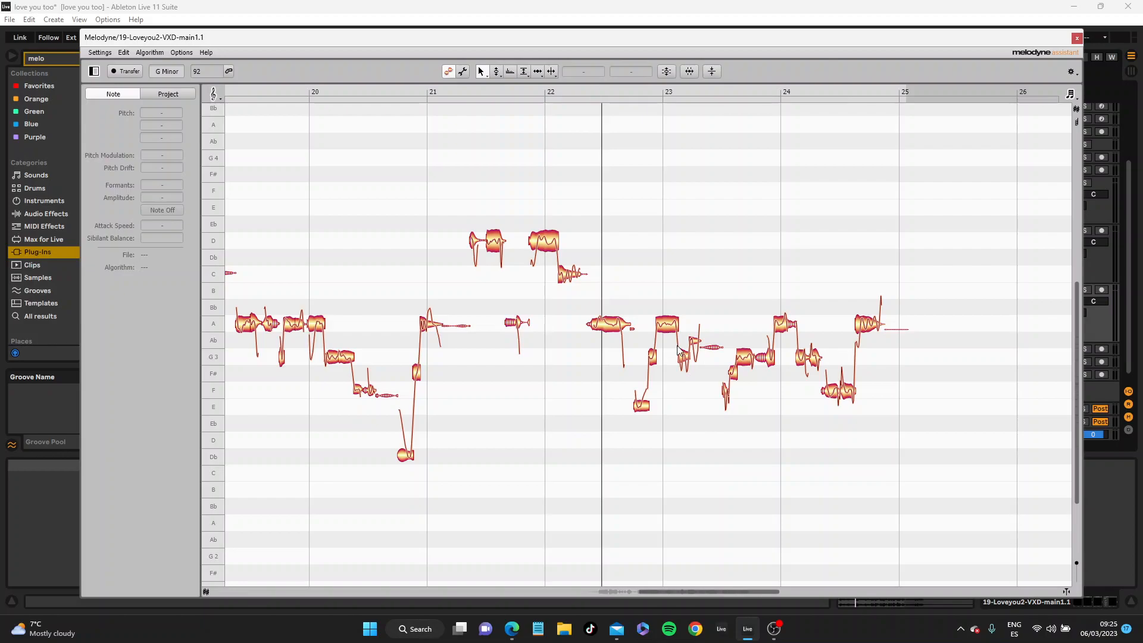
left_click(609, 324)
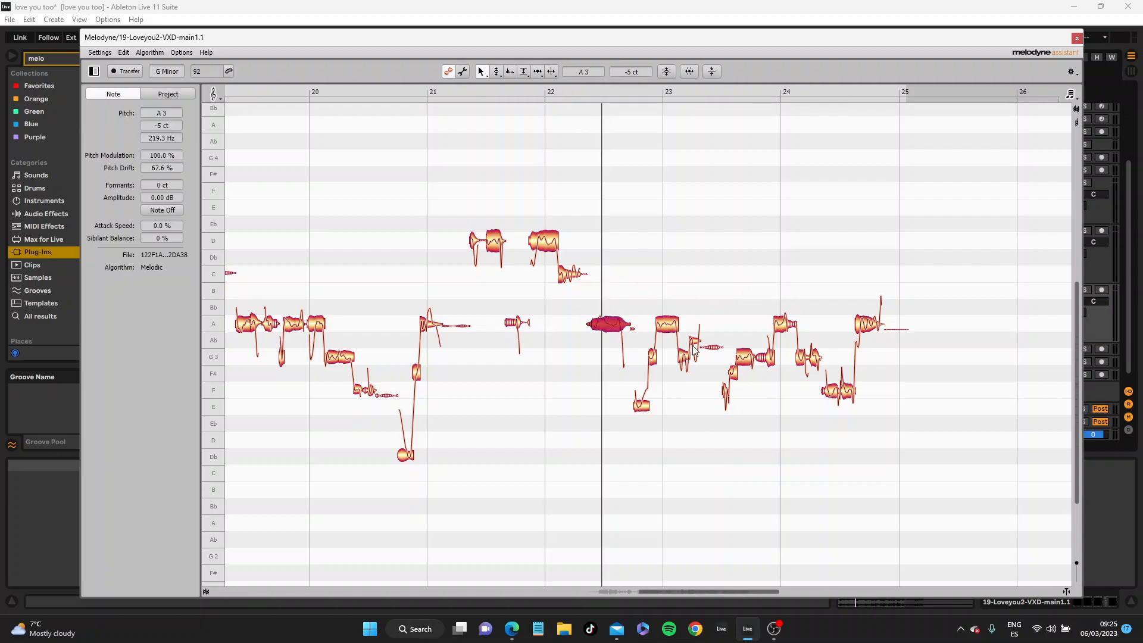
right_click(613, 324)
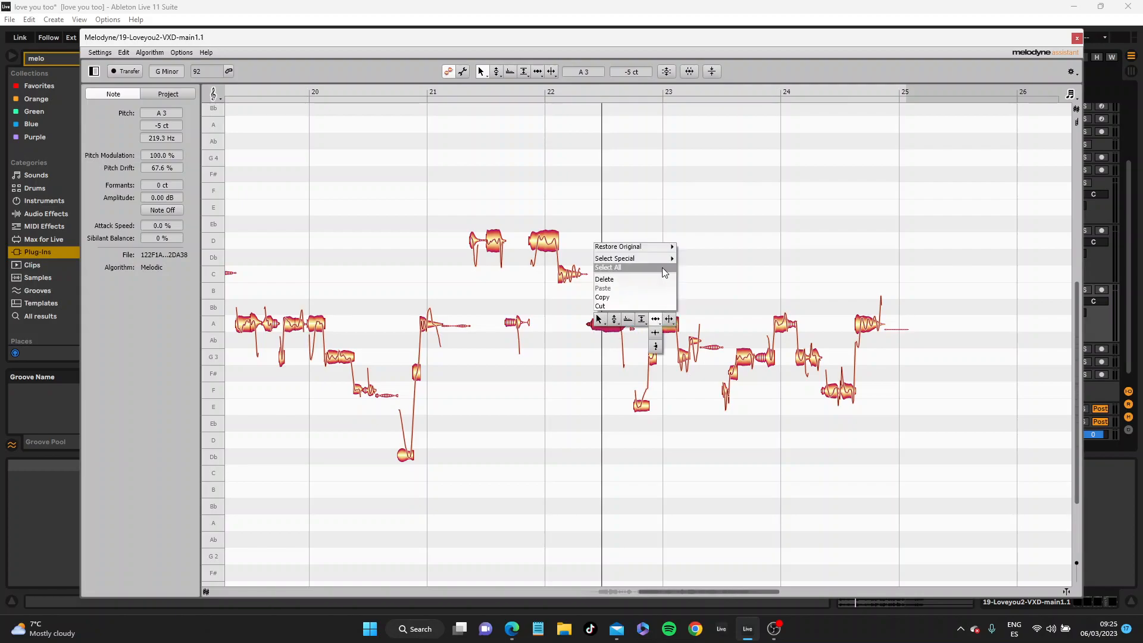
mouse_move(633, 347)
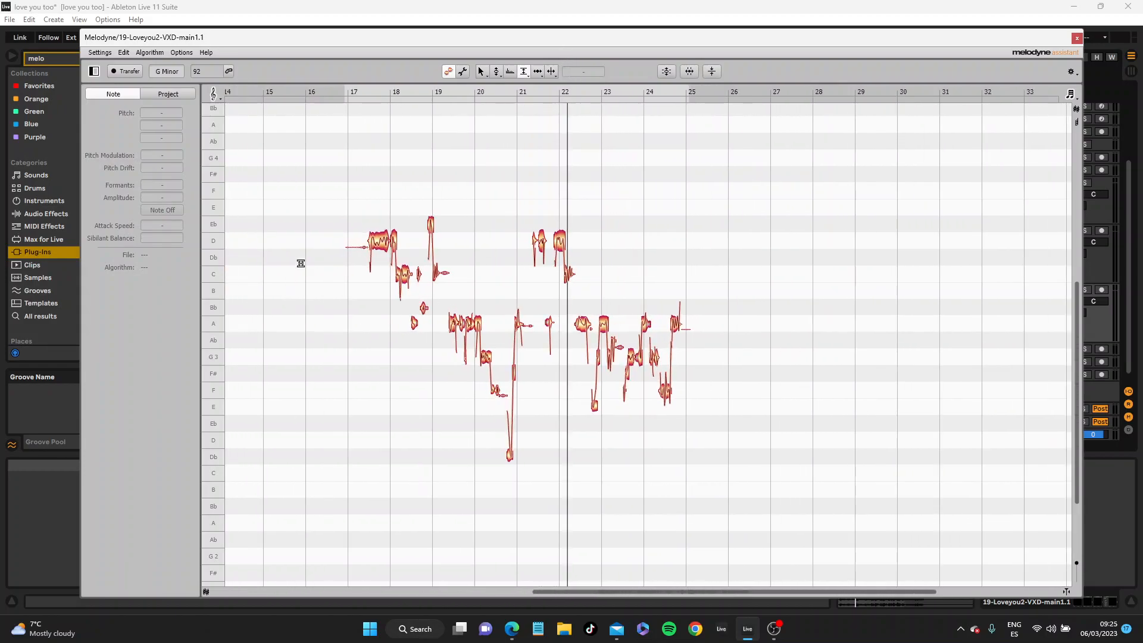
mouse_move(756, 447)
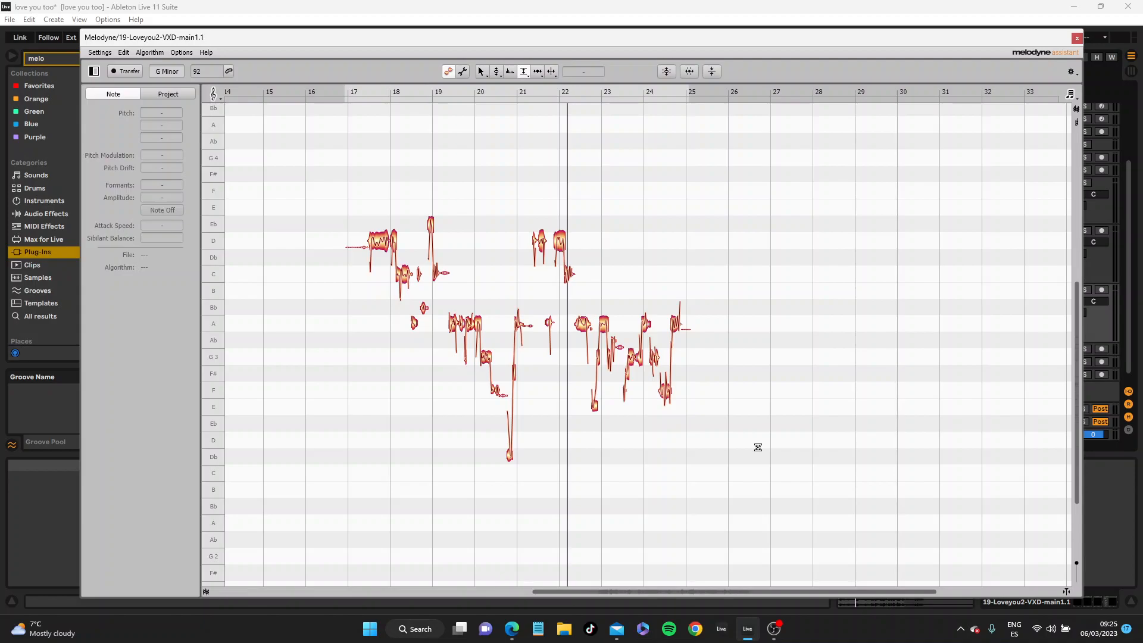
left_click(387, 98)
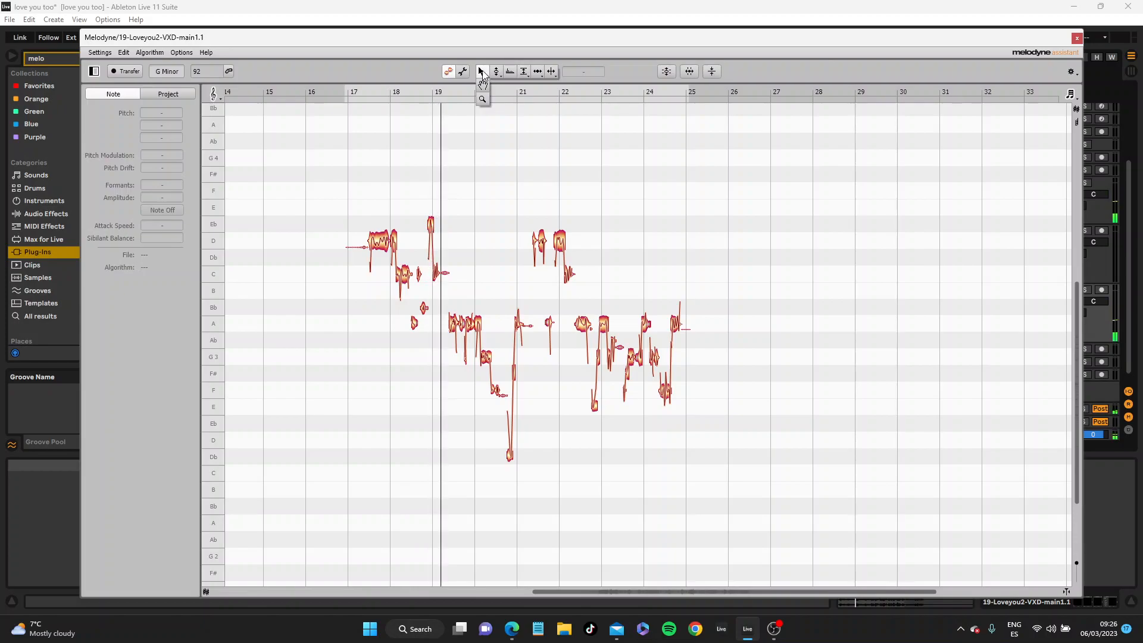
mouse_move(481, 71)
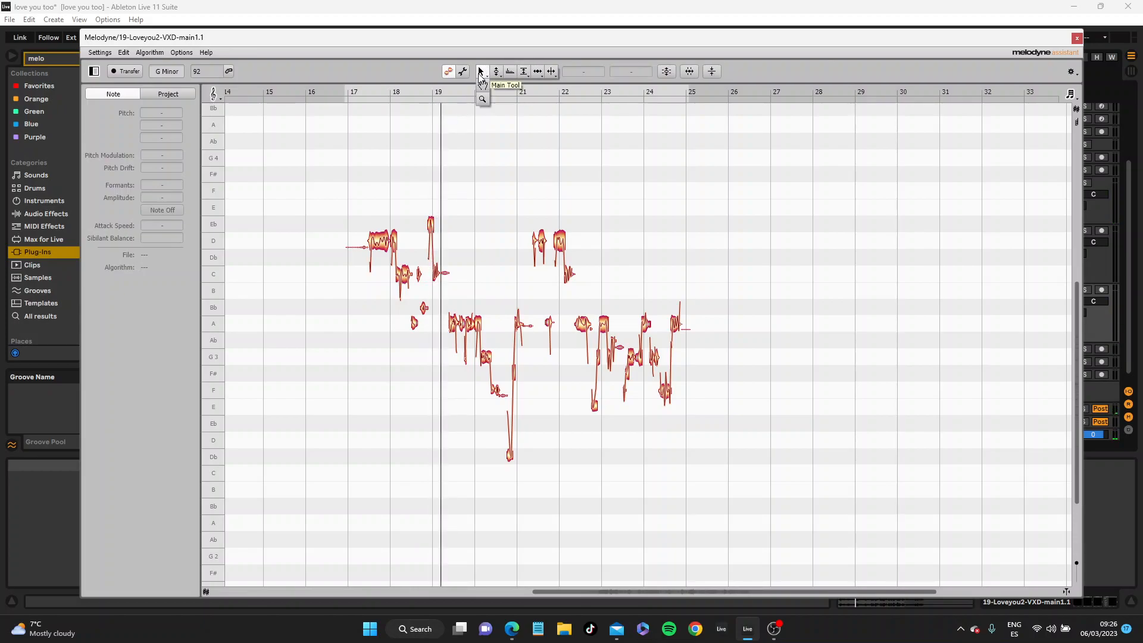
left_click(430, 222)
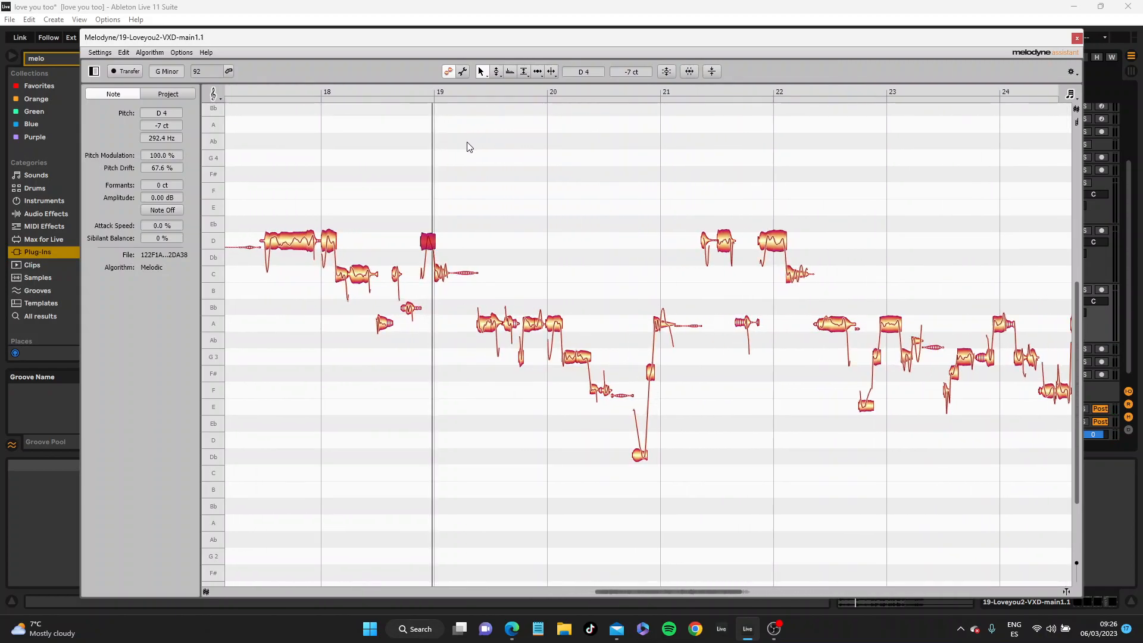
mouse_move(458, 280)
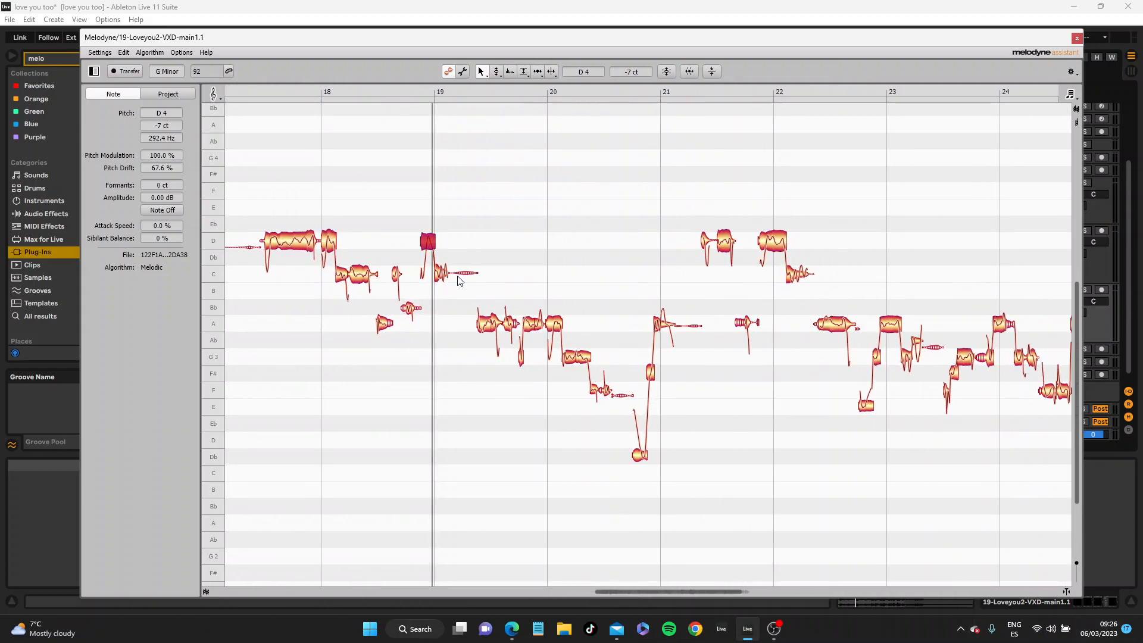
mouse_move(279, 267)
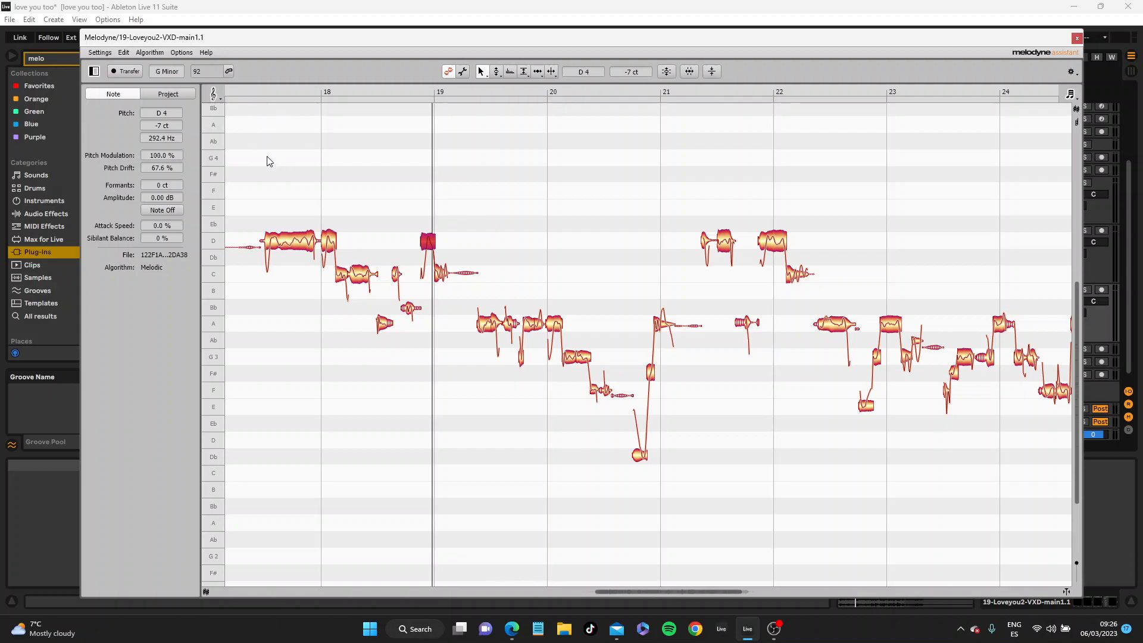
mouse_move(294, 188)
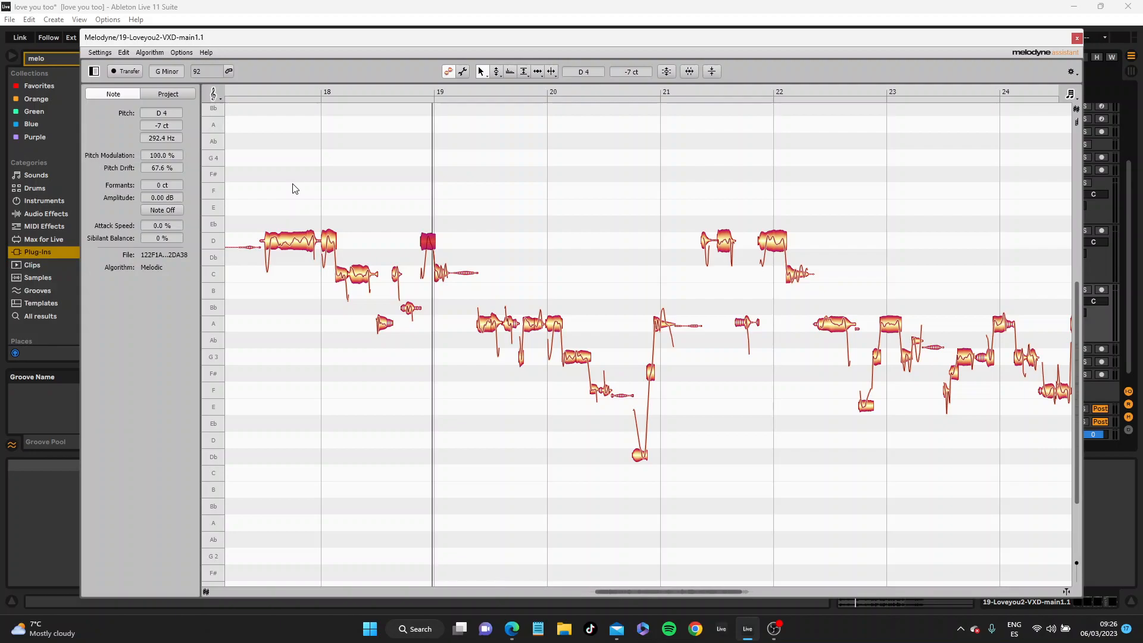
Restore original pitch modulation on the bar 18–19 notes, then pick a C4 note with the Modulation Tool.
left_click(459, 357)
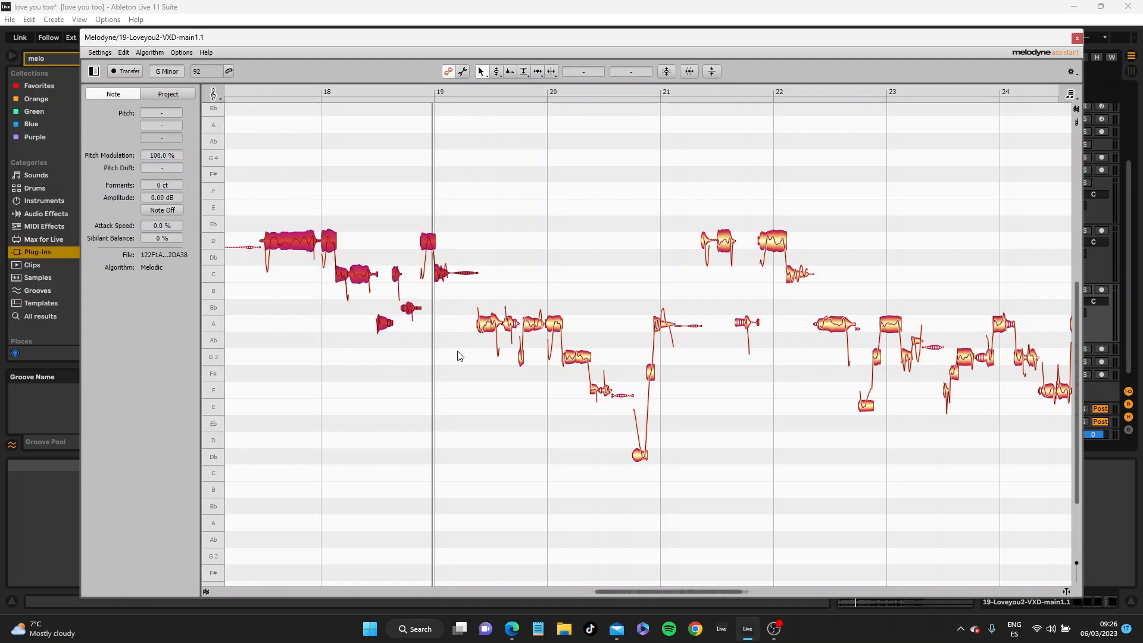
mouse_move(500, 75)
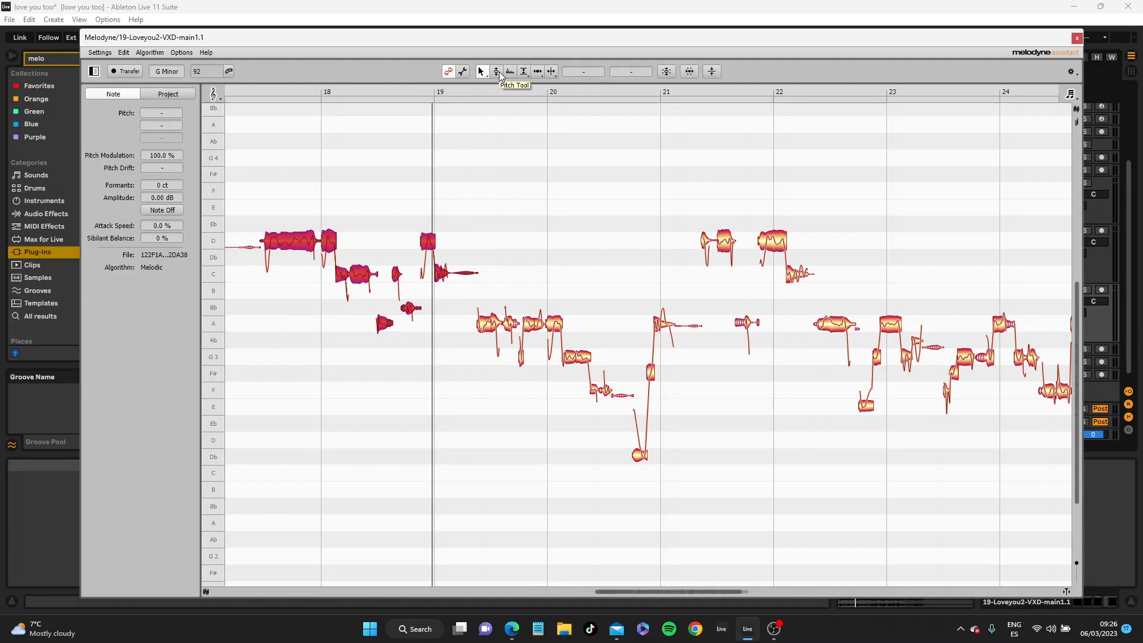
mouse_move(496, 71)
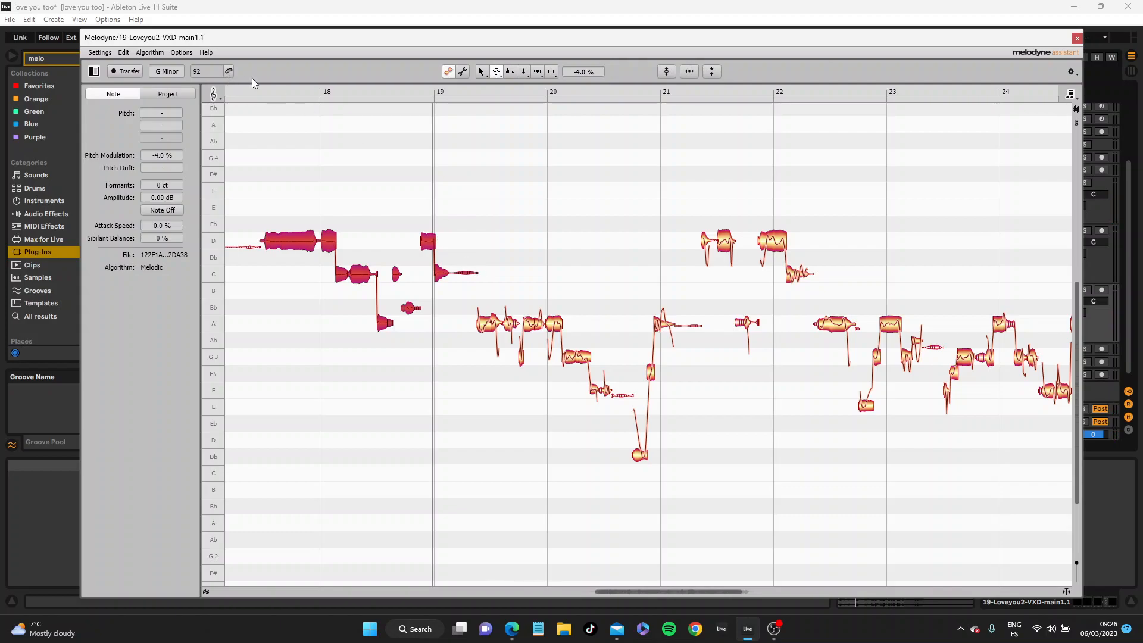
mouse_move(260, 94)
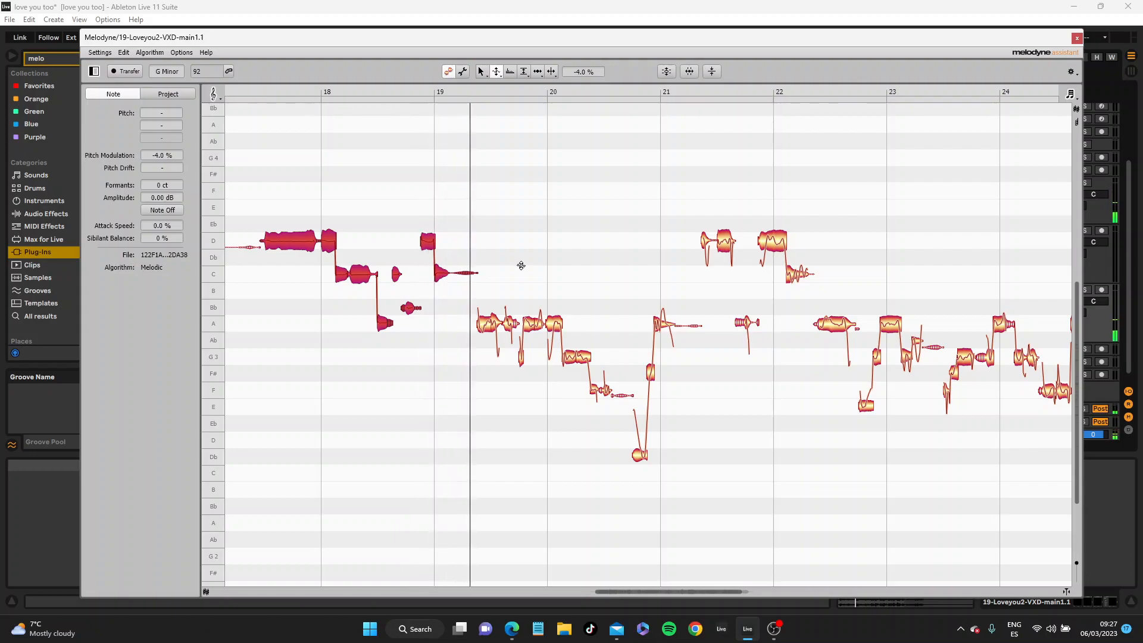
mouse_move(545, 328)
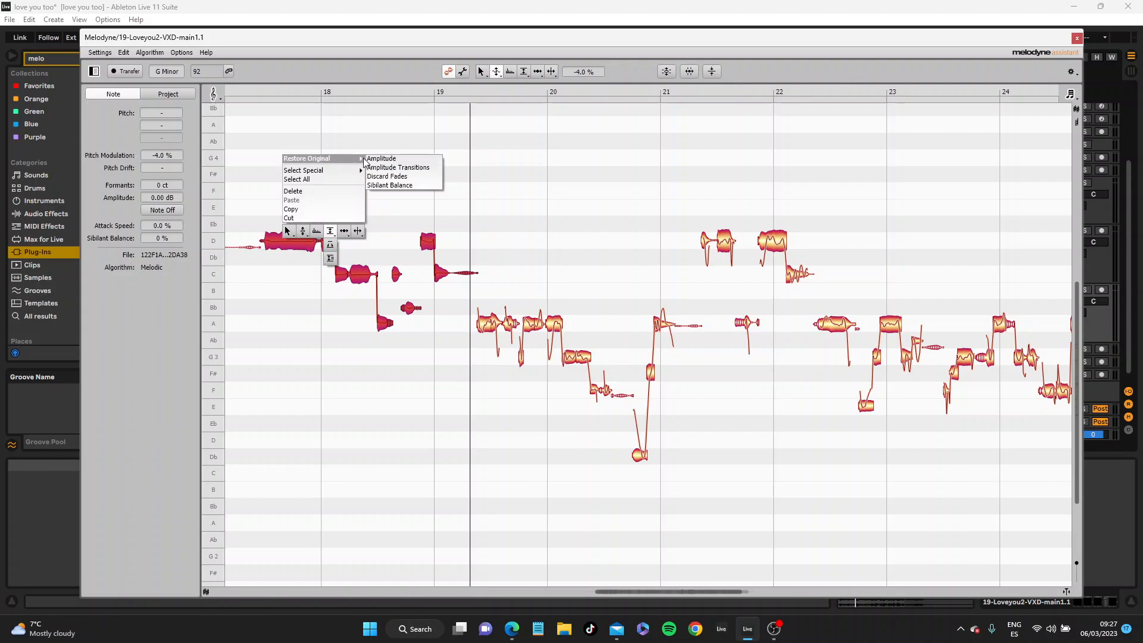
left_click(381, 158)
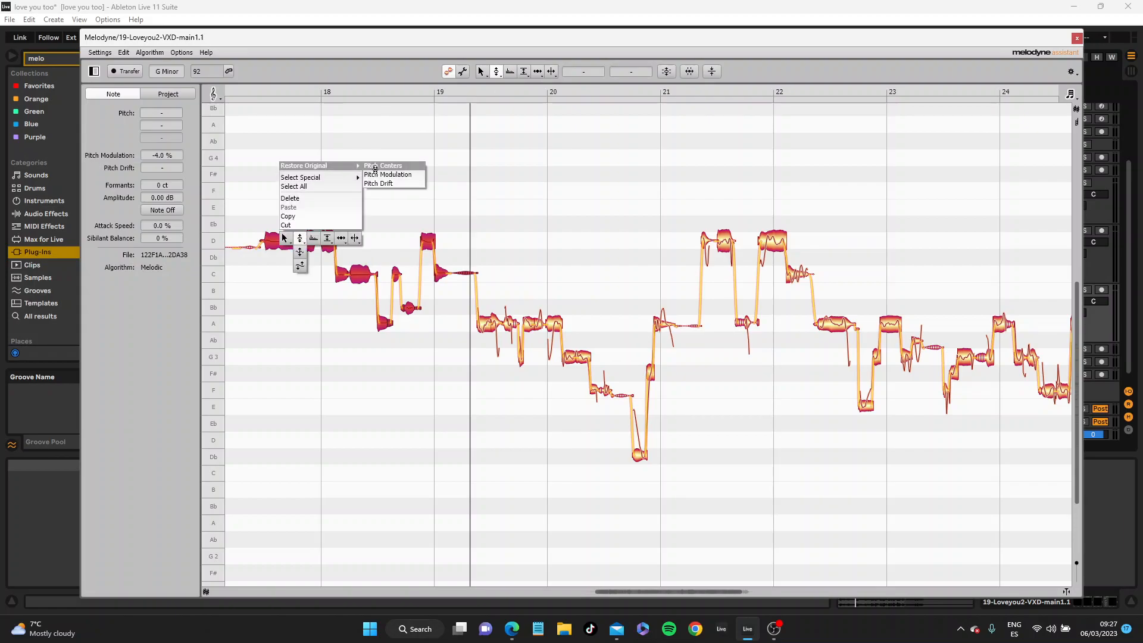
left_click(387, 174)
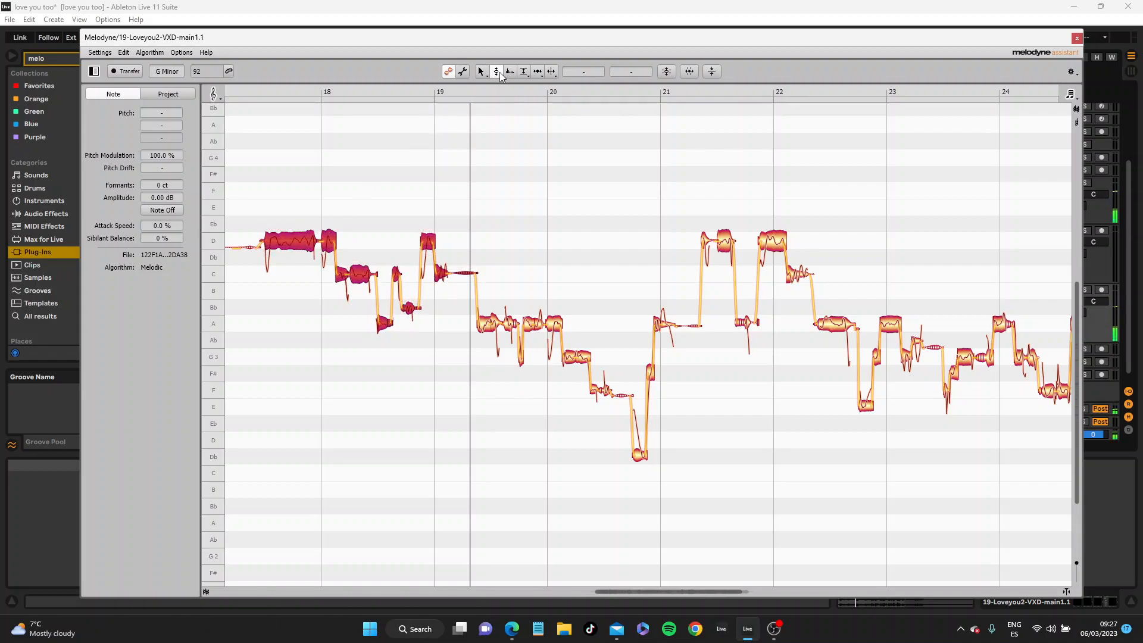
left_click(496, 71)
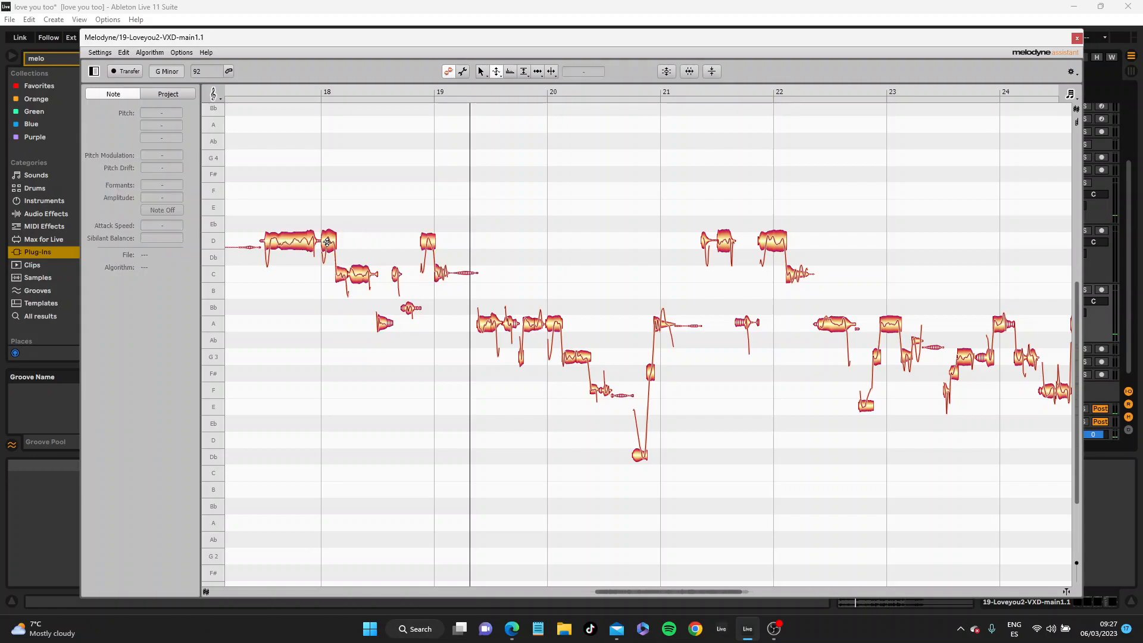
left_click(339, 273)
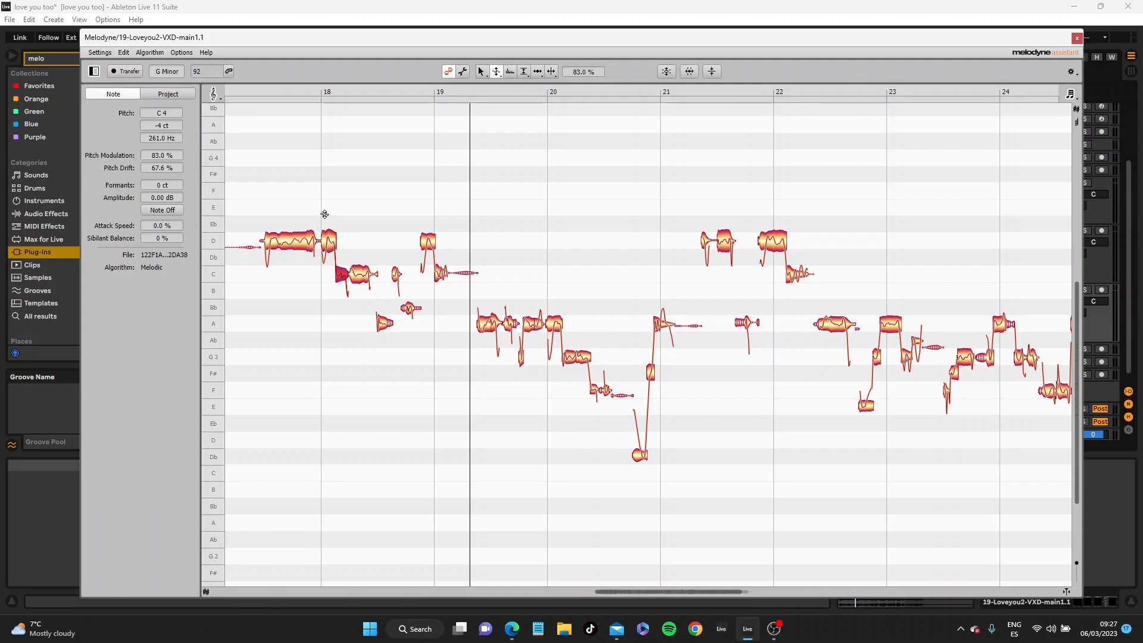
Restore the original pitch modulation of the D4 notes around bar 18.
left_click(339, 234)
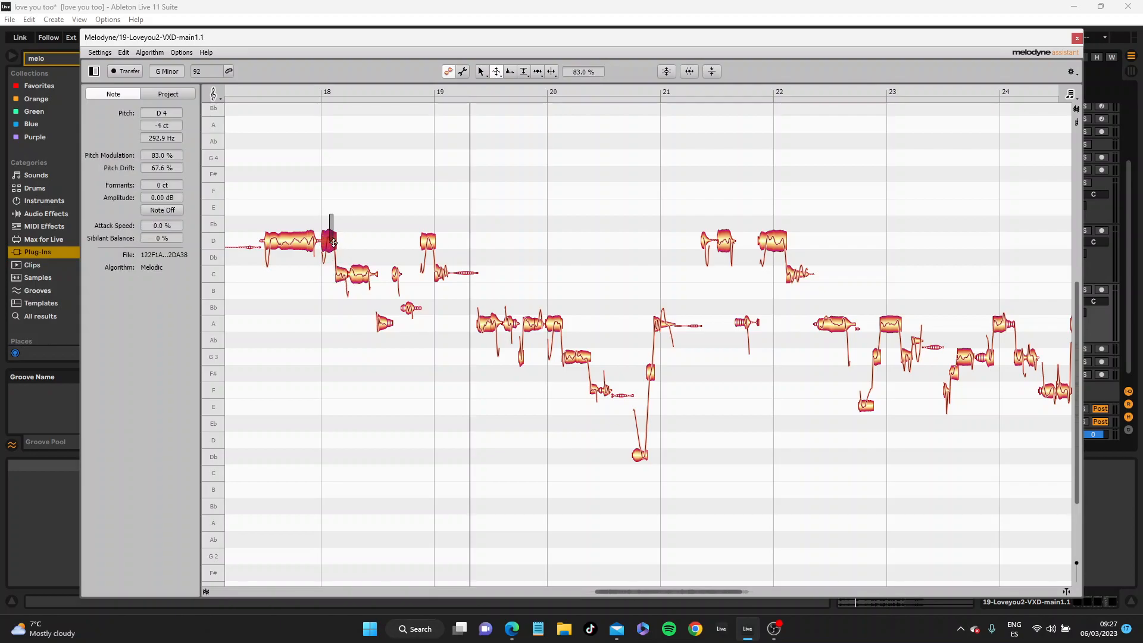
right_click(332, 244)
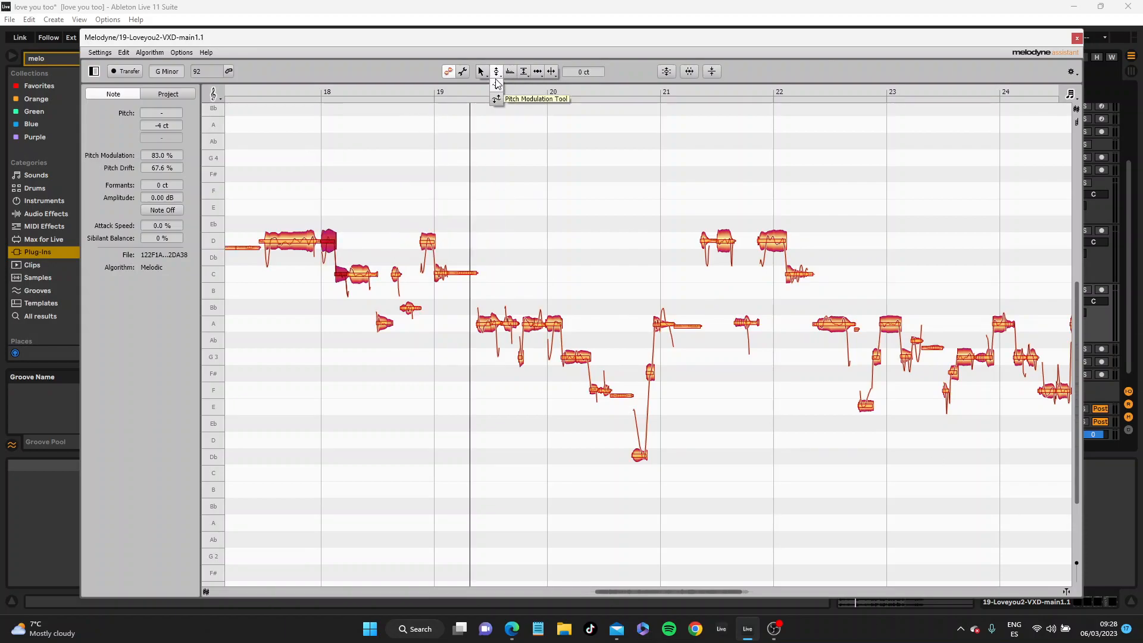
left_click(496, 71)
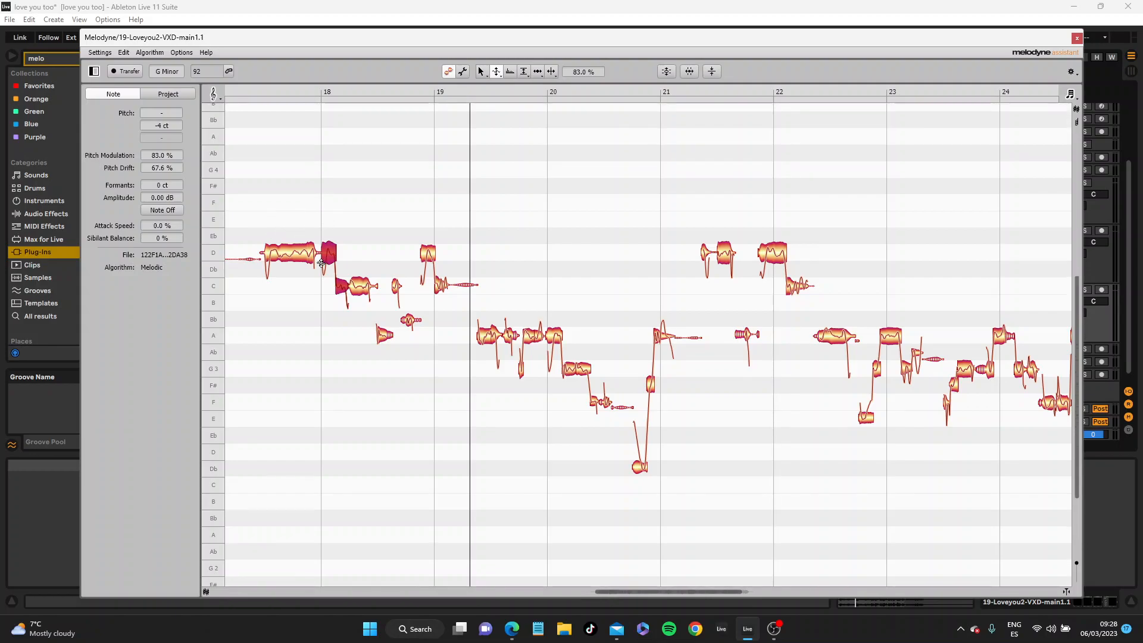
right_click(321, 262)
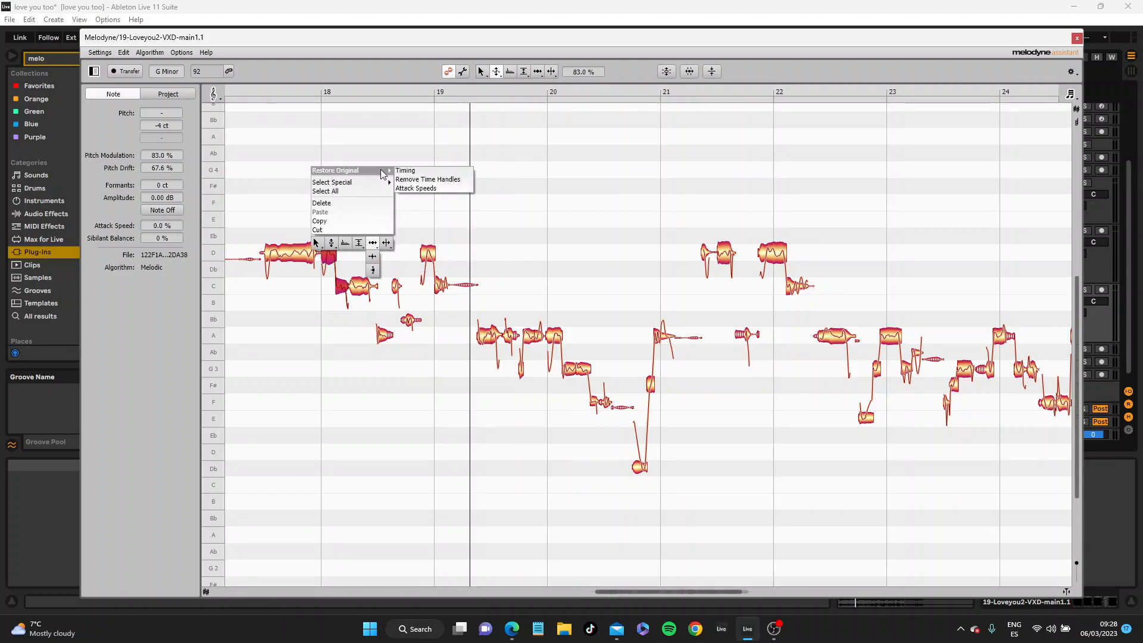
mouse_move(480, 117)
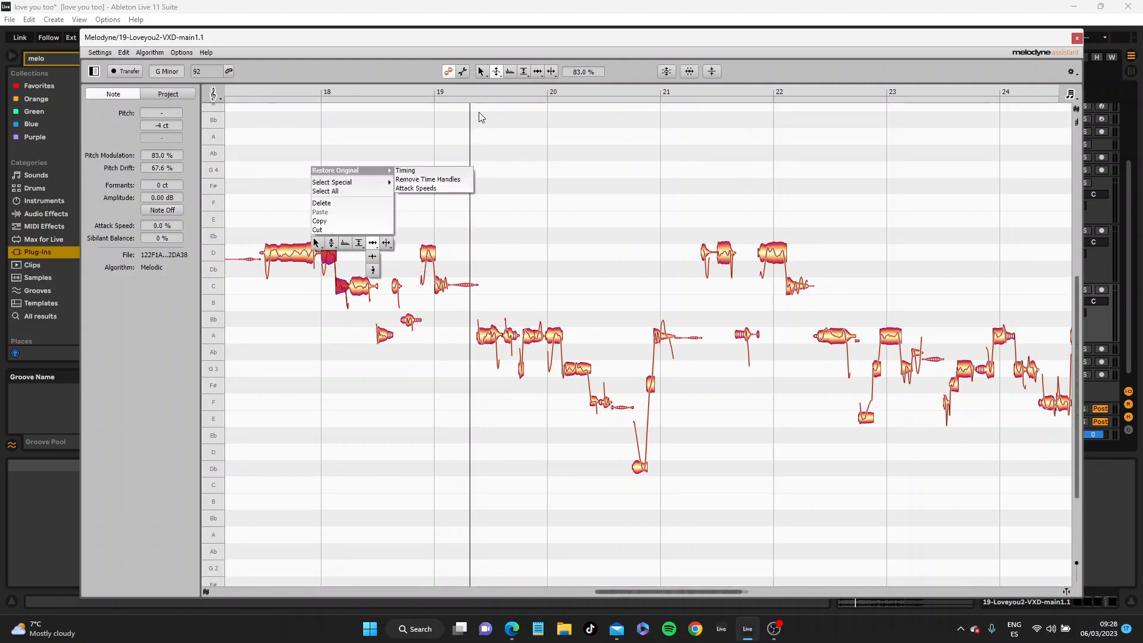
left_click(428, 179)
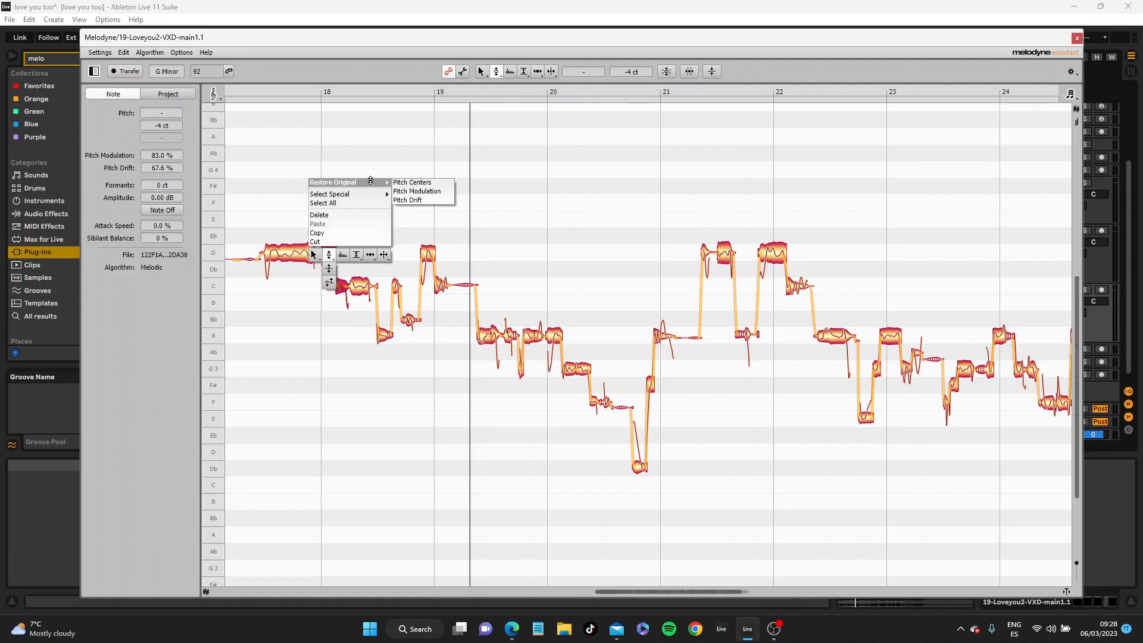
mouse_move(416, 191)
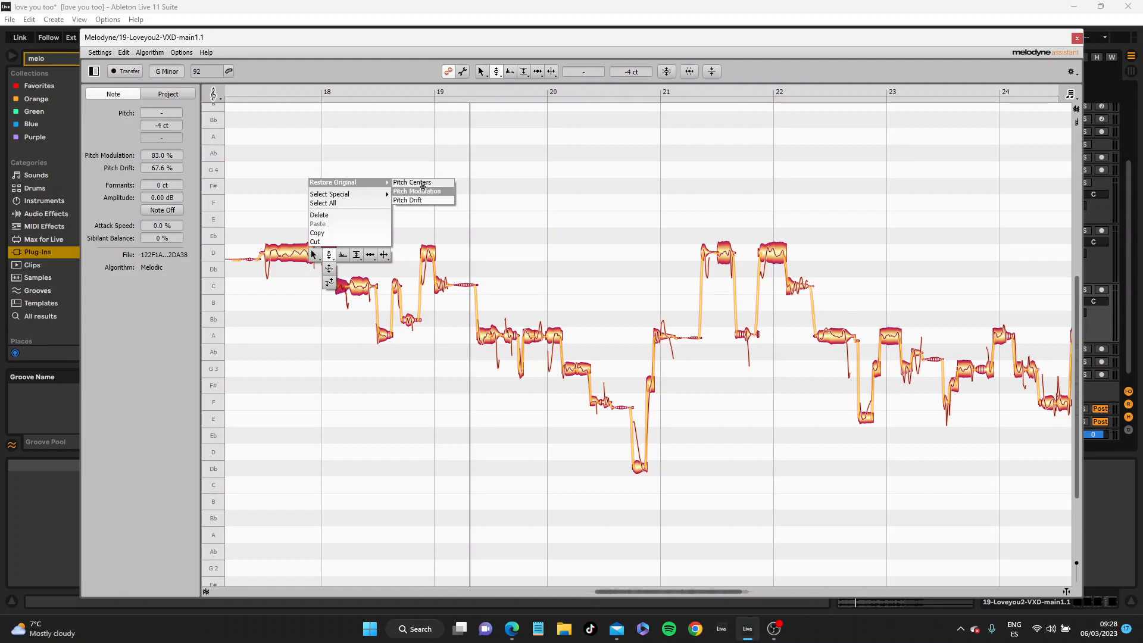
left_click(417, 192)
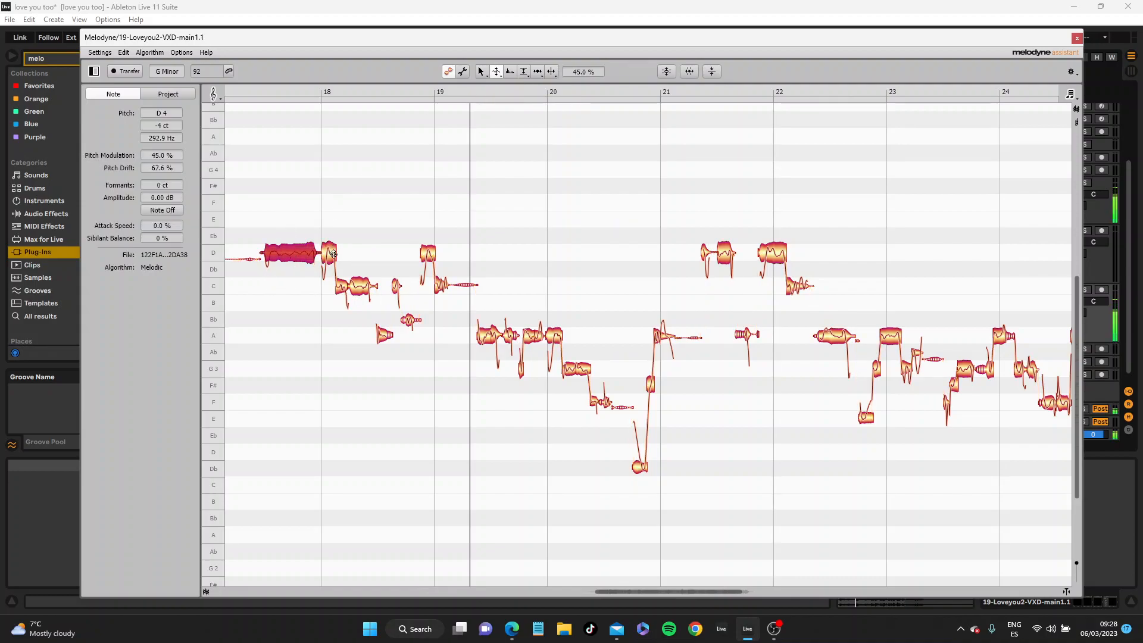
mouse_move(354, 250)
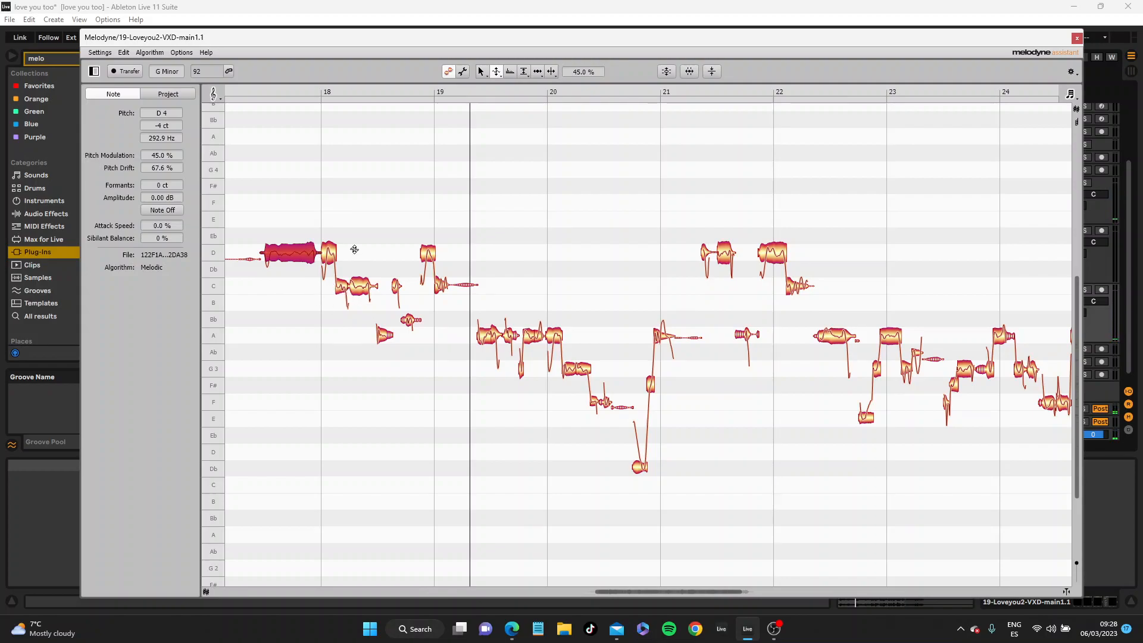
mouse_move(244, 96)
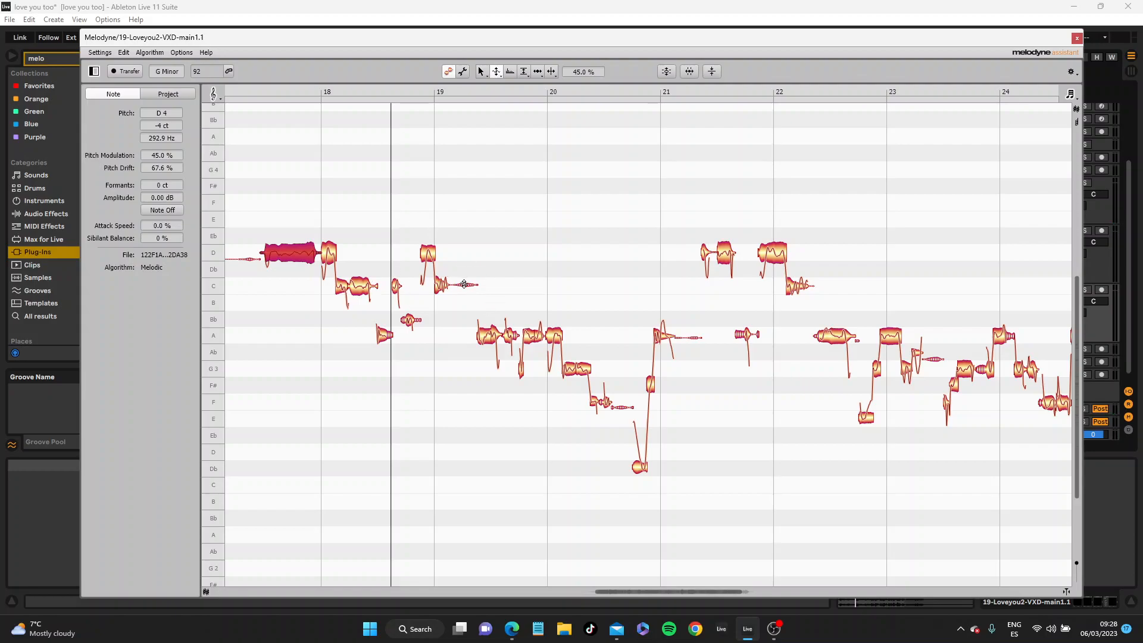
mouse_move(487, 351)
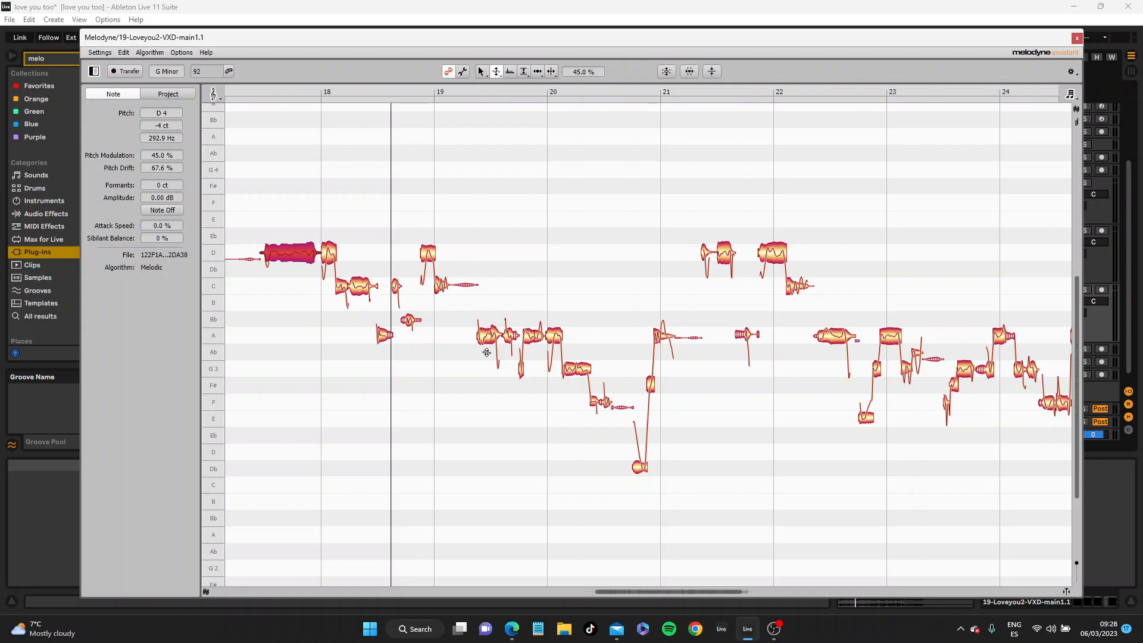
Select the short notes just after bar 19 and switch to amplitude editing for sibilants.
left_click(468, 226)
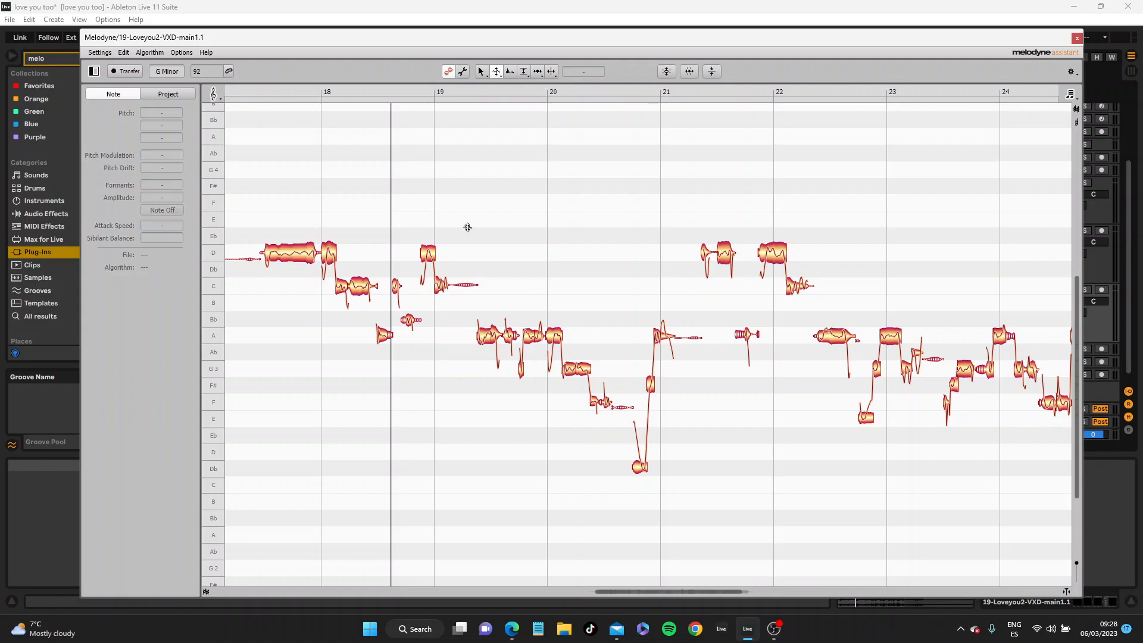
mouse_move(282, 272)
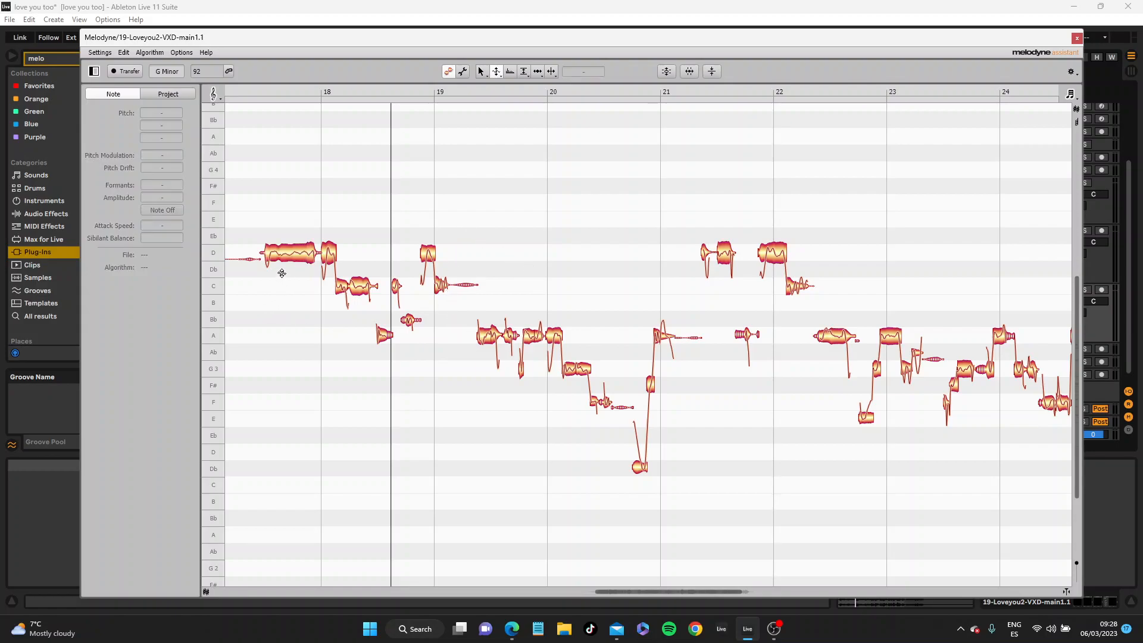
left_click(251, 258)
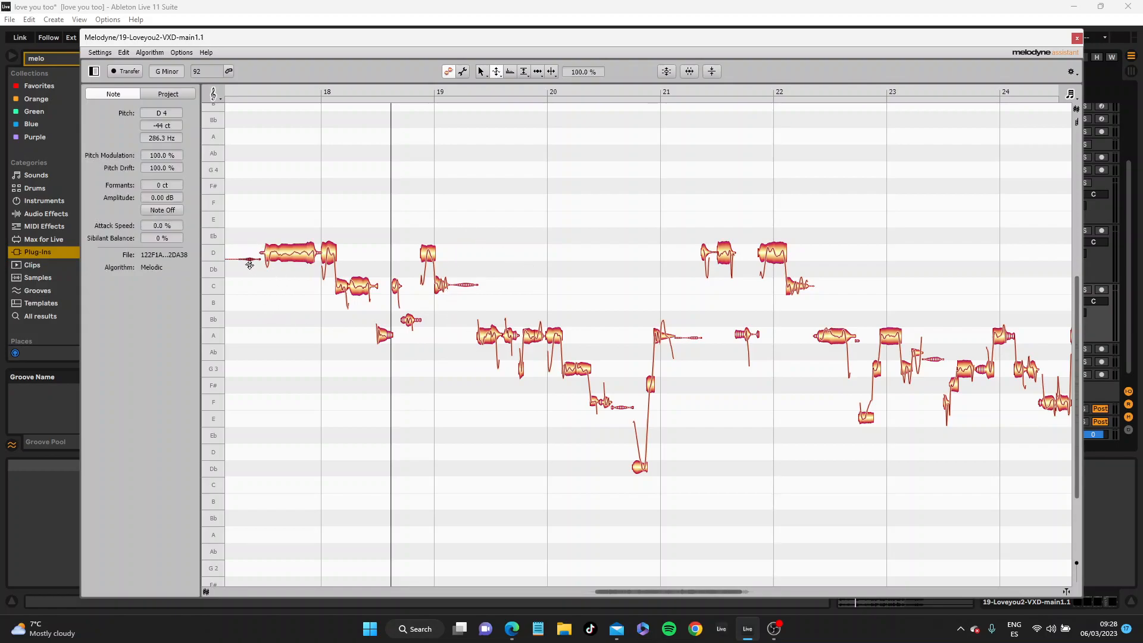
left_click(462, 290)
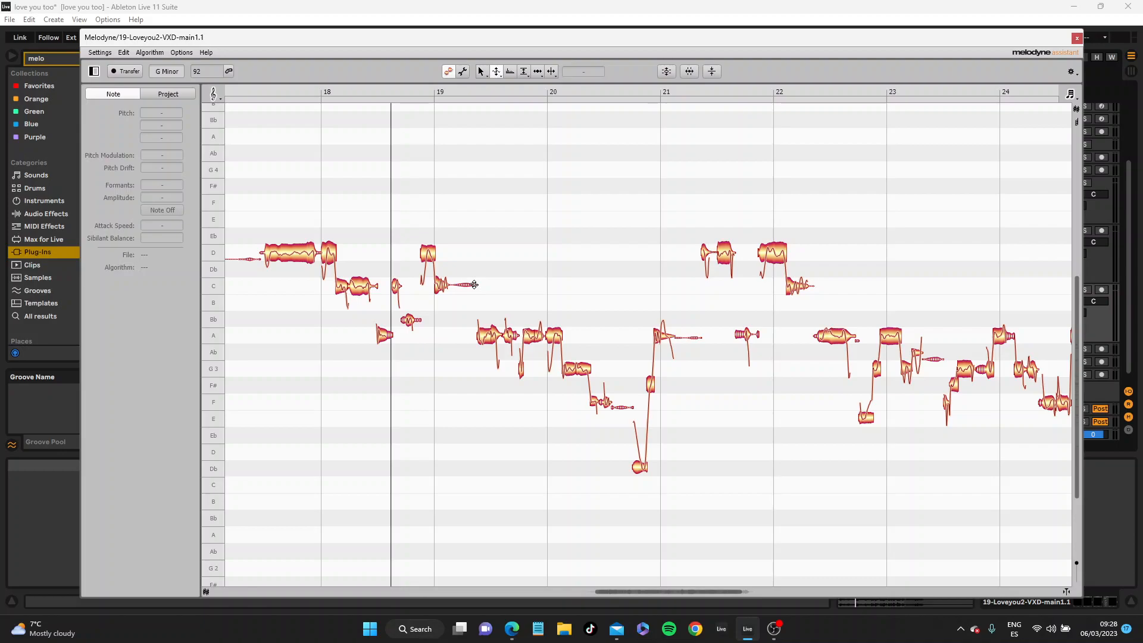
left_click(455, 285)
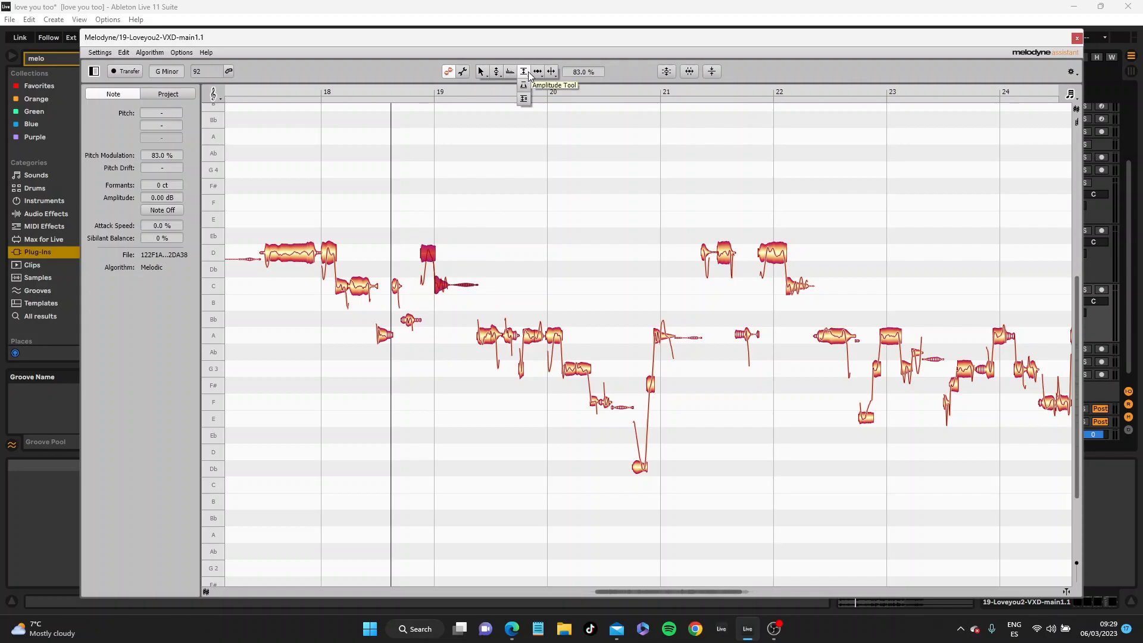
mouse_move(524, 100)
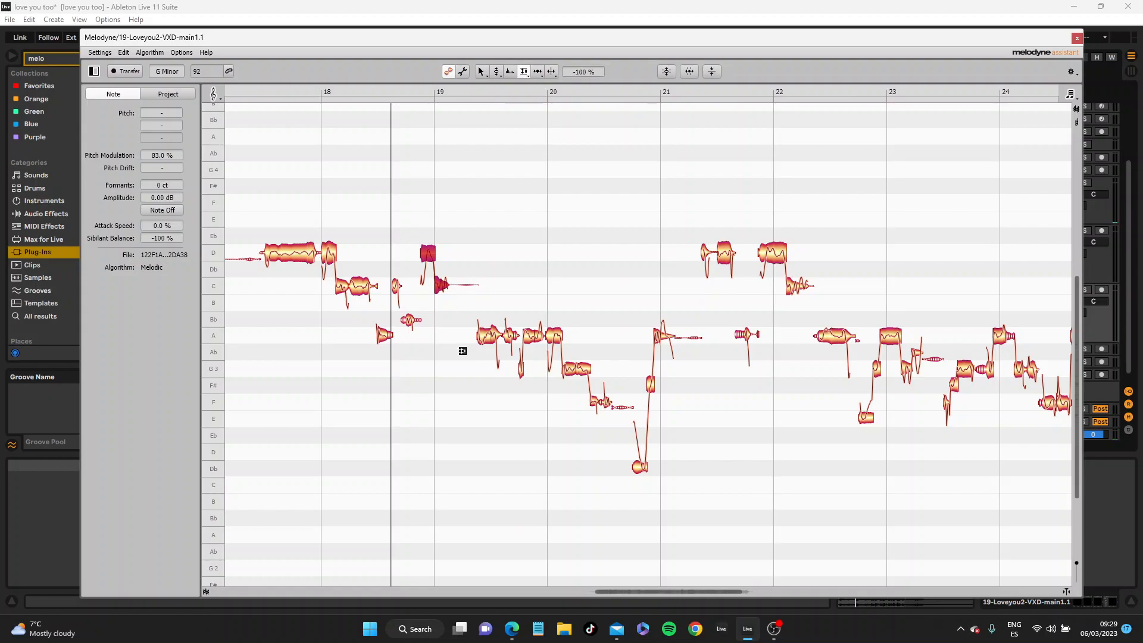
left_click(402, 94)
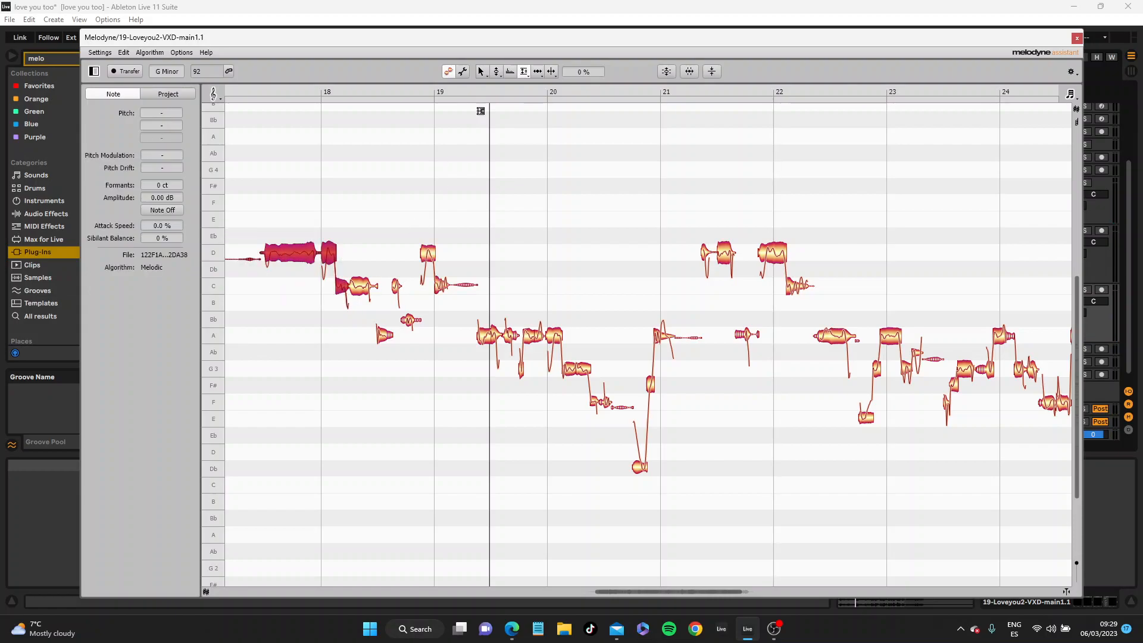
mouse_move(417, 199)
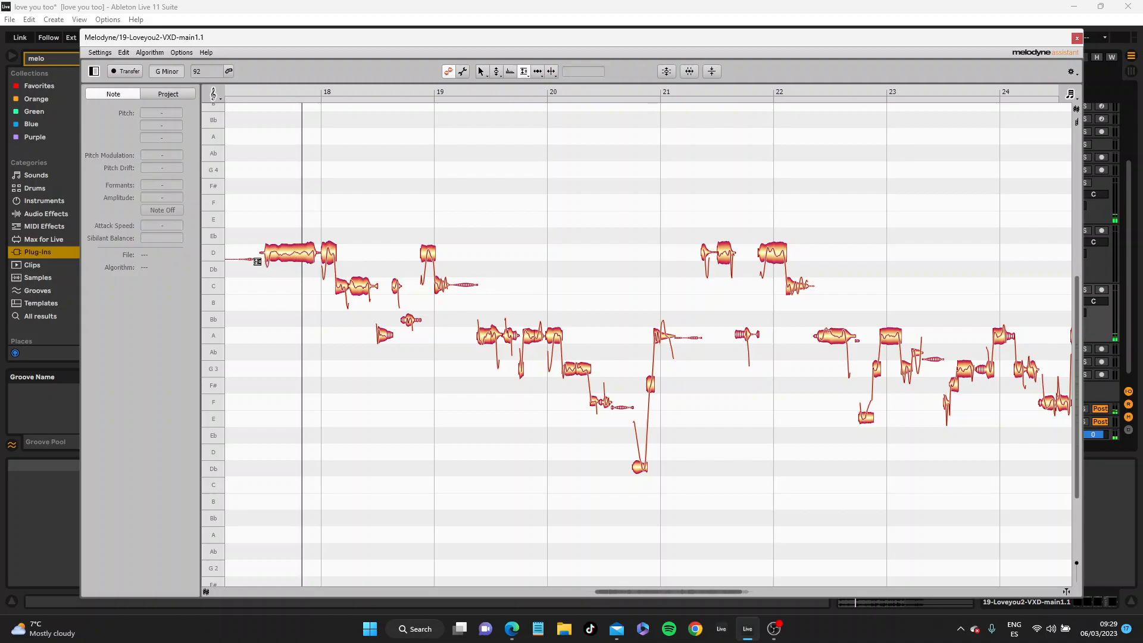
Select the faint lead-in blob before the first note, then the held D4 notes.
left_click(281, 254)
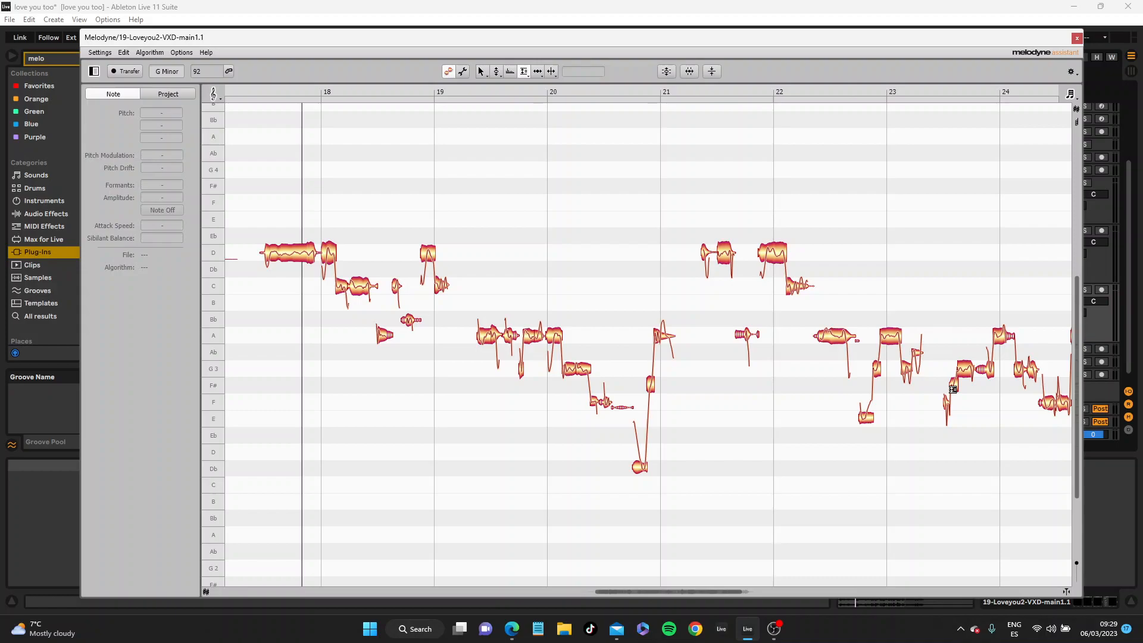
mouse_move(831, 187)
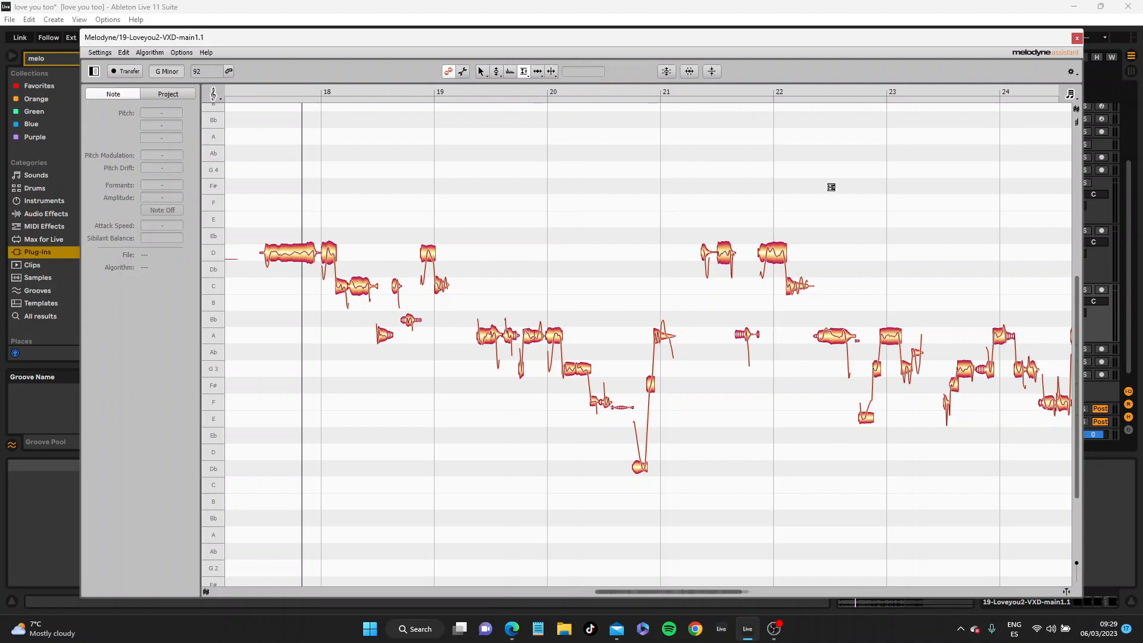
left_click(288, 253)
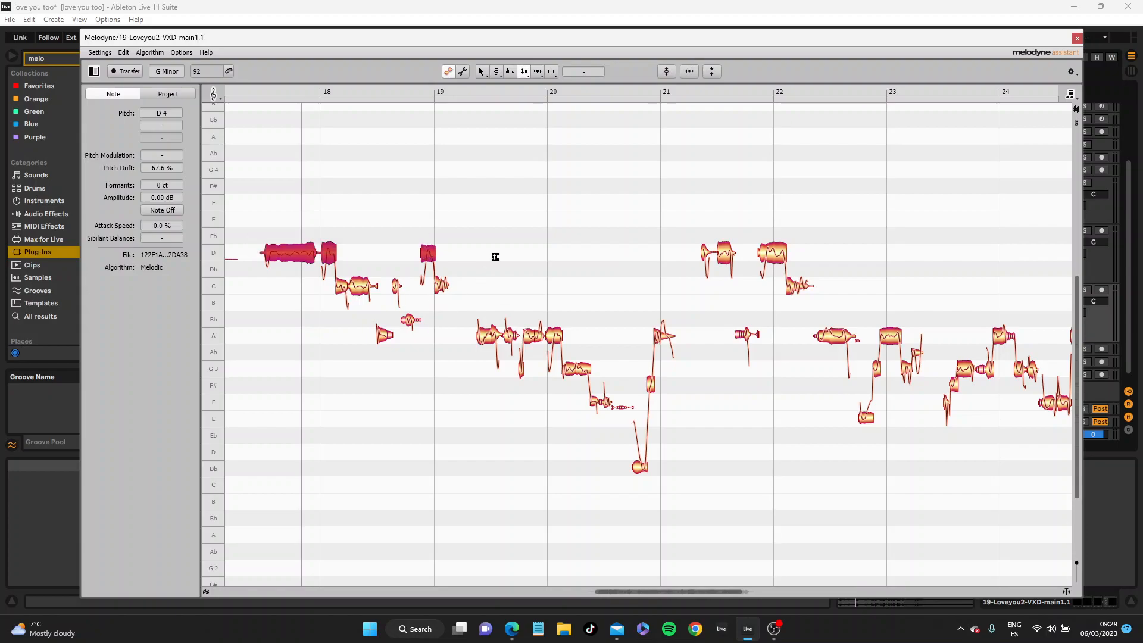
mouse_move(402, 334)
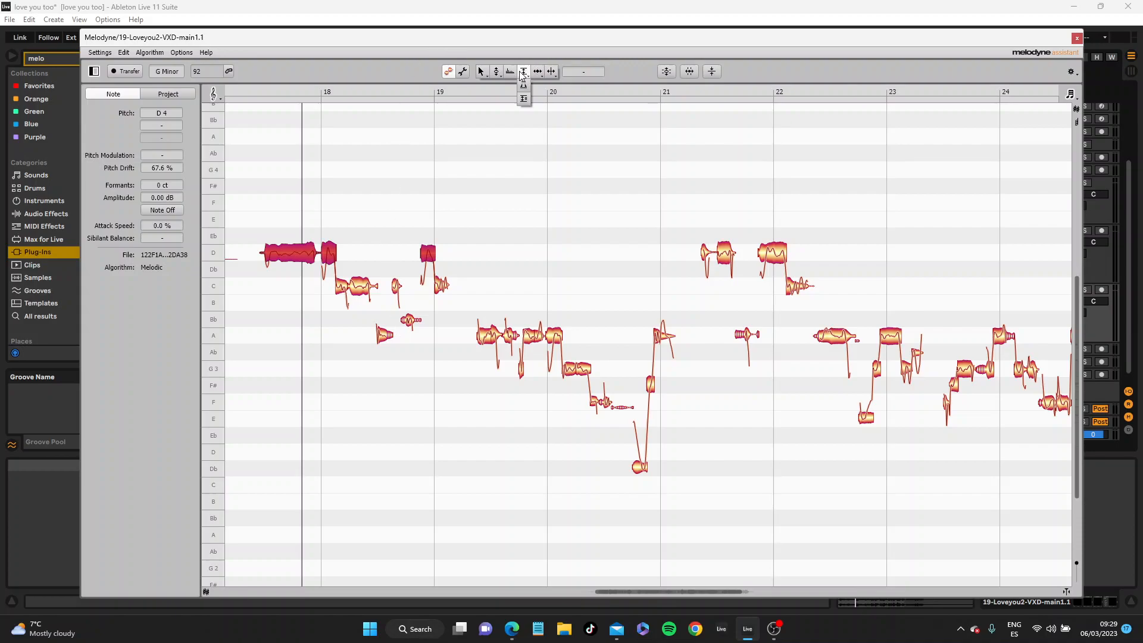
mouse_move(534, 108)
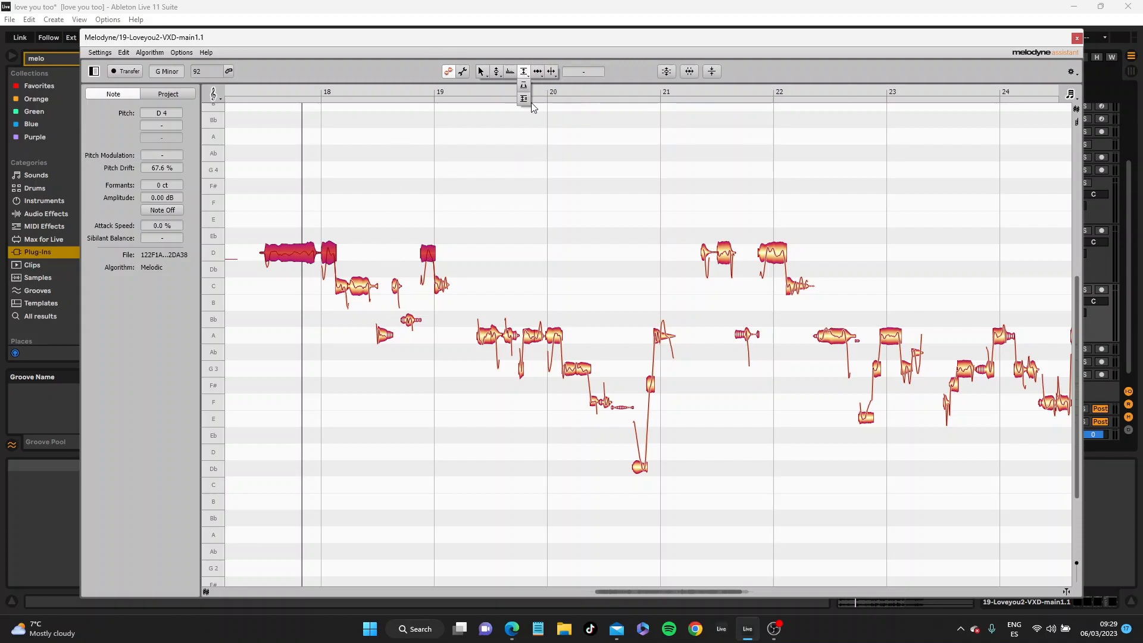
mouse_move(527, 73)
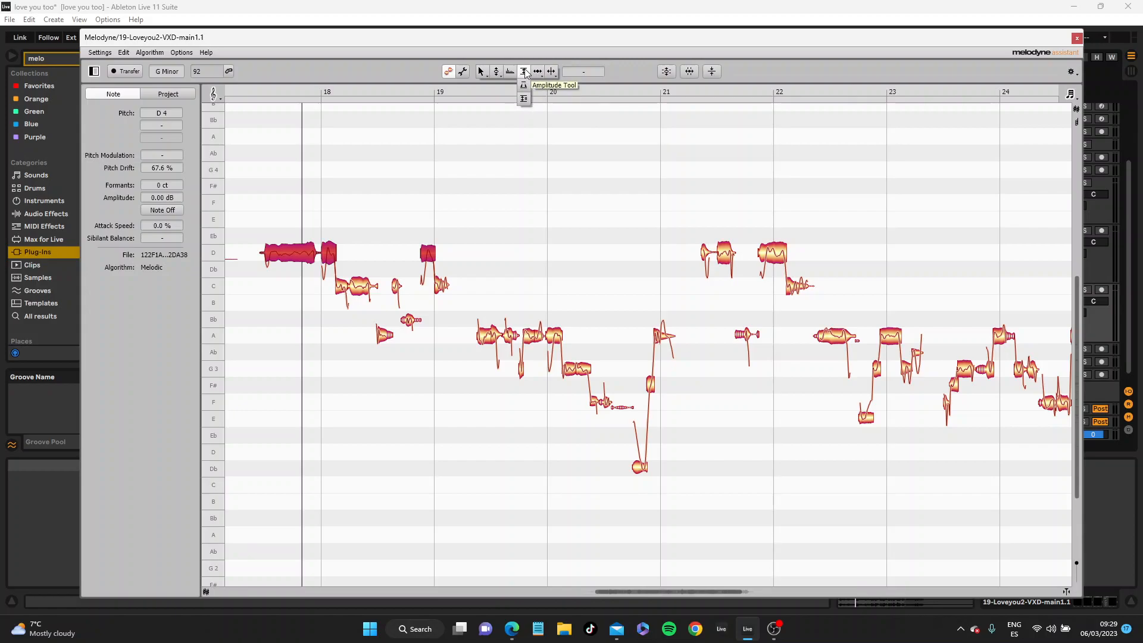
Switch to the Amplitude Tool to lower the loud A3 notes near bar 22.
left_click(523, 71)
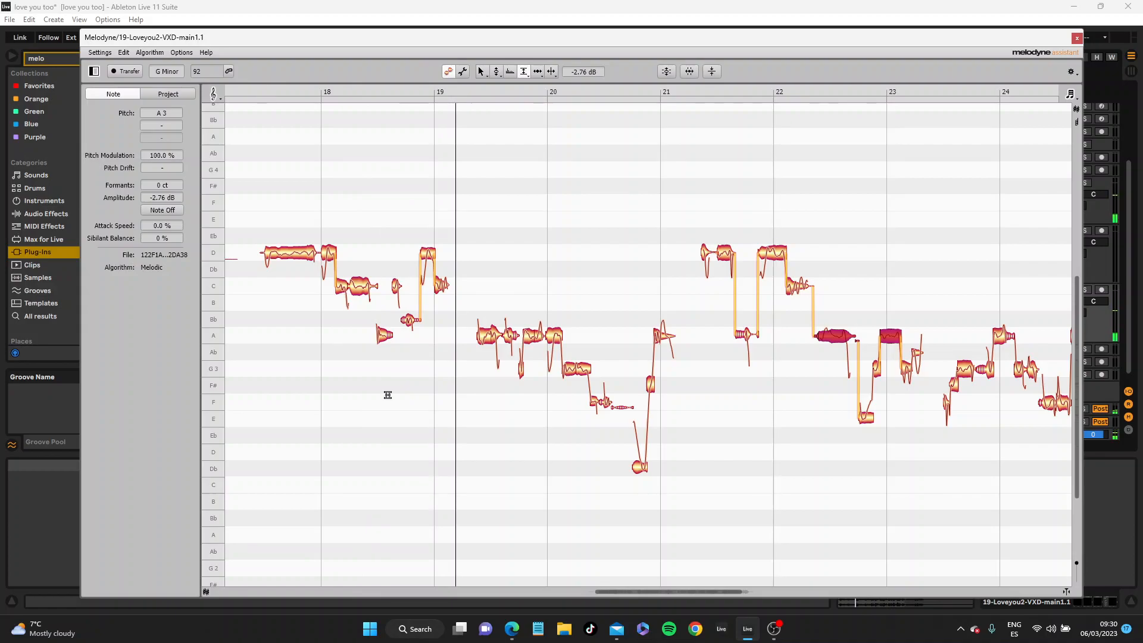
mouse_move(481, 434)
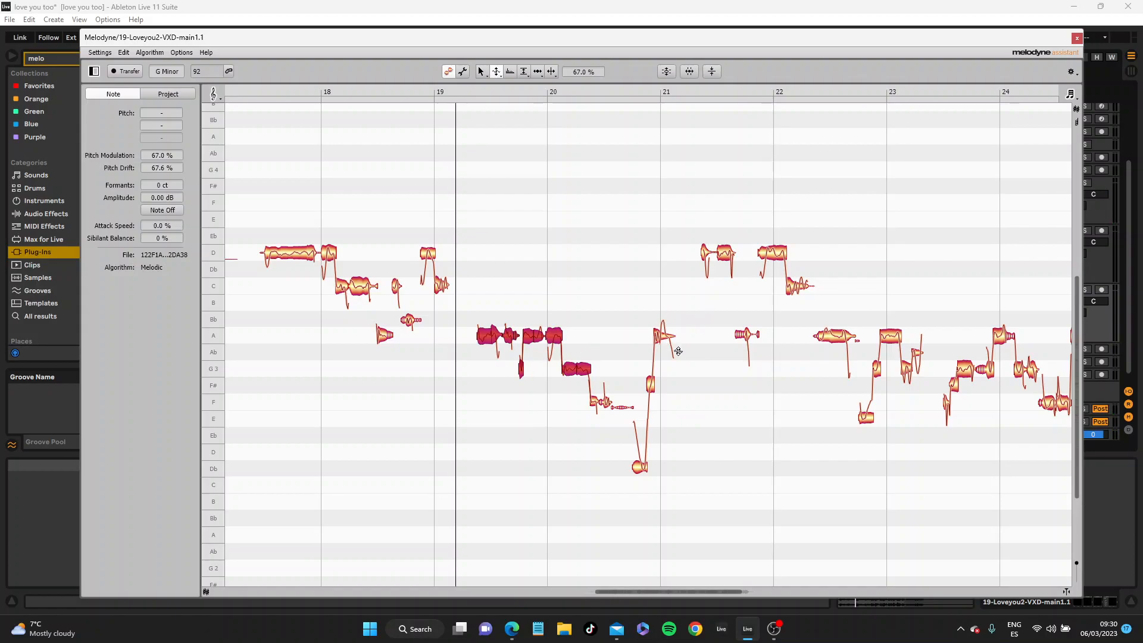
mouse_move(730, 325)
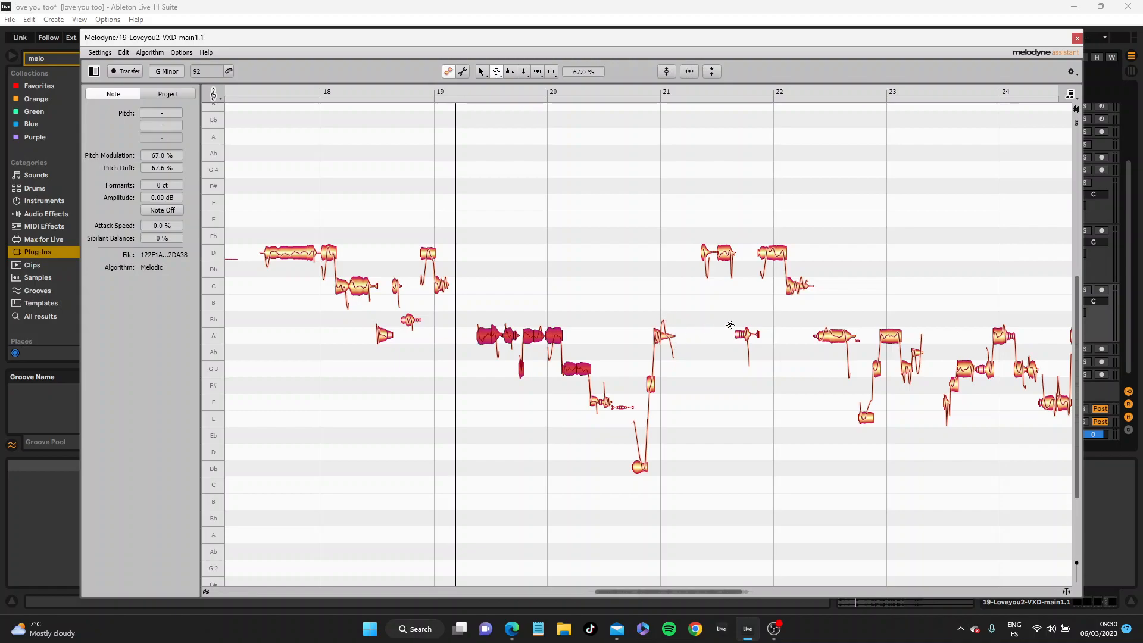
mouse_move(743, 285)
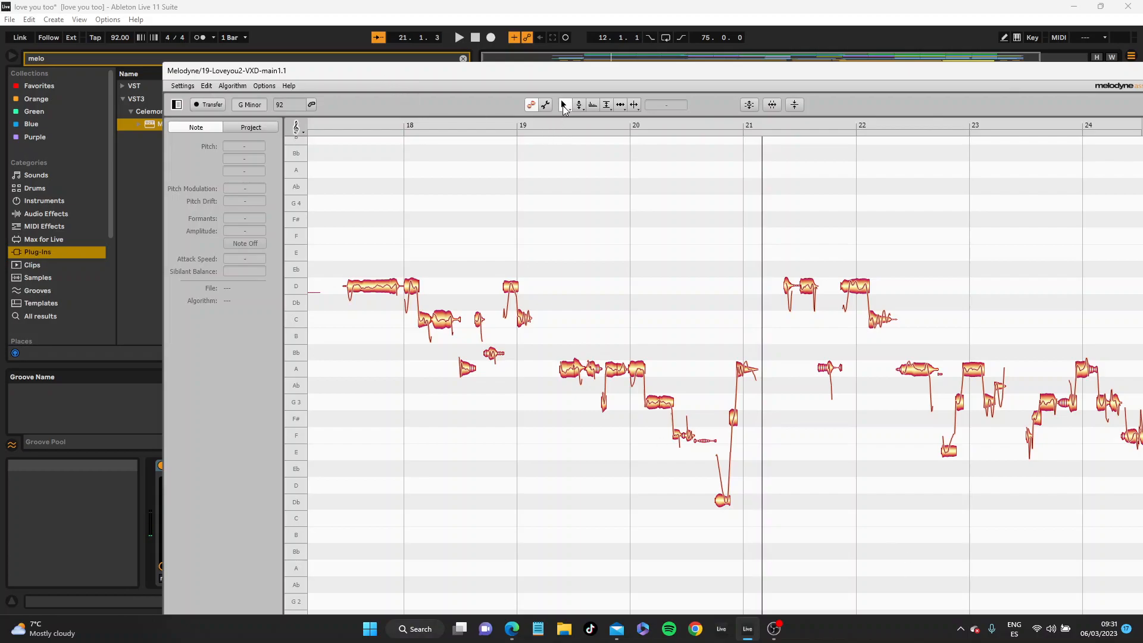
mouse_move(565, 105)
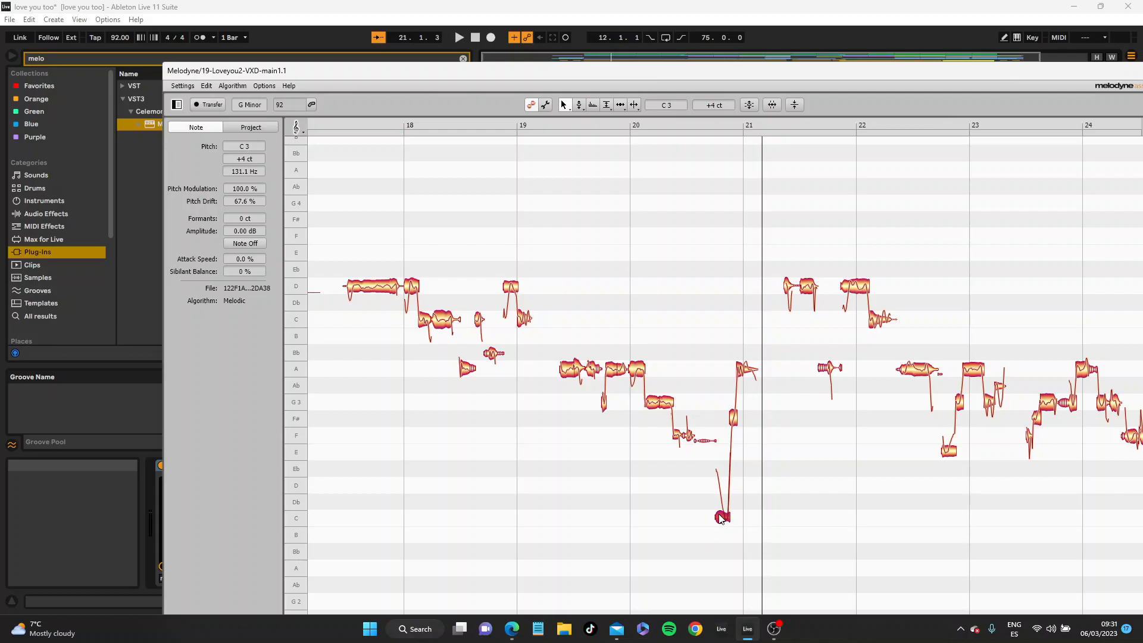
mouse_move(669, 149)
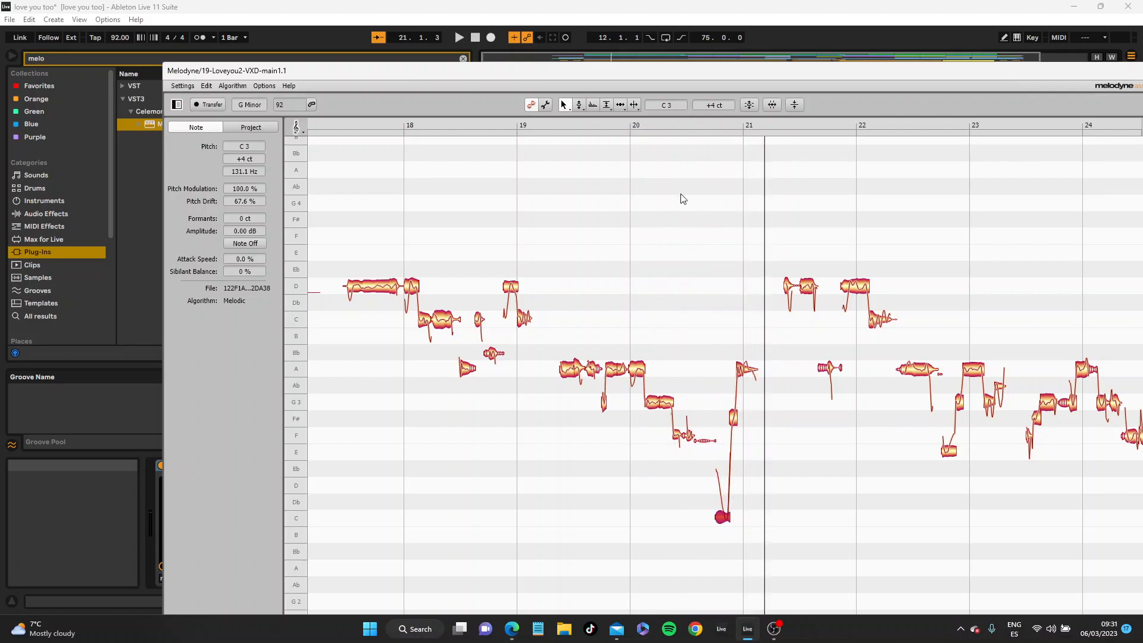
Deselect the low note just before bar 21, now reading C3 at +4 cents.
left_click(711, 455)
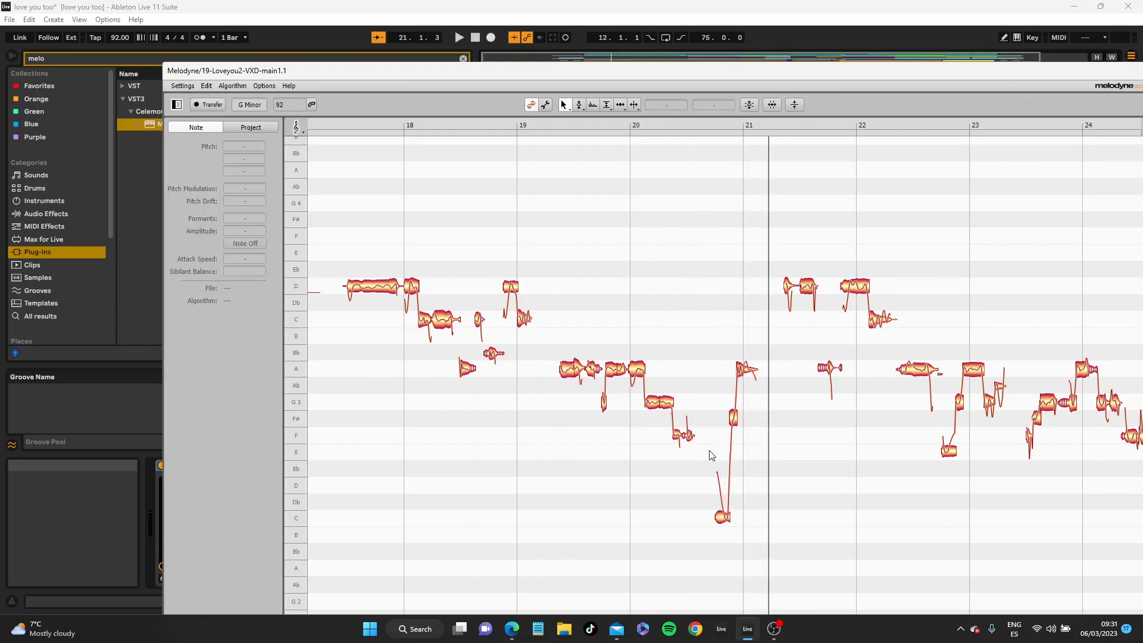
mouse_move(904, 431)
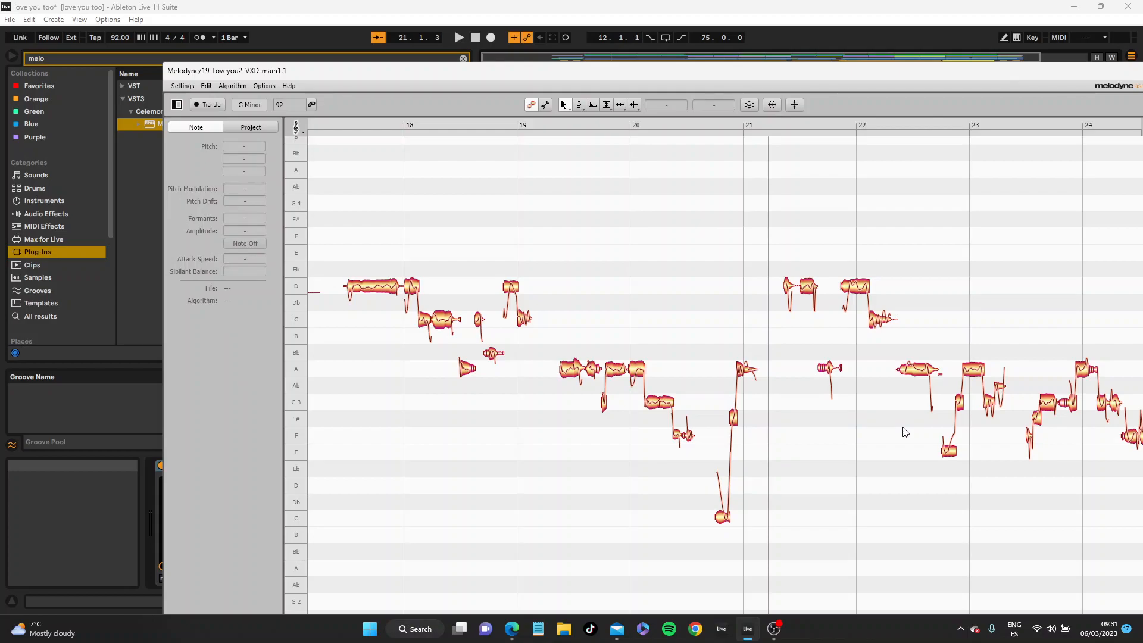